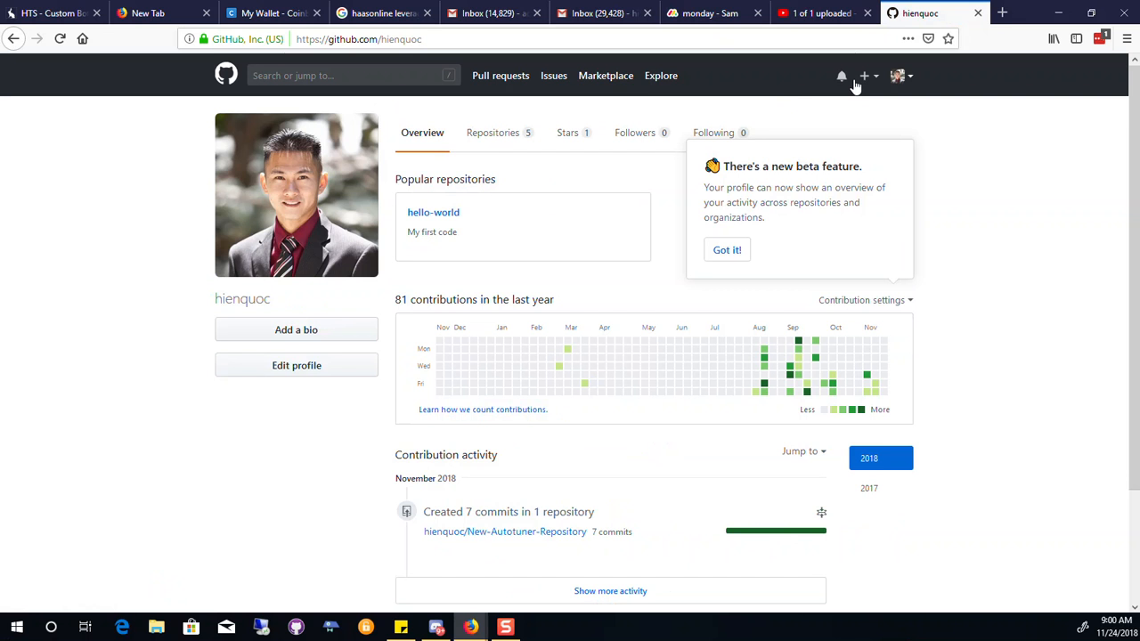
- From the profile's repositories list, go into the FOI-Auto-Tuner-Web-Based repository
left_click(491, 132)
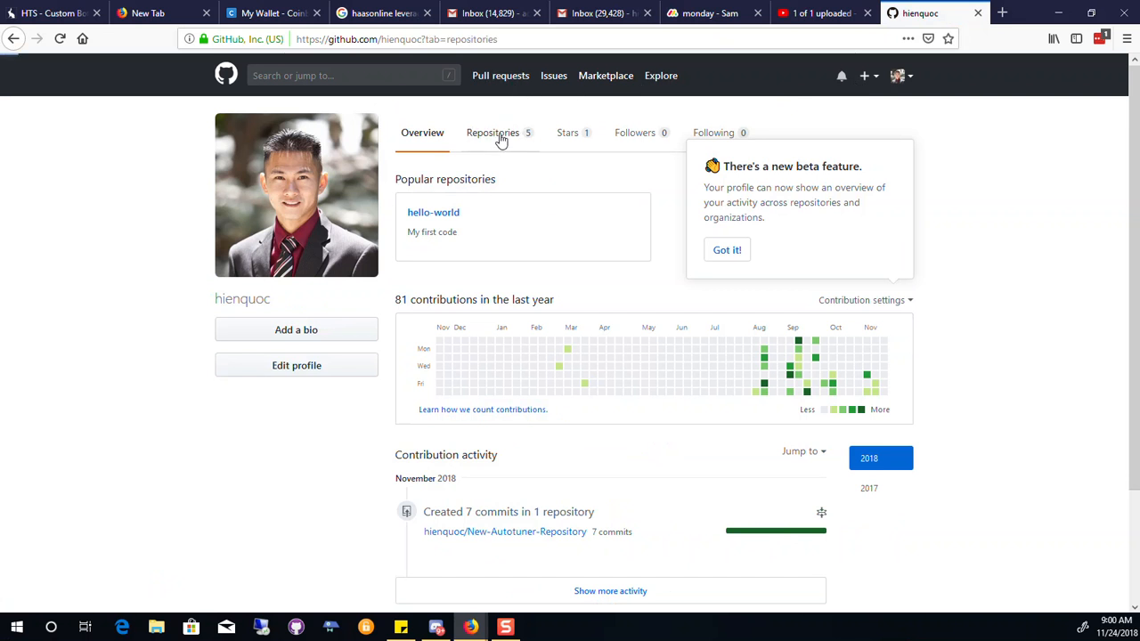
left_click(491, 132)
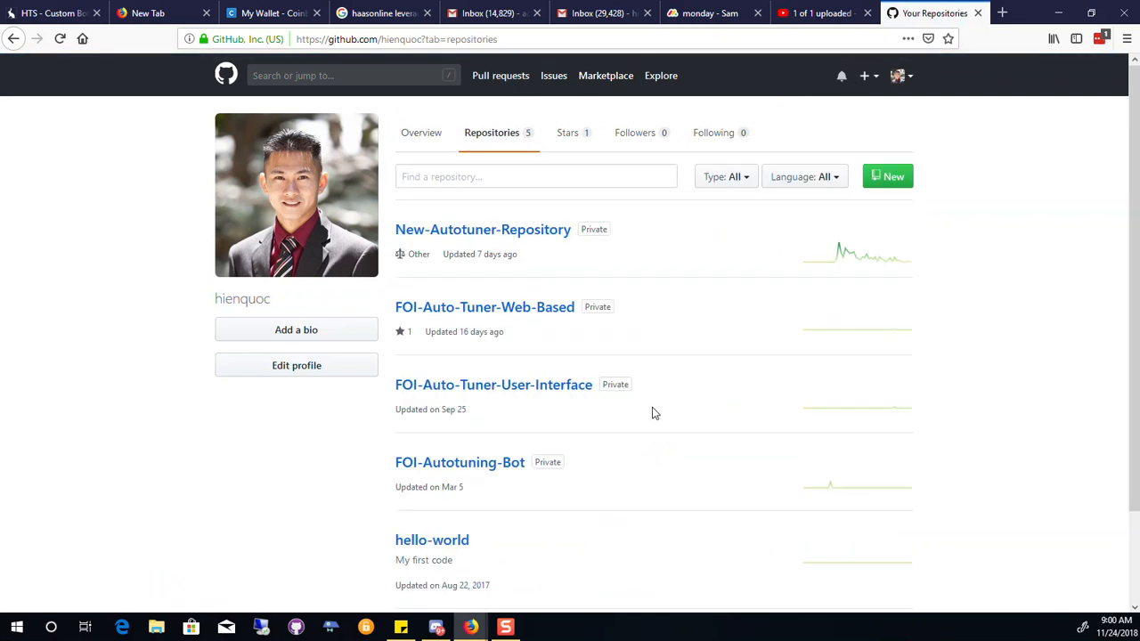
mouse_move(798, 260)
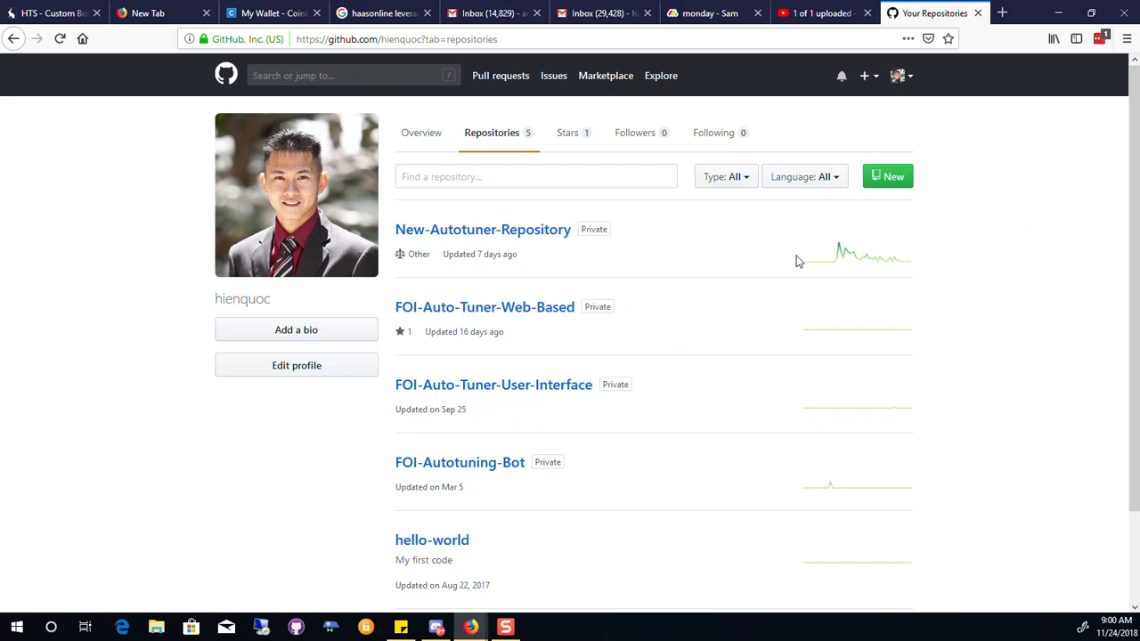
mouse_move(561, 370)
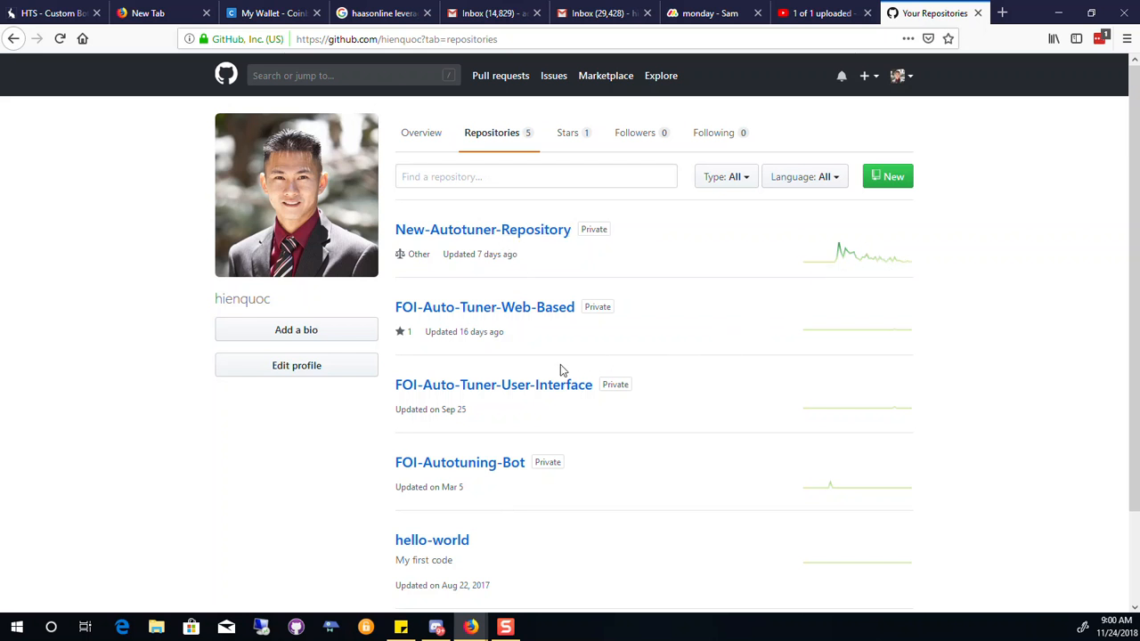
left_click(485, 307)
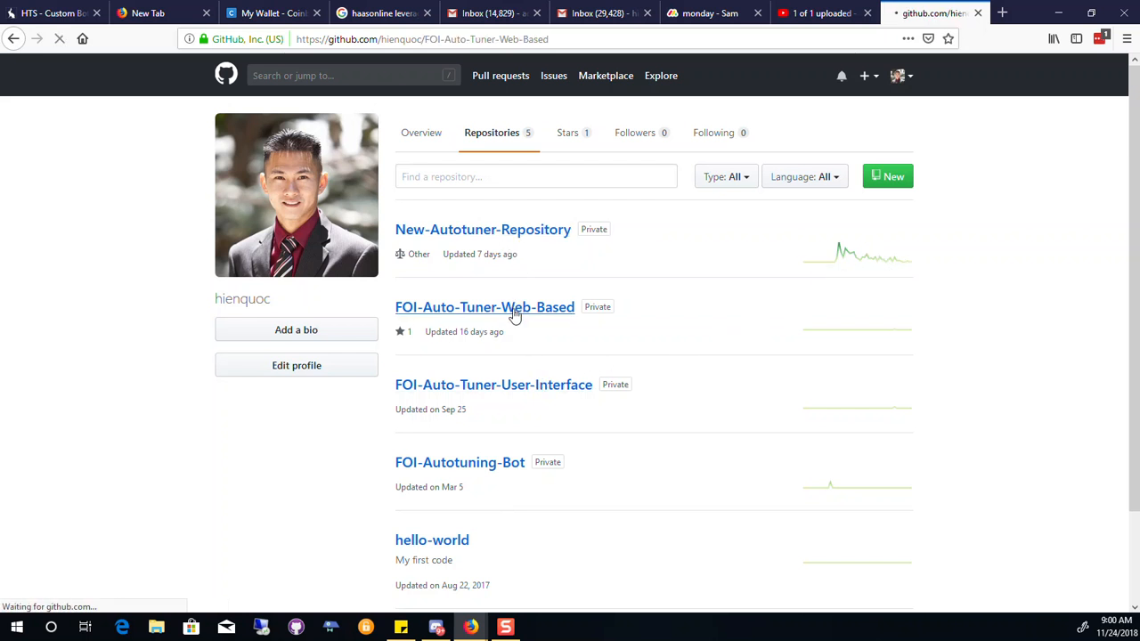
- Review the branches list and read through the feature/bot-tuning-center README, returning to branches
left_click(484, 306)
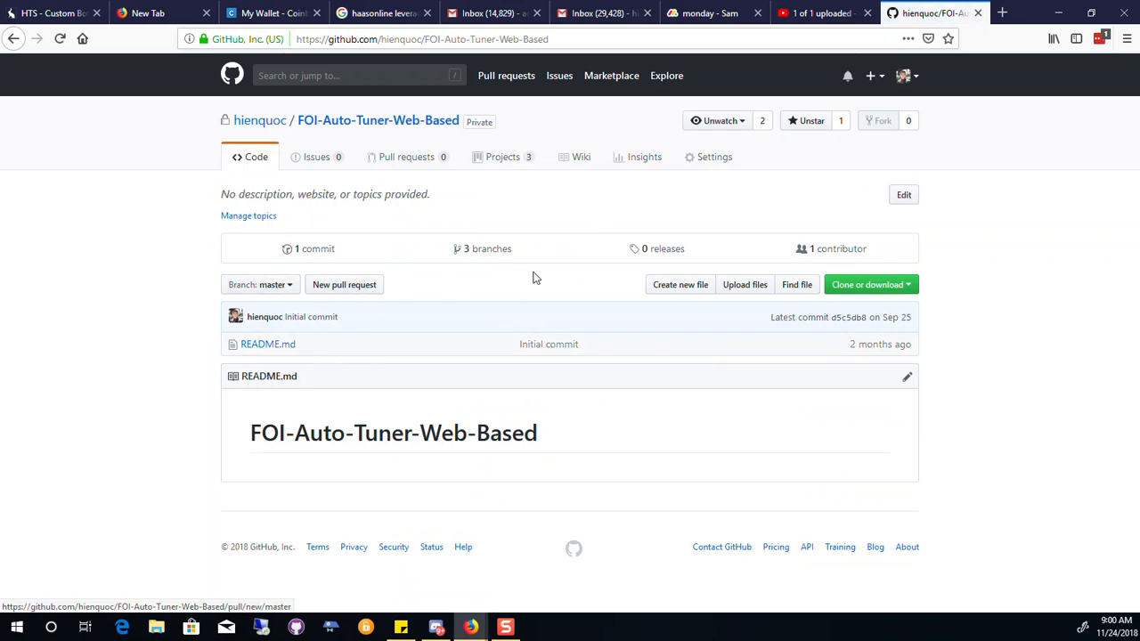
left_click(487, 250)
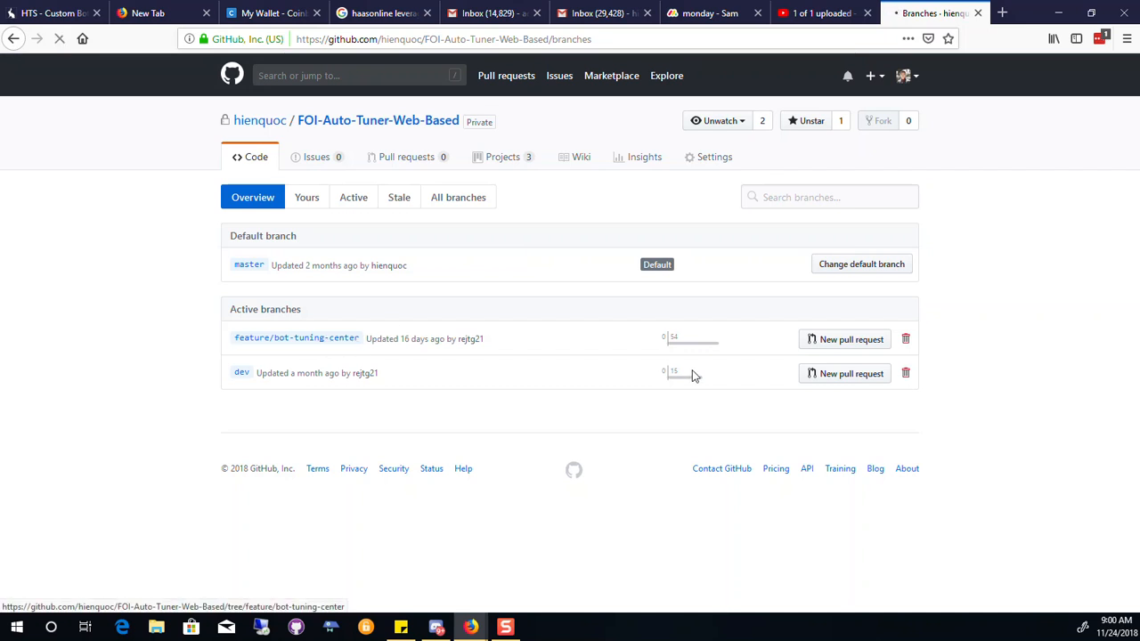
left_click(295, 339)
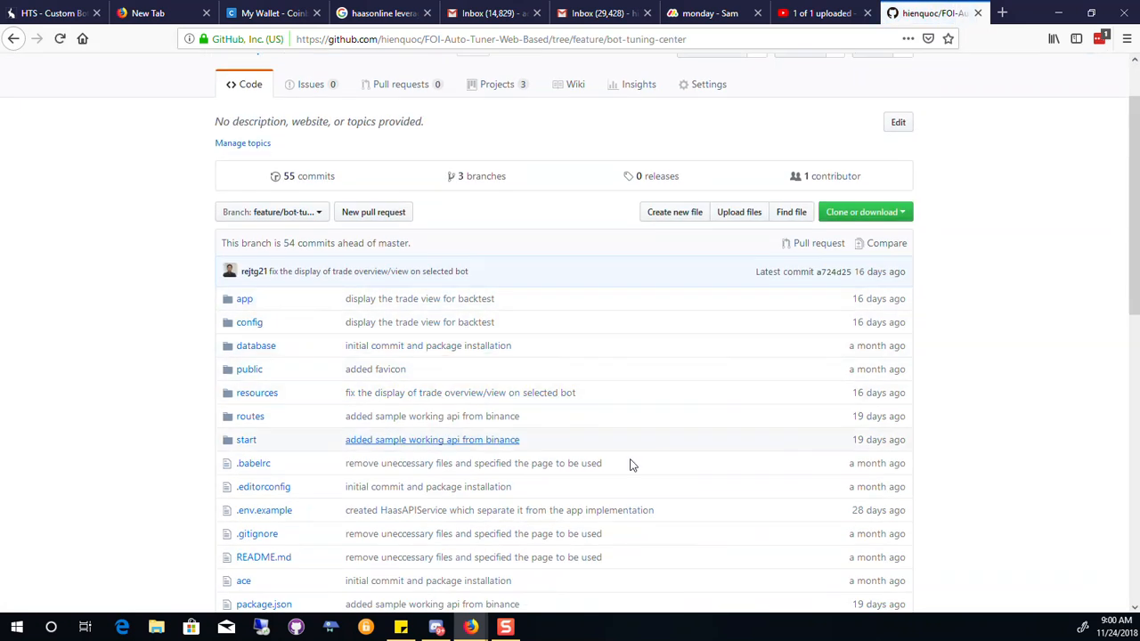
scroll("down", 3)
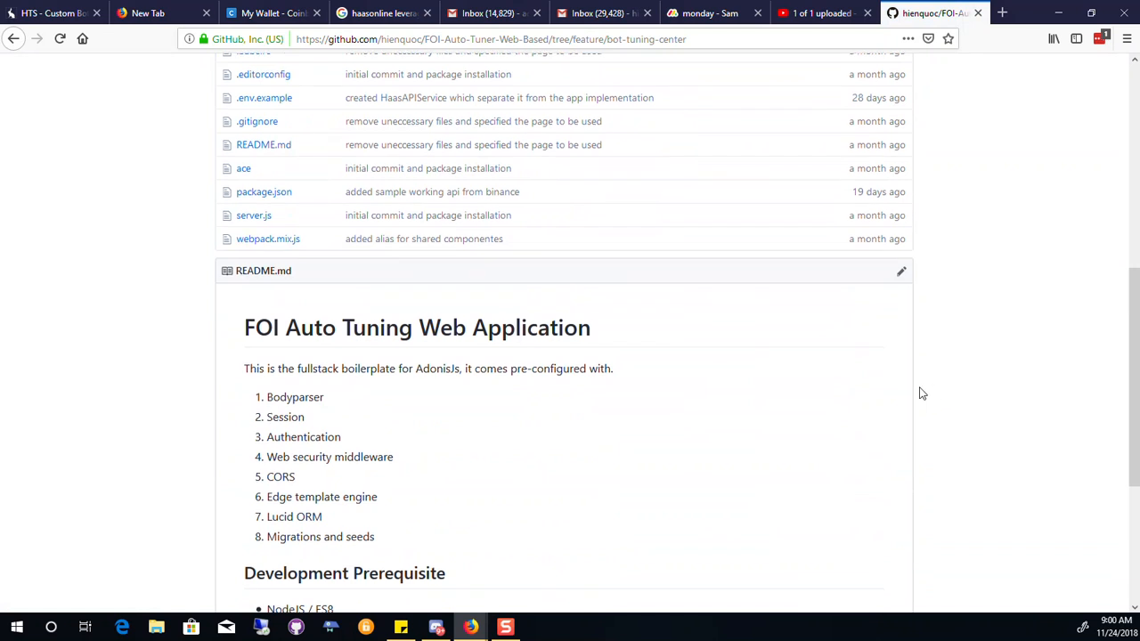
scroll("down", 3)
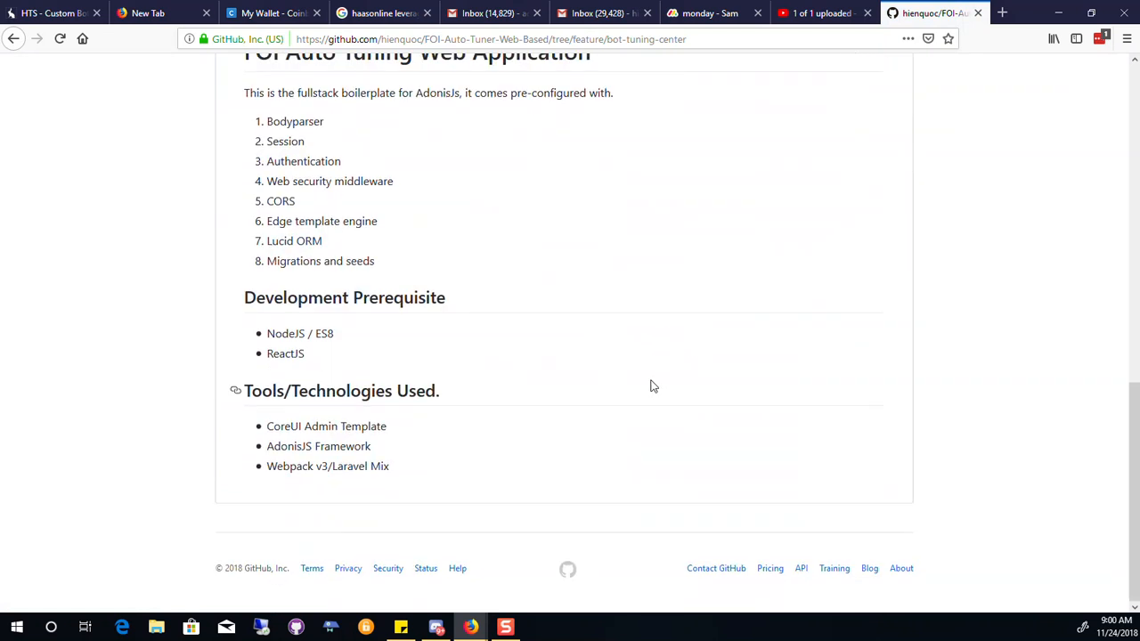
scroll("up", 3)
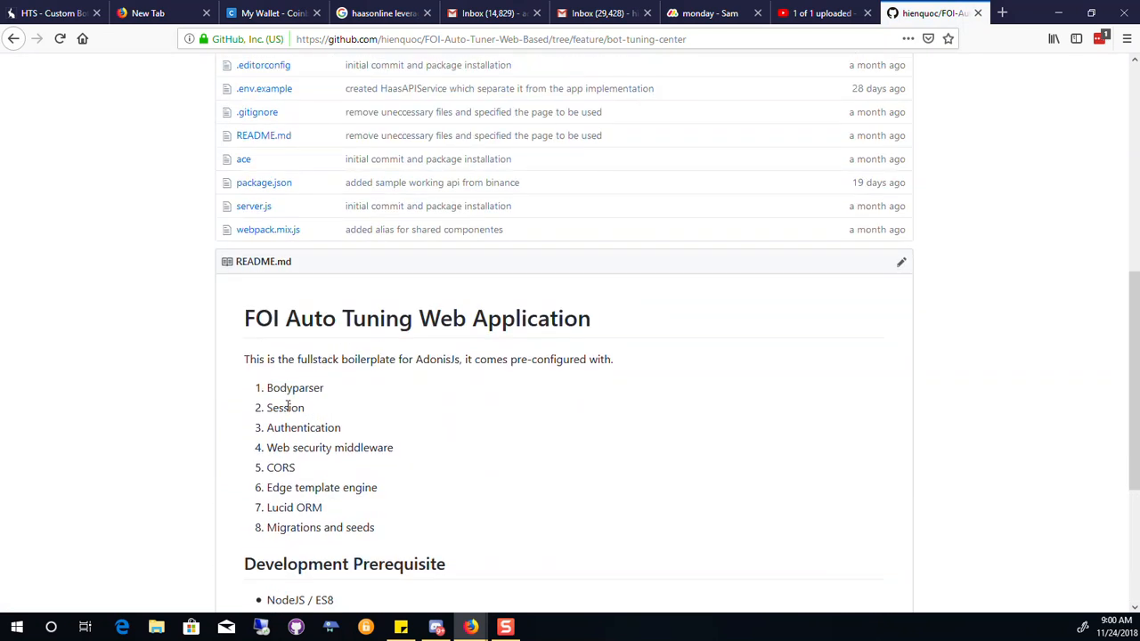
scroll("down", 3)
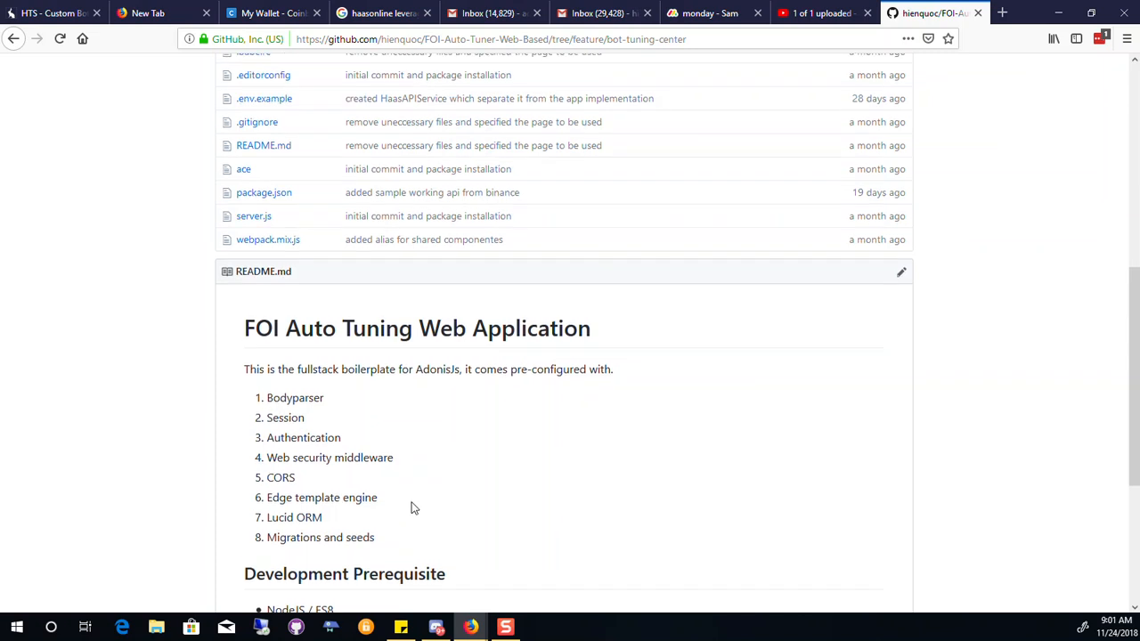
scroll("up", 3)
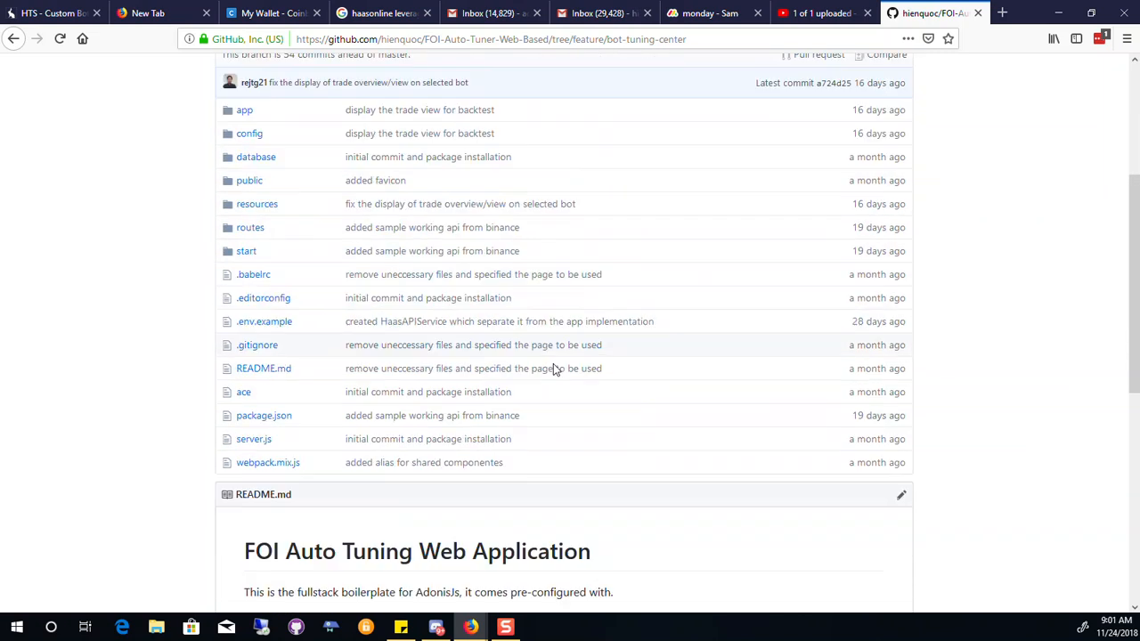
scroll("down", 3)
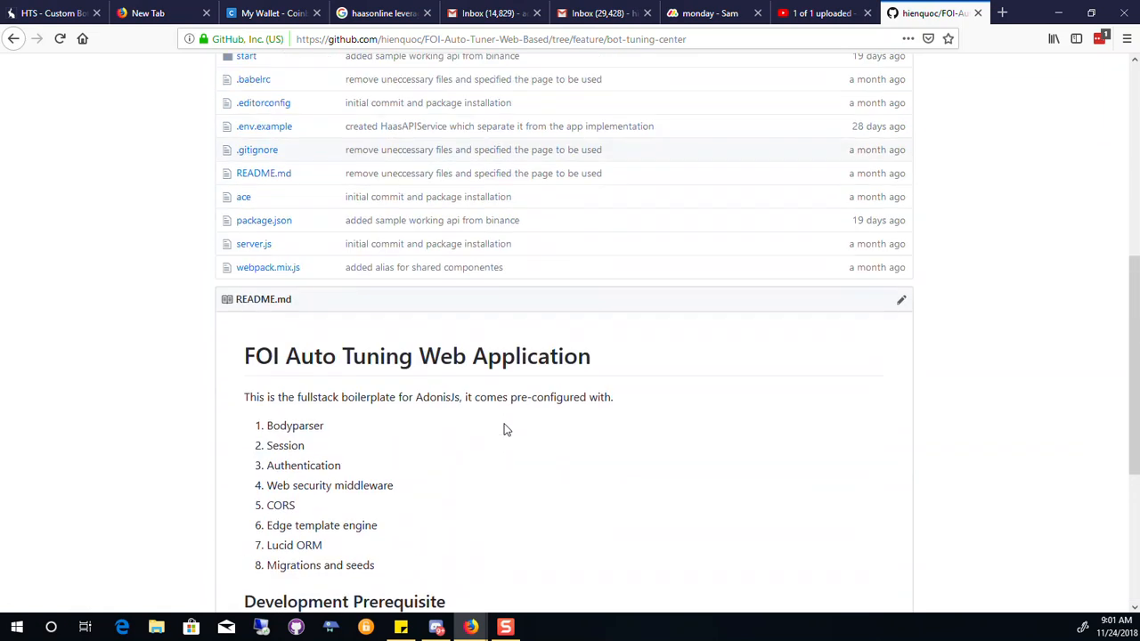
scroll("up", 3)
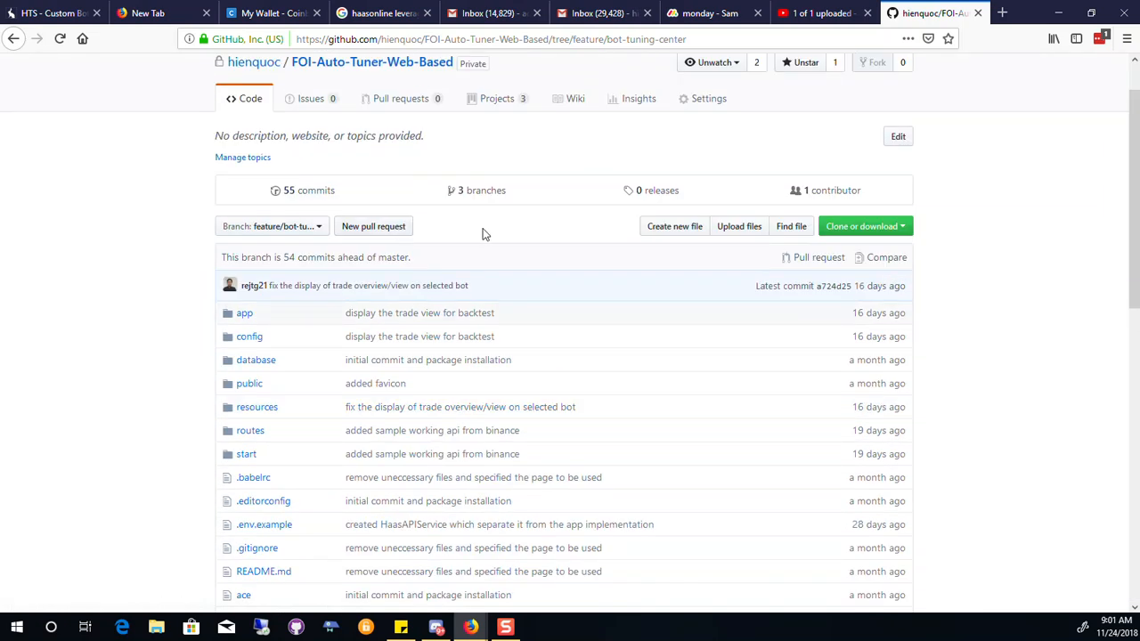
mouse_move(463, 191)
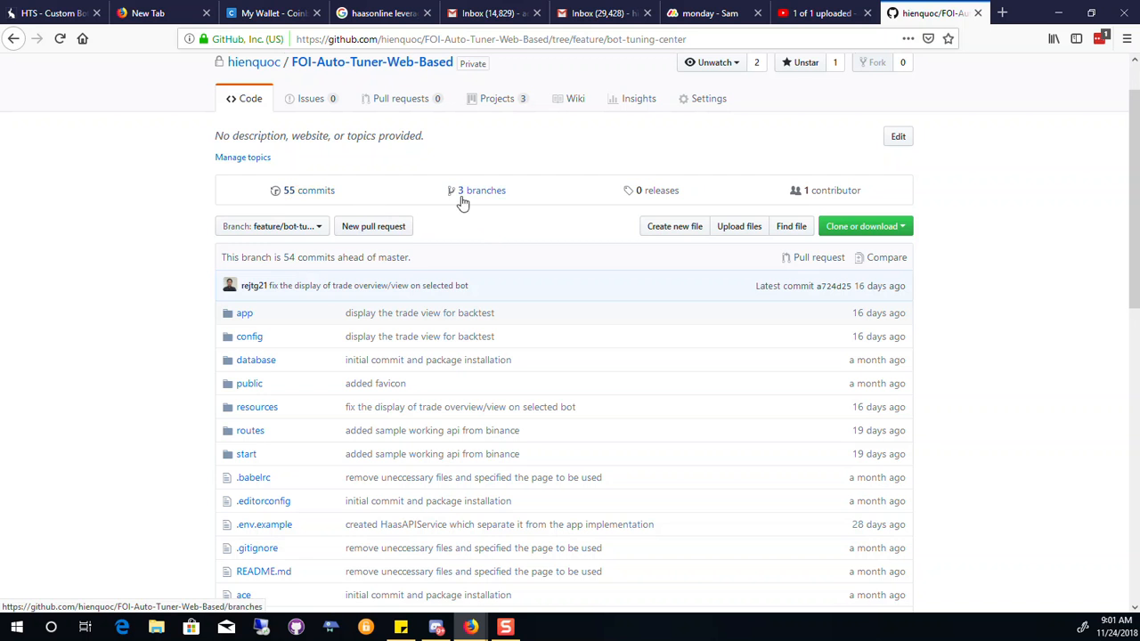
left_click(477, 188)
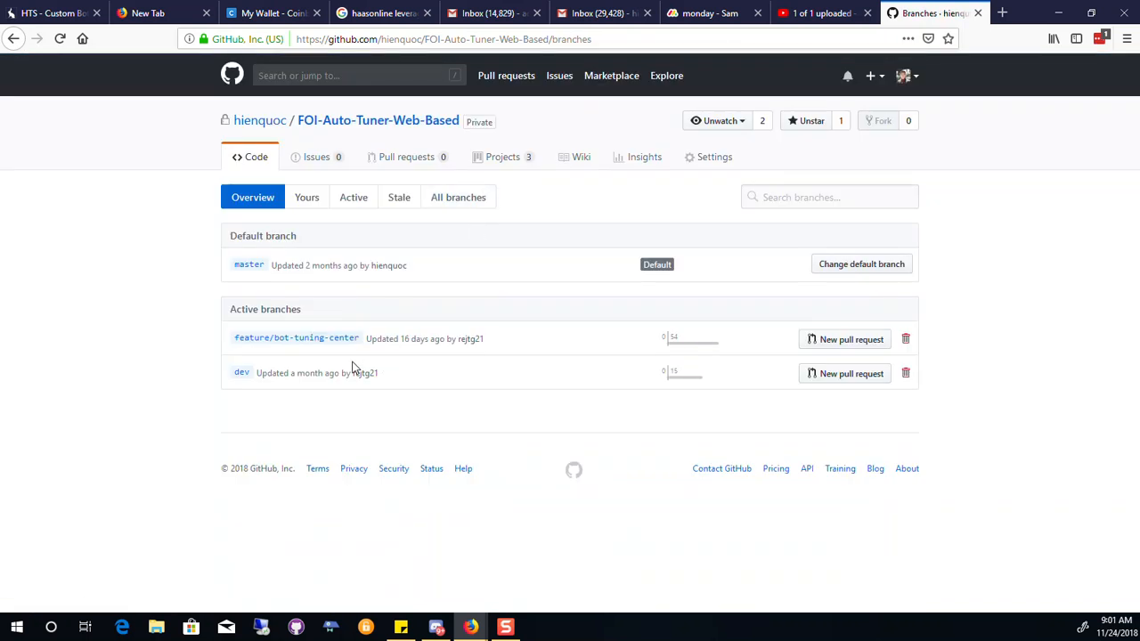
mouse_move(242, 372)
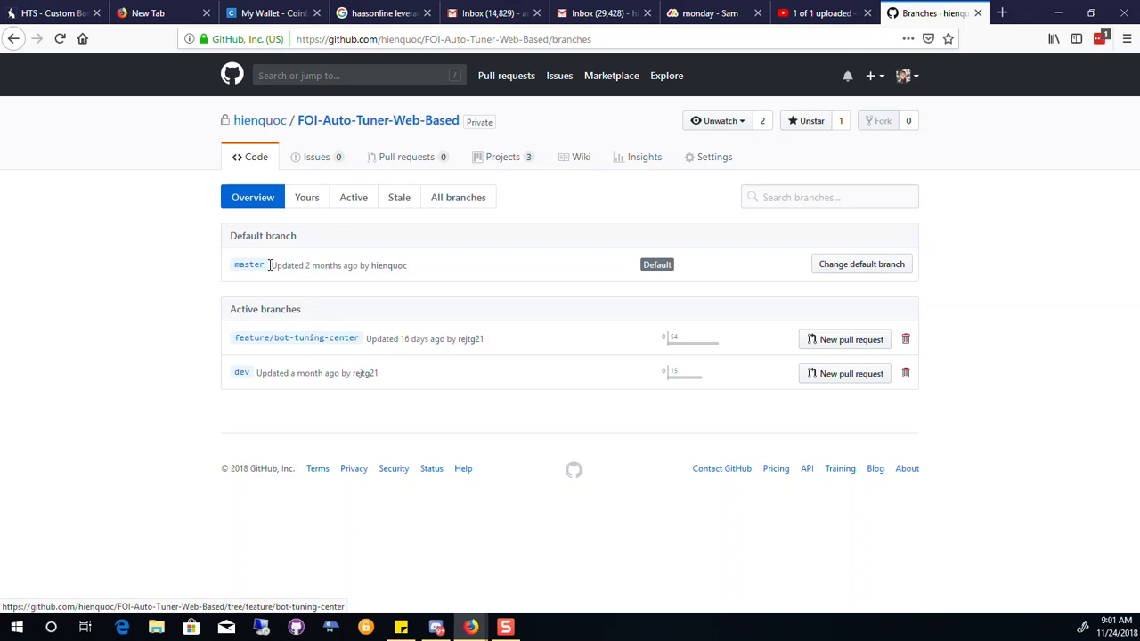
mouse_move(284, 266)
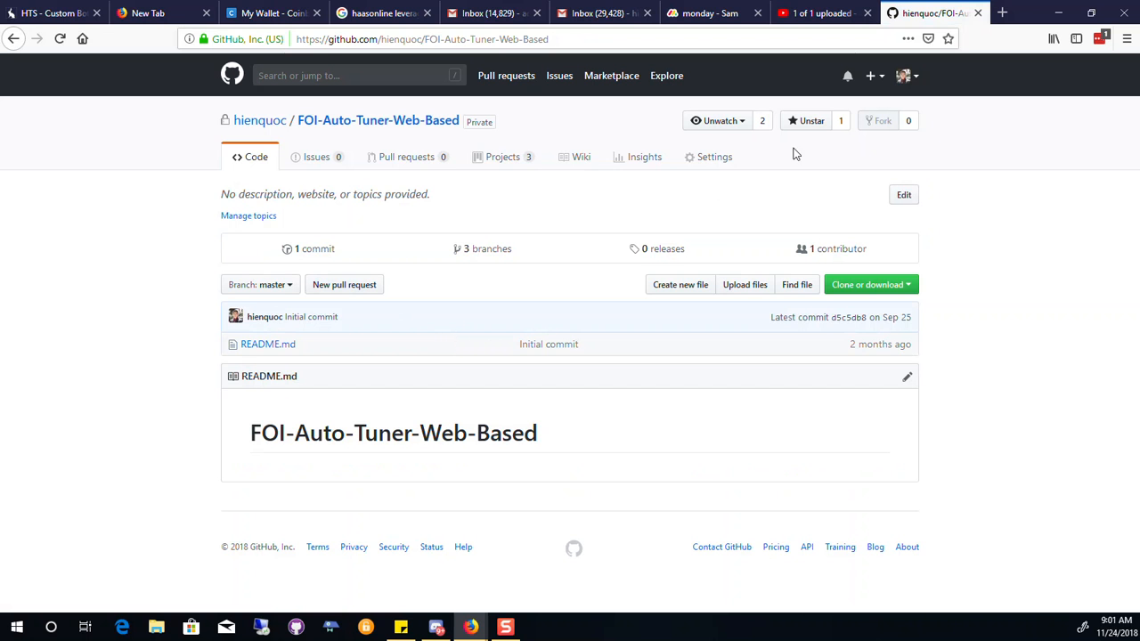
- View the repository's Settings > Branches page, which shows no protection rules, then move to Discord
left_click(708, 157)
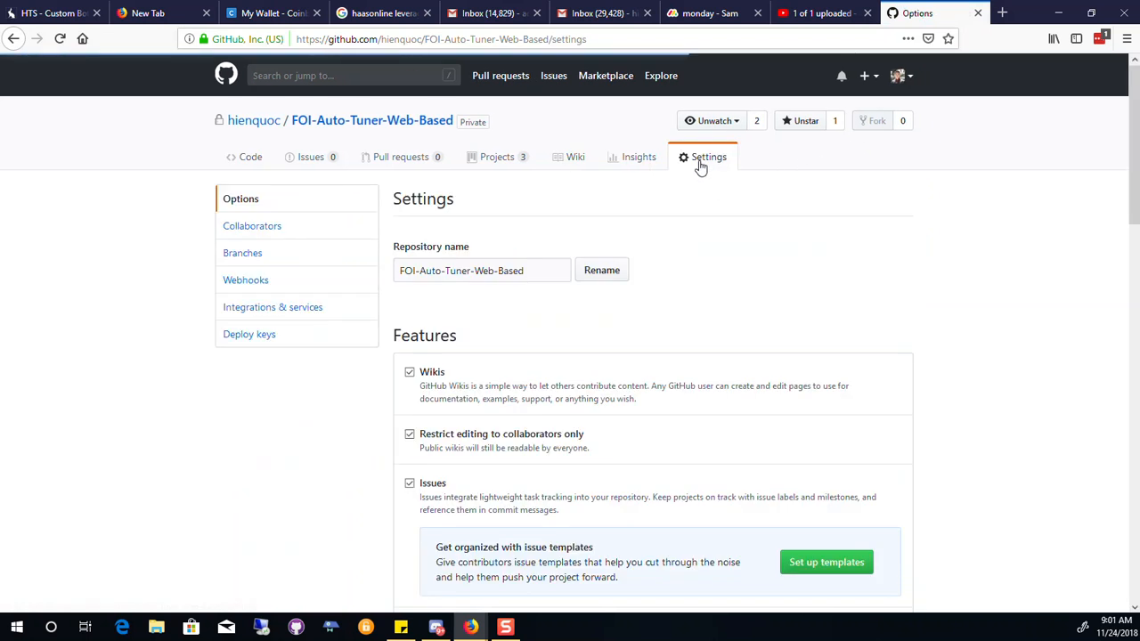
left_click(243, 253)
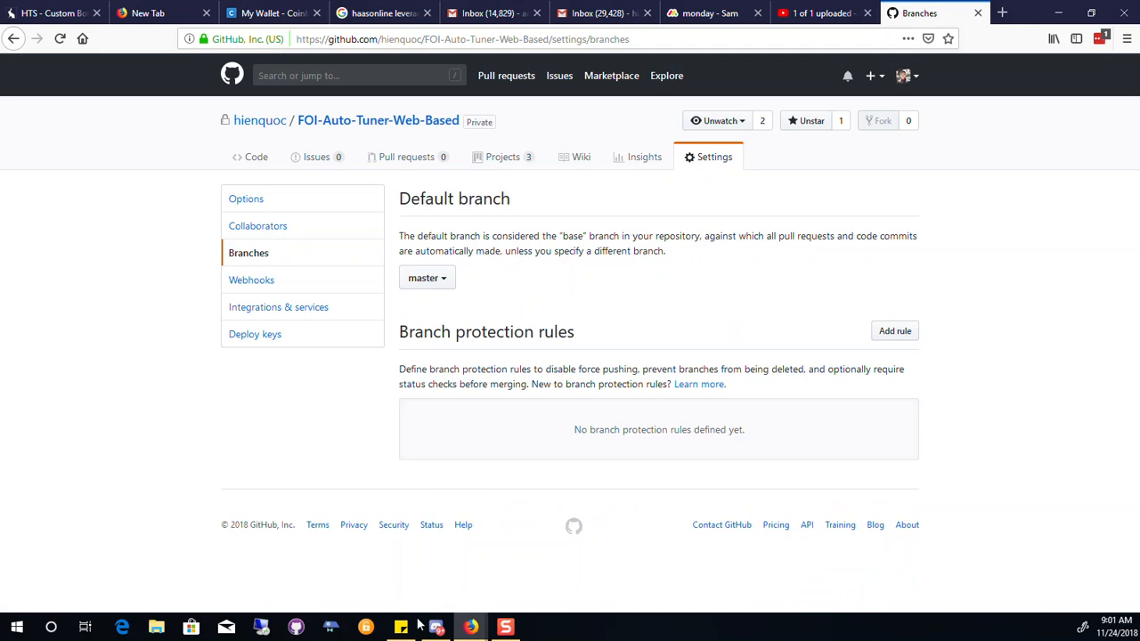
left_click(434, 627)
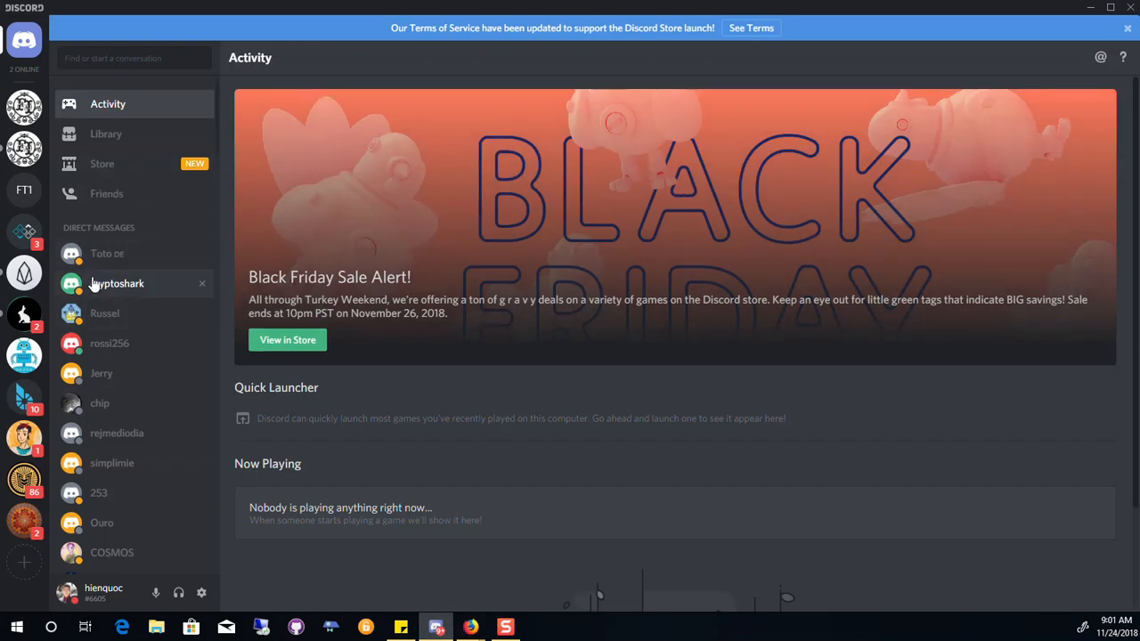
mouse_move(25, 107)
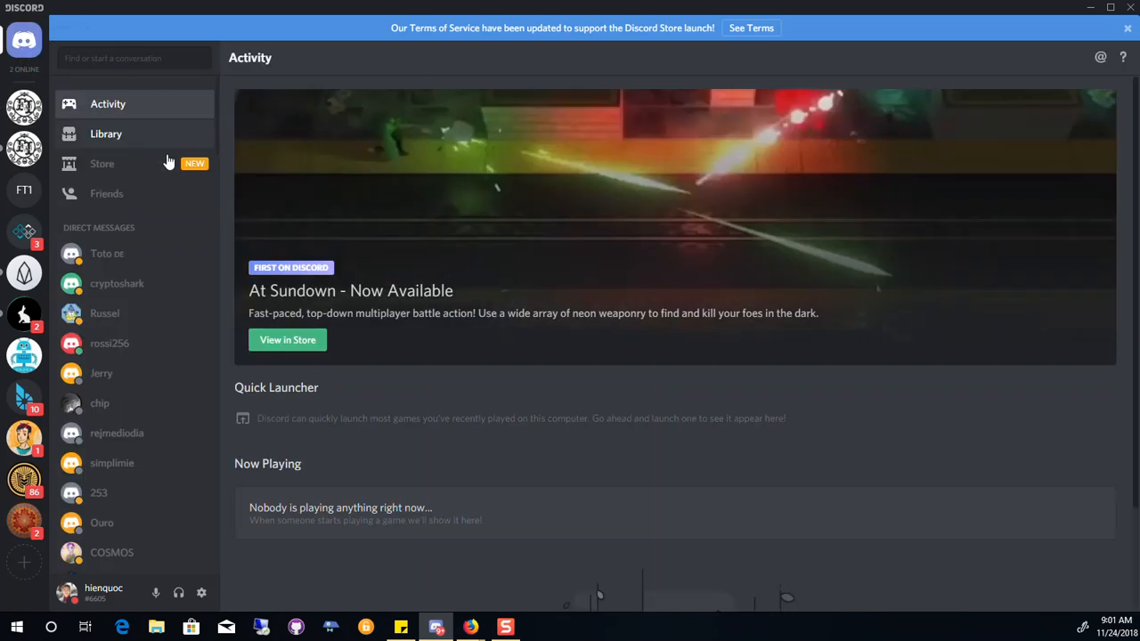
left_click(118, 433)
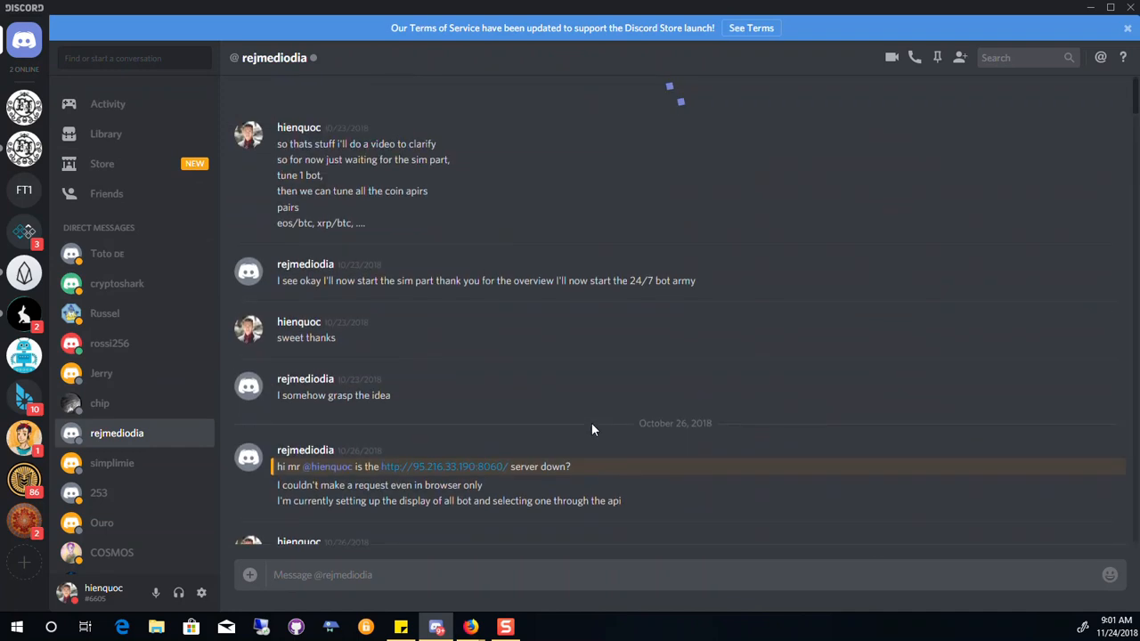
scroll("up", 3)
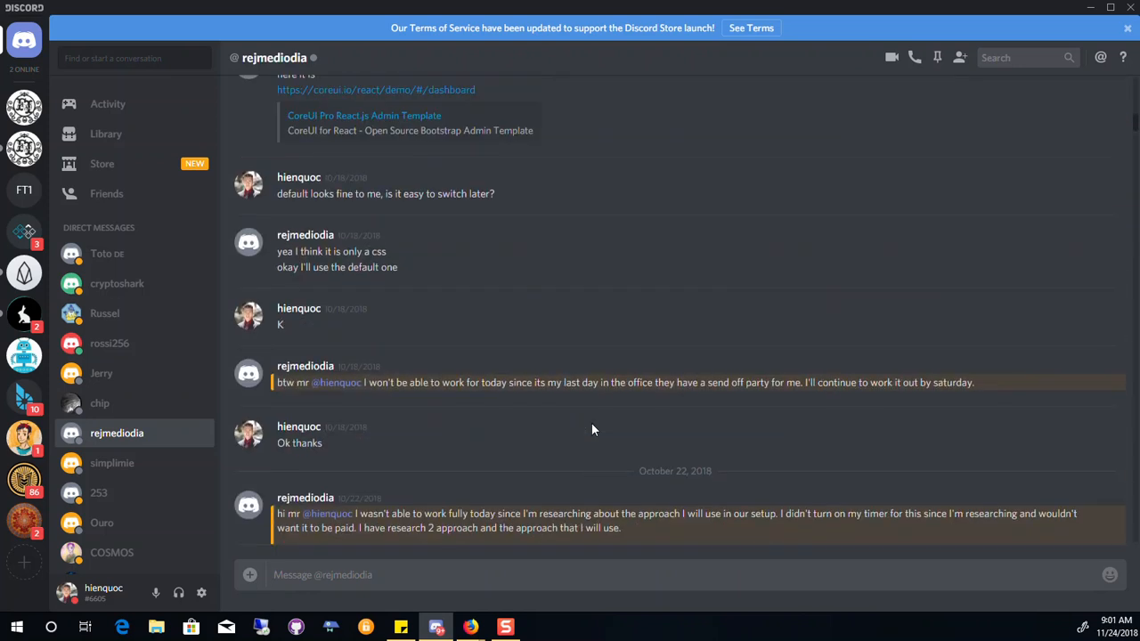
left_click(1019, 57)
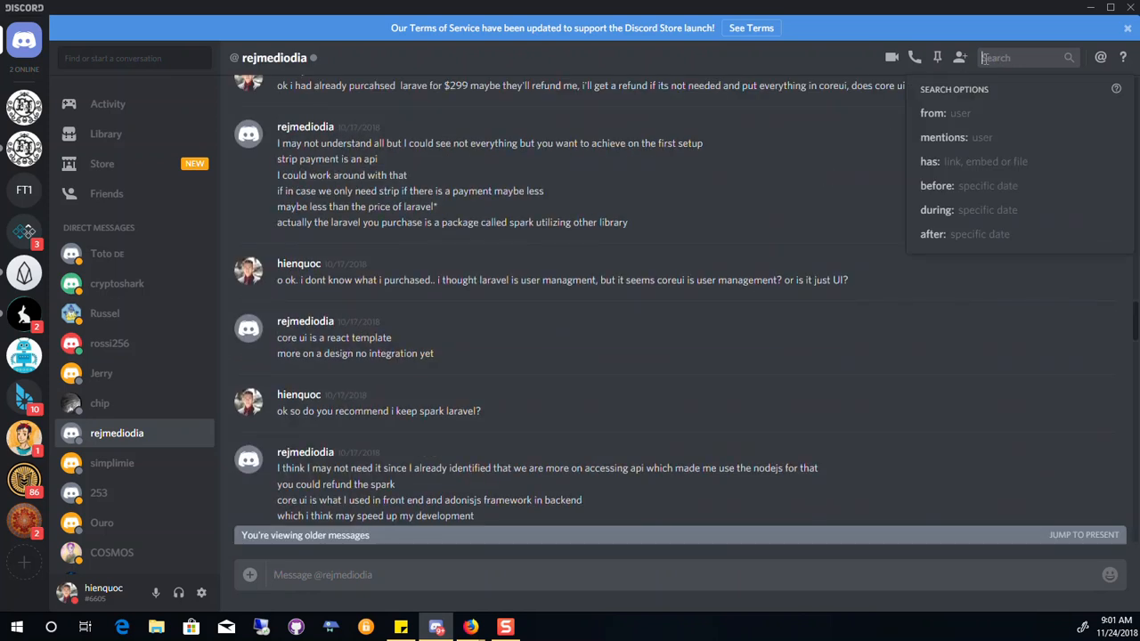
- Search the DM for 'github' and then 'branch rule' to surface the branch-protection explanation messages
type("githug")
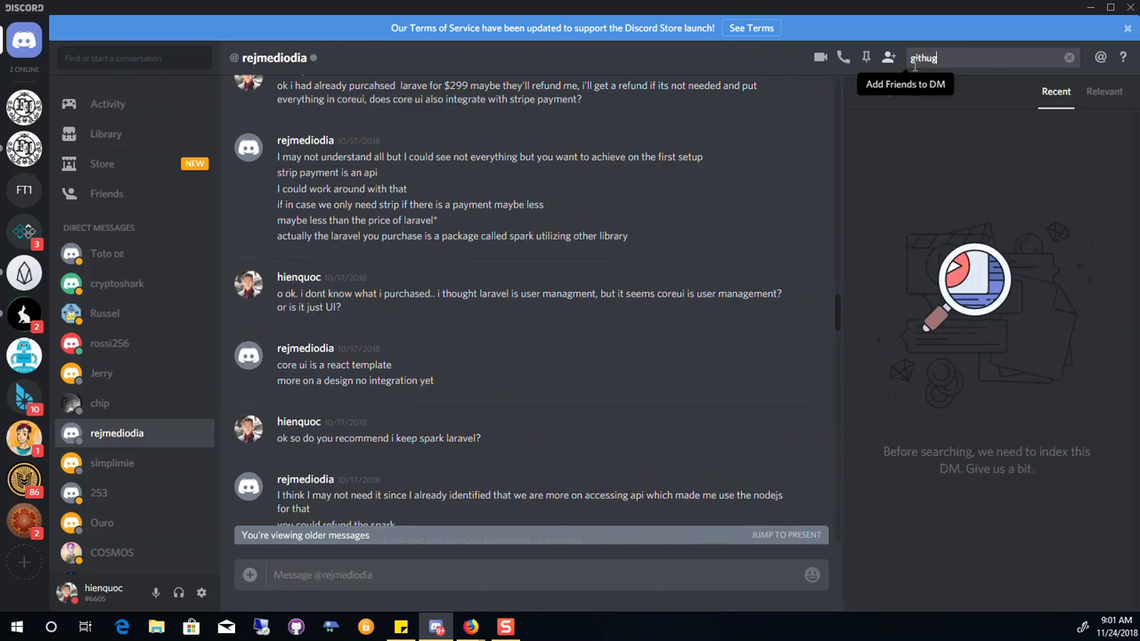
key("enter")
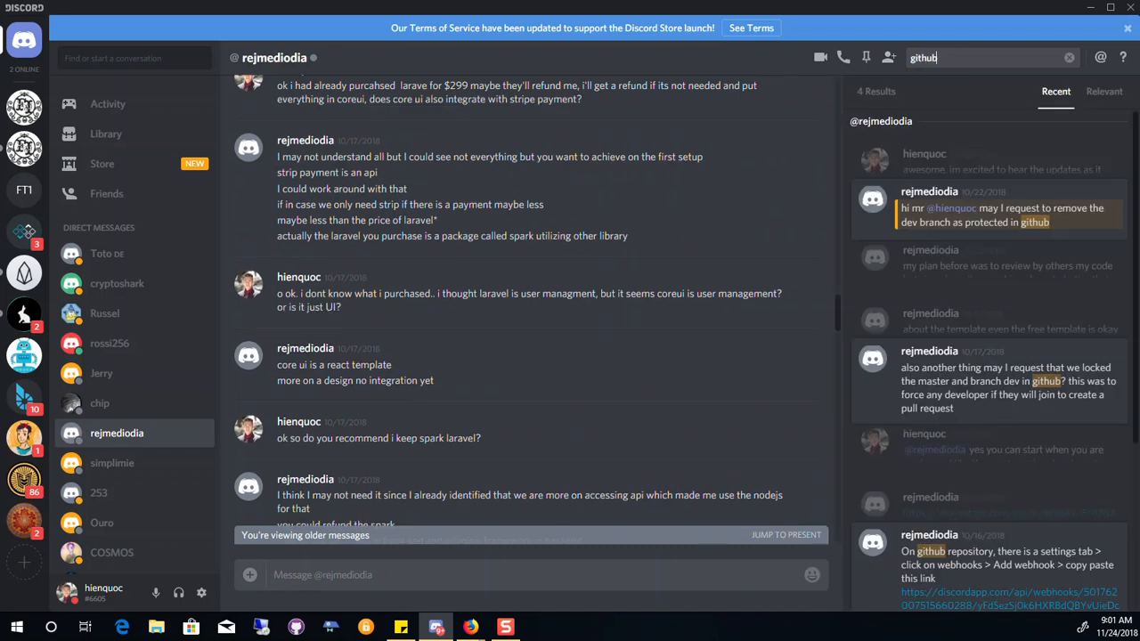
mouse_move(979, 192)
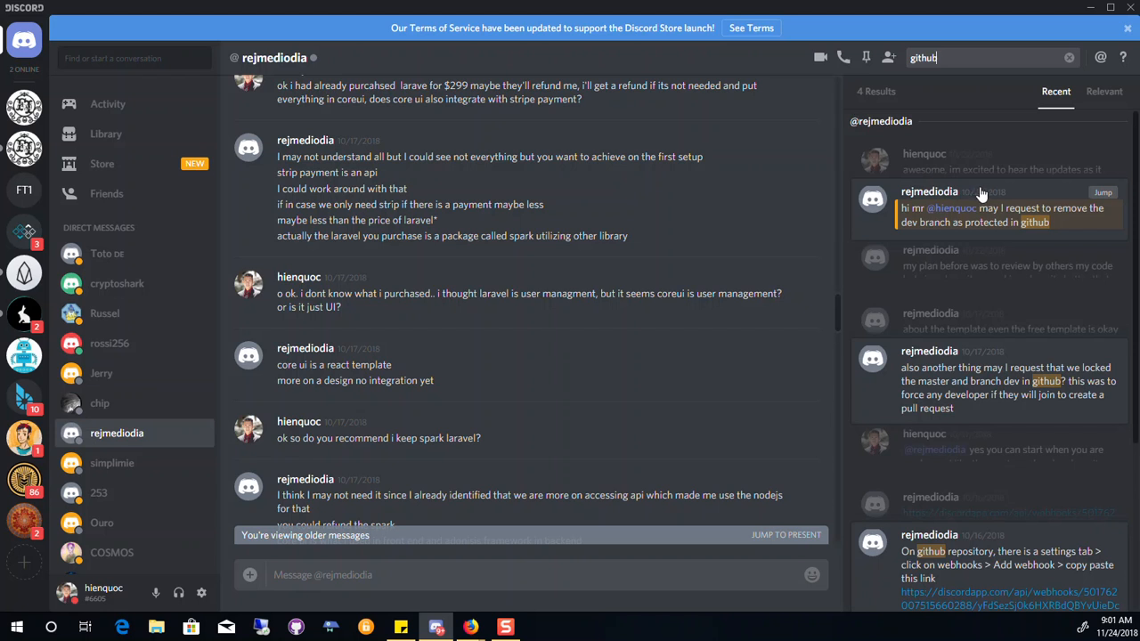
scroll("down", 3)
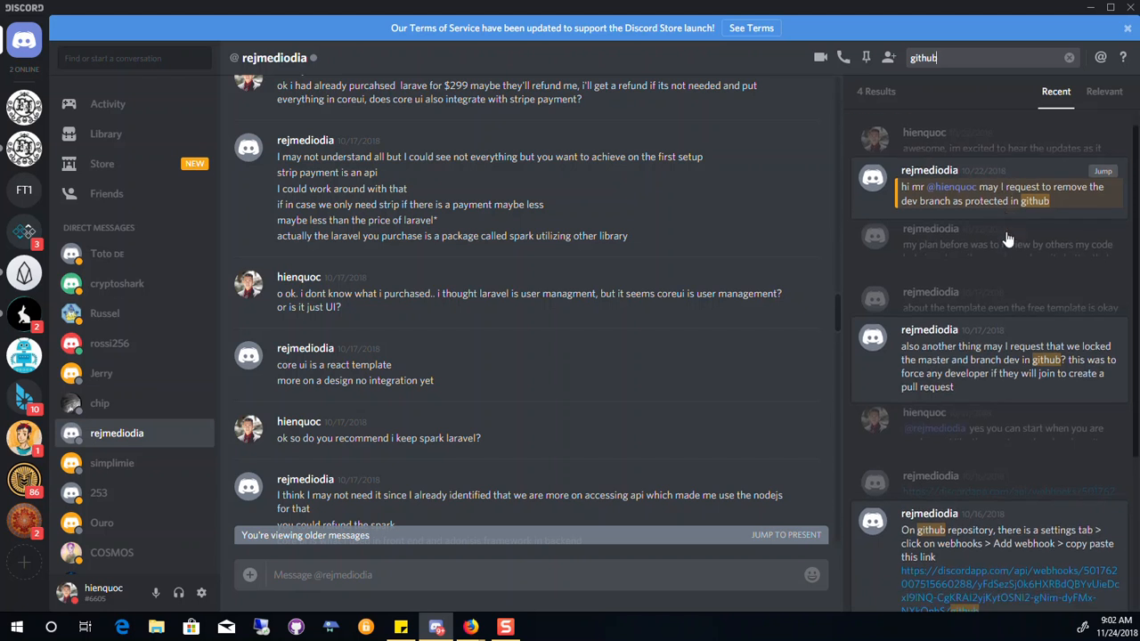
scroll("down", 3)
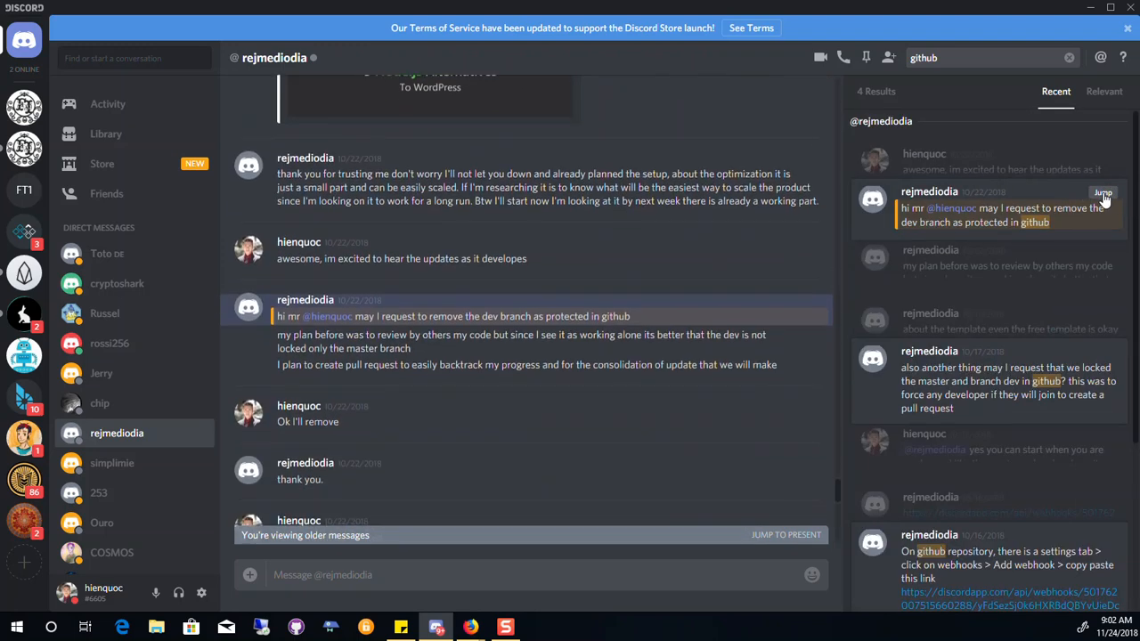
scroll("down", 3)
type("b")
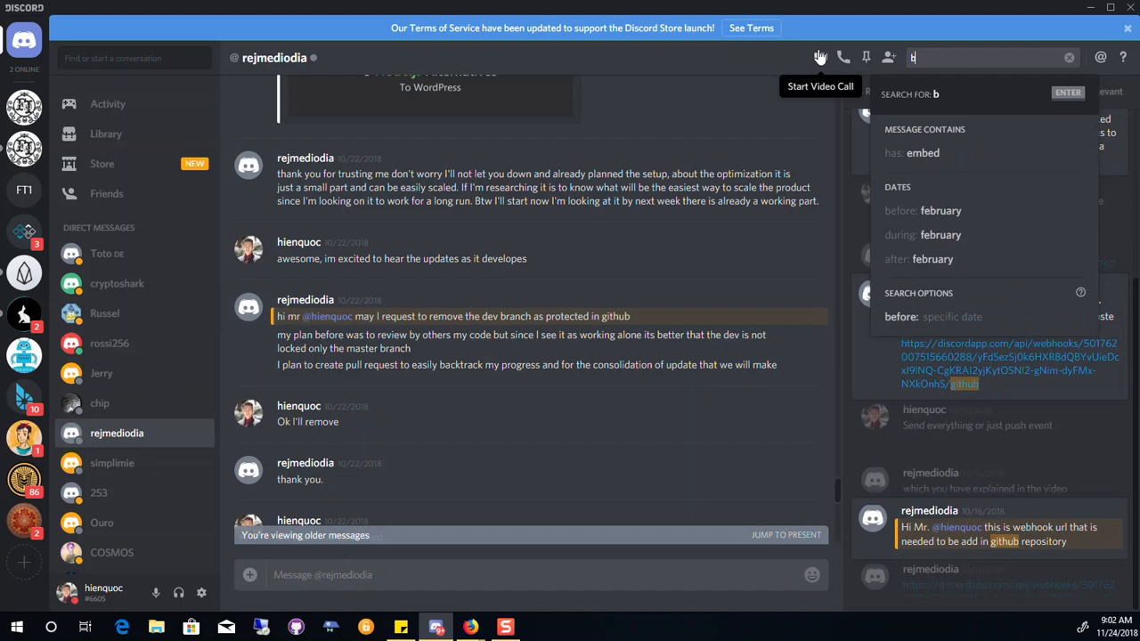
type("ranch rule")
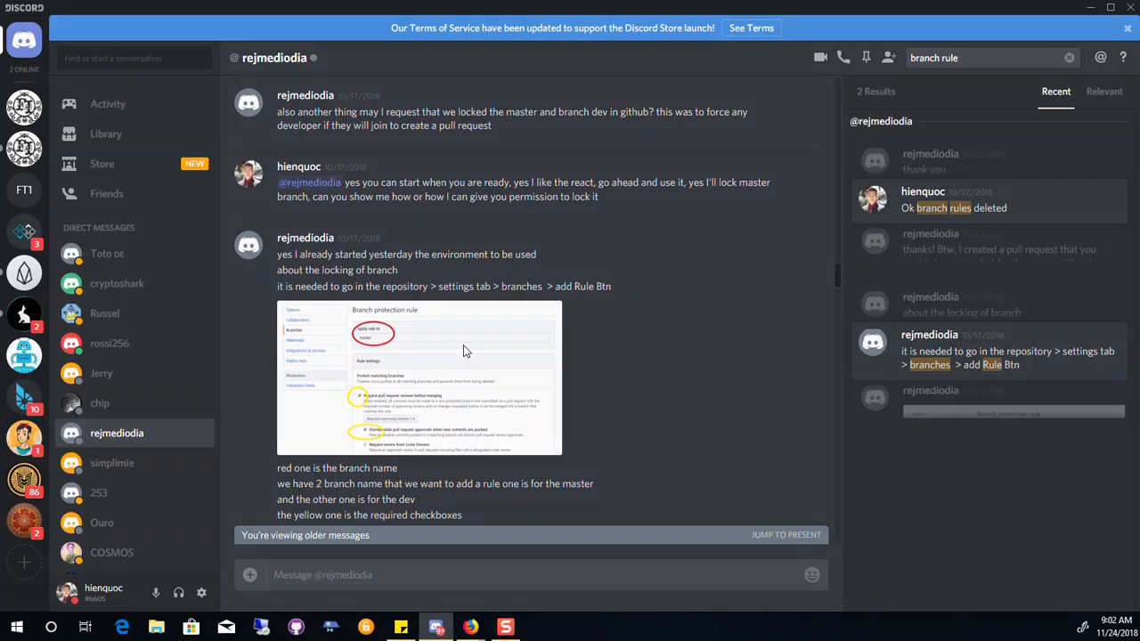
- Enlarge the shared screenshot of the master branch protection rule settings
left_click(418, 378)
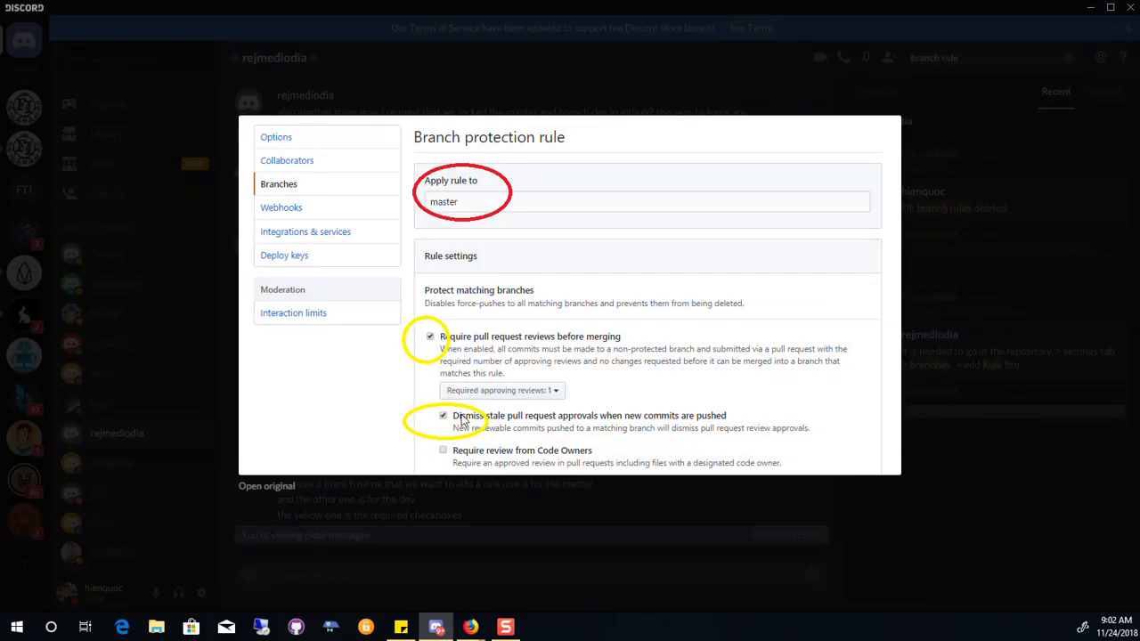
mouse_move(445, 324)
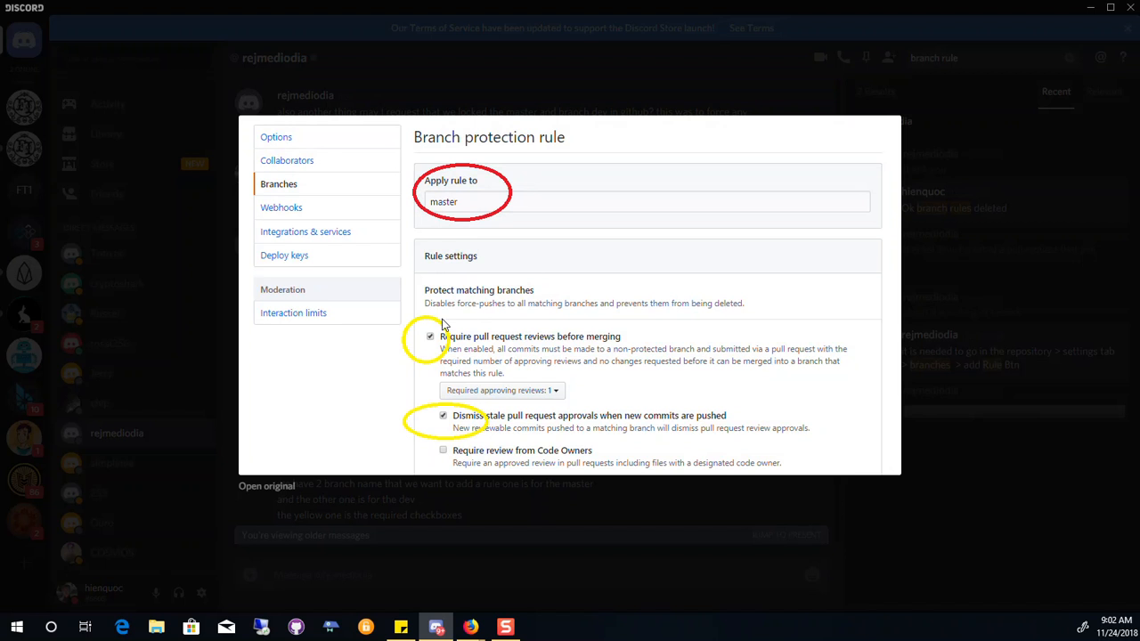
mouse_move(552, 350)
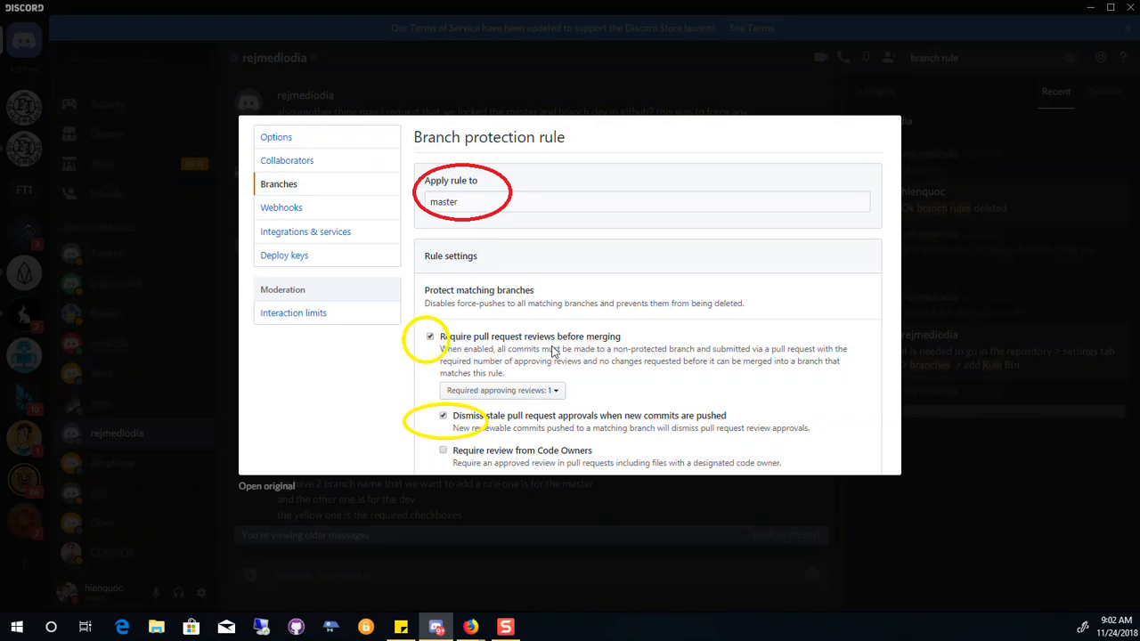
mouse_move(503, 364)
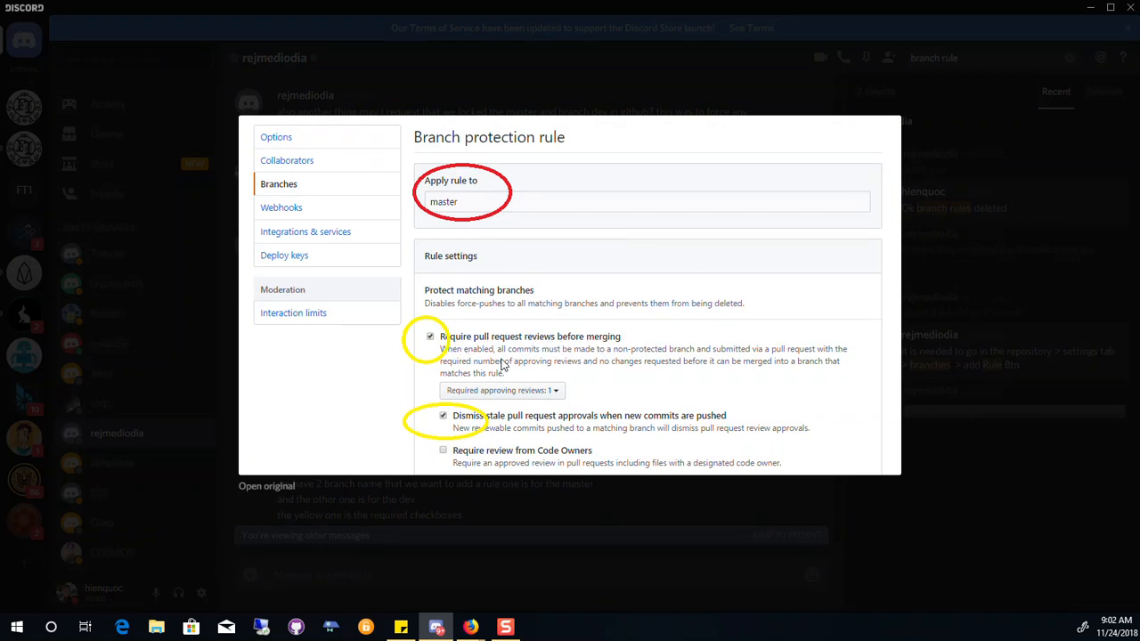
mouse_move(637, 365)
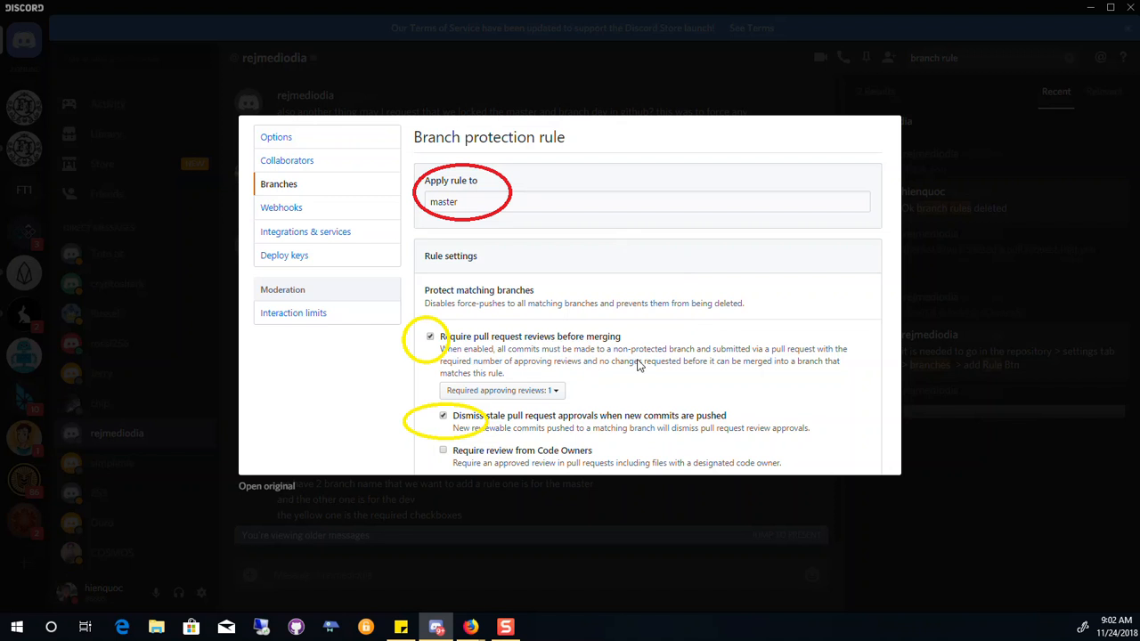
mouse_move(570, 345)
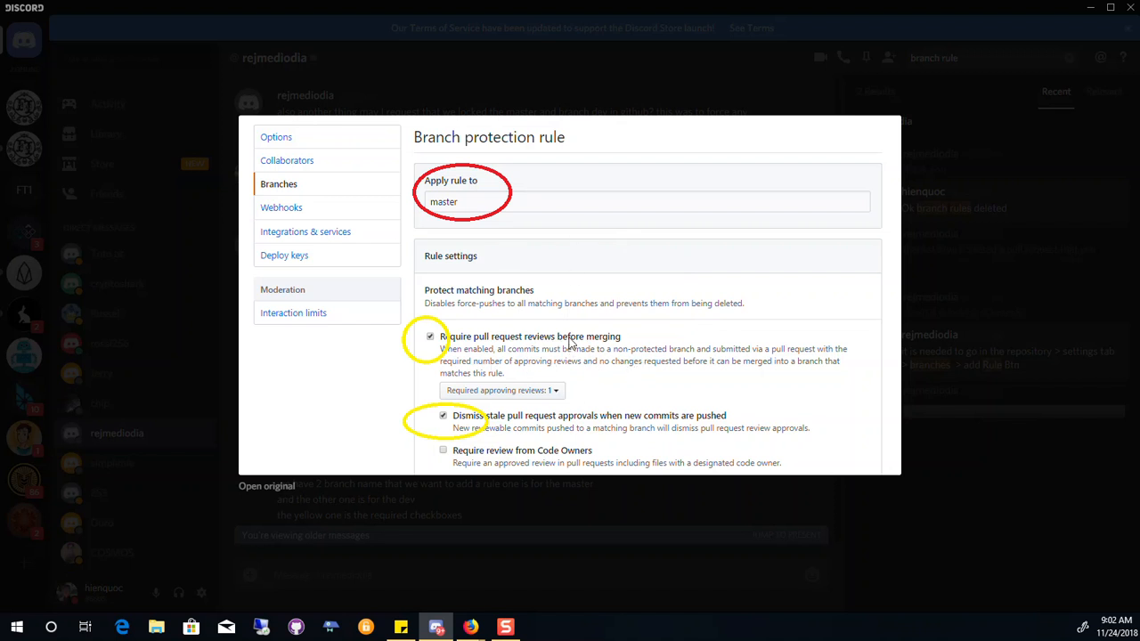
mouse_move(574, 346)
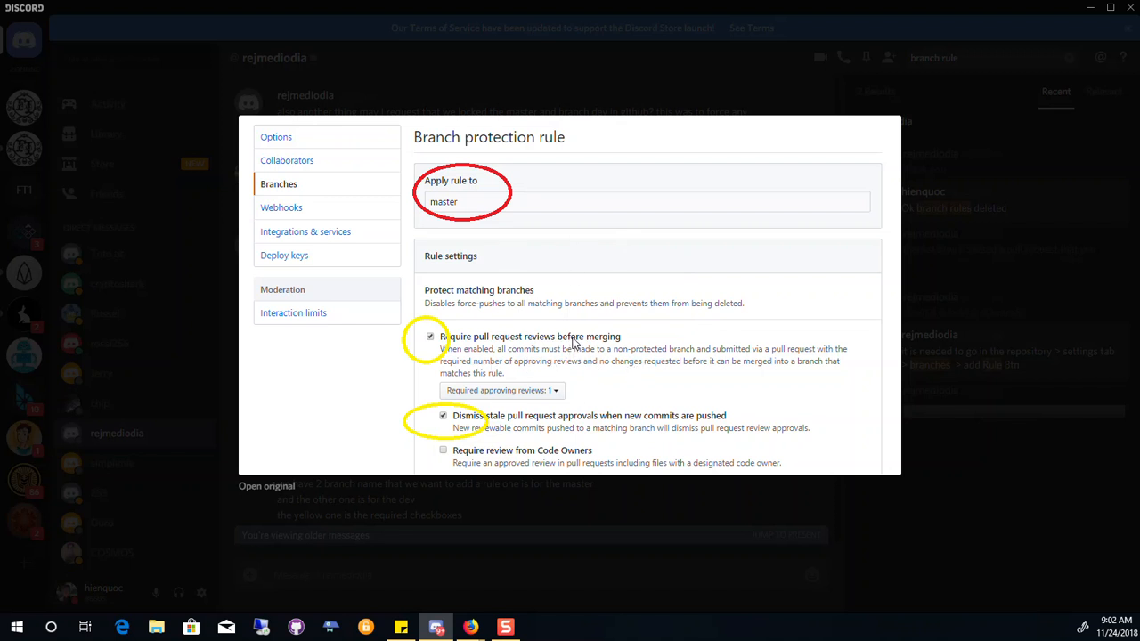
mouse_move(571, 408)
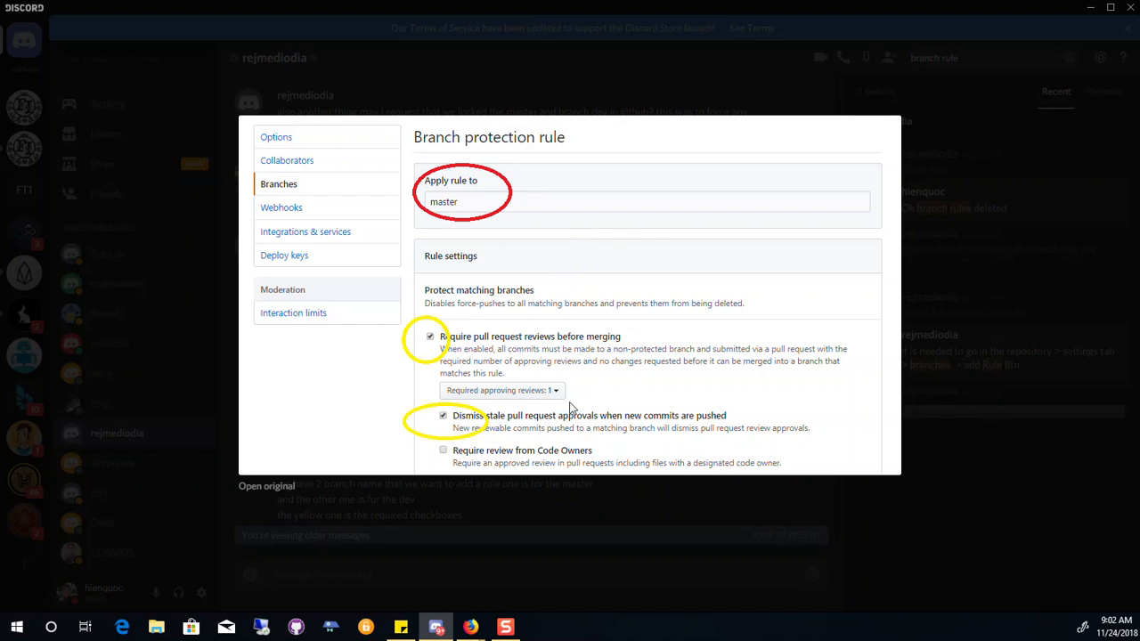
mouse_move(602, 415)
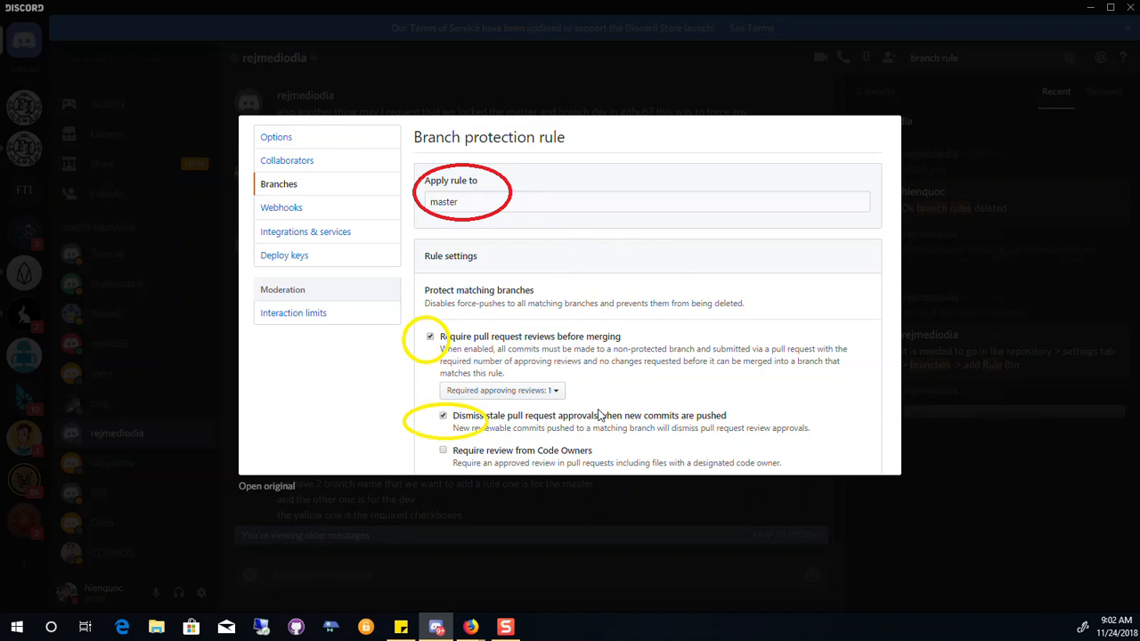
mouse_move(694, 431)
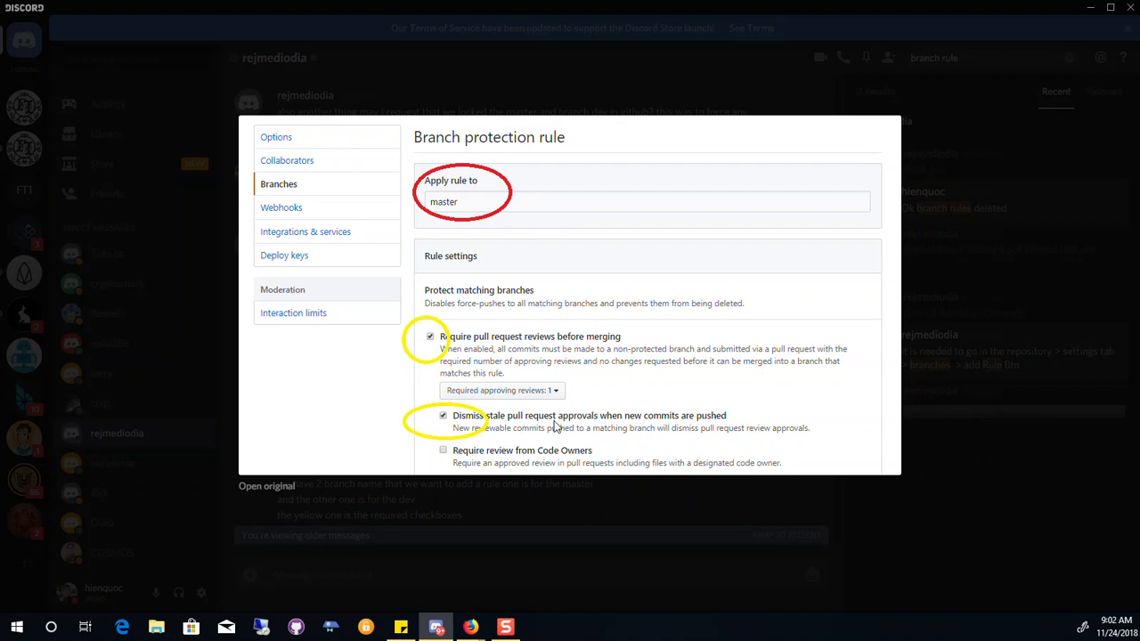
mouse_move(538, 433)
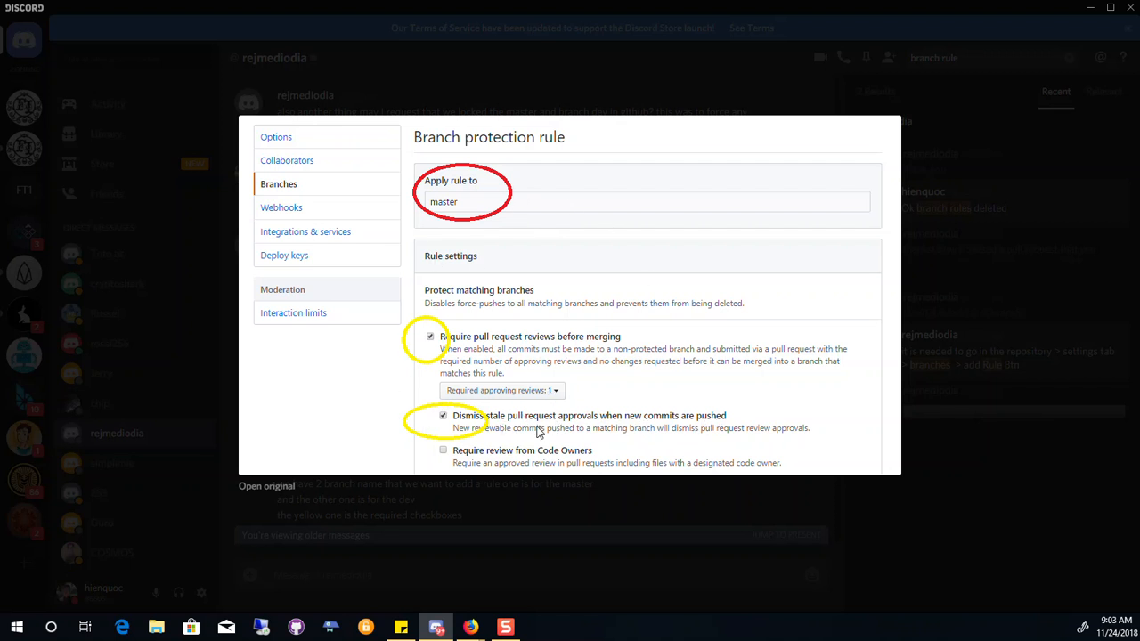
mouse_move(620, 439)
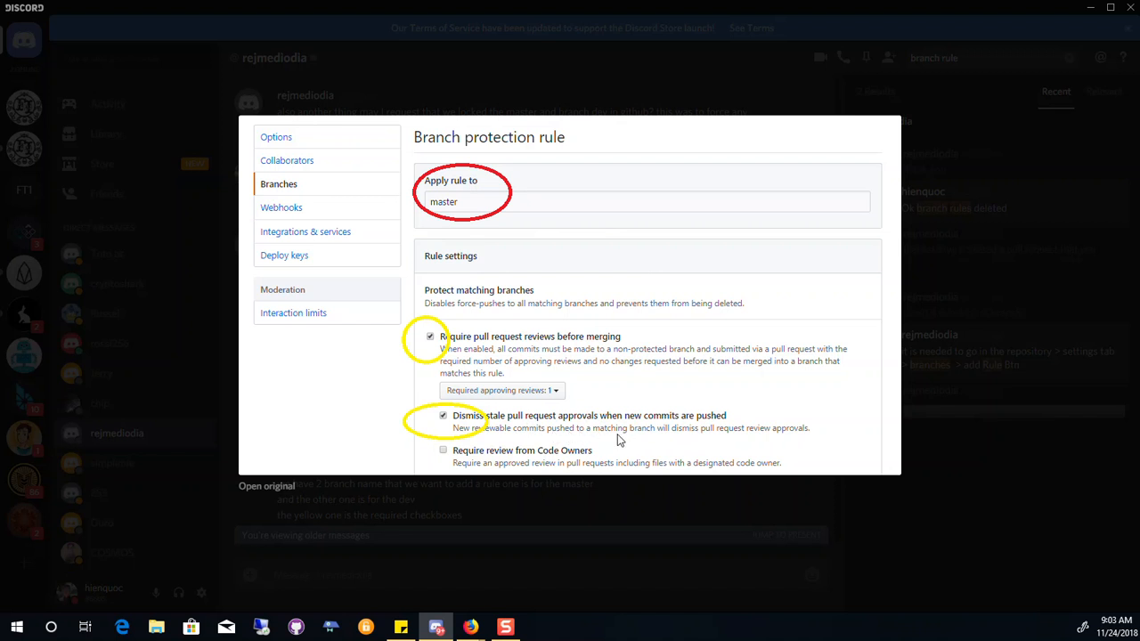
mouse_move(656, 426)
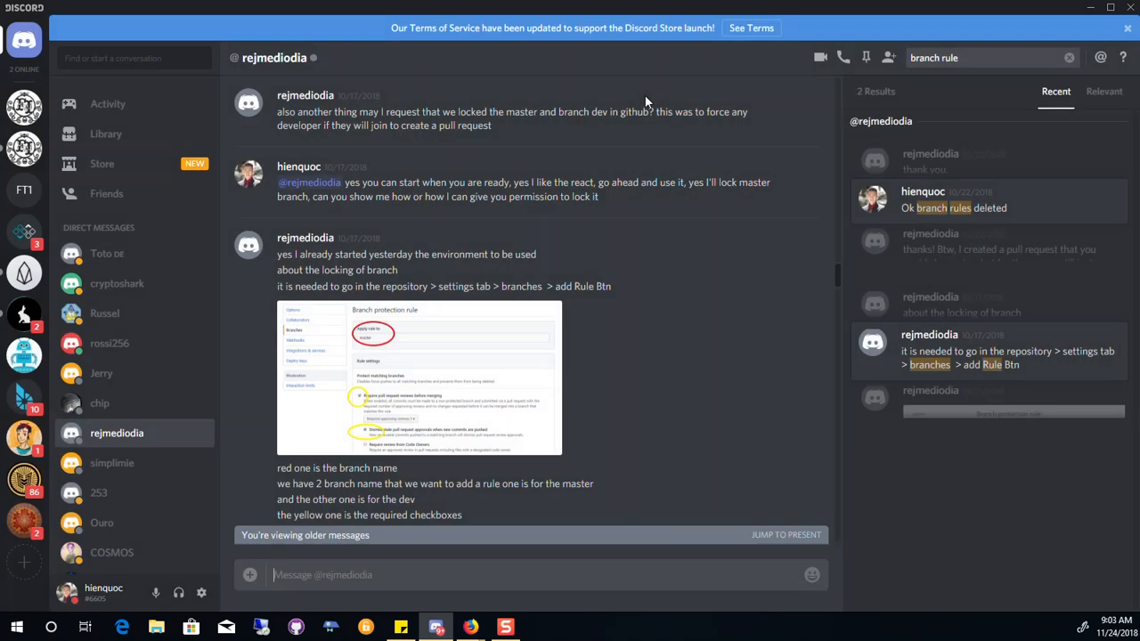
mouse_move(634, 243)
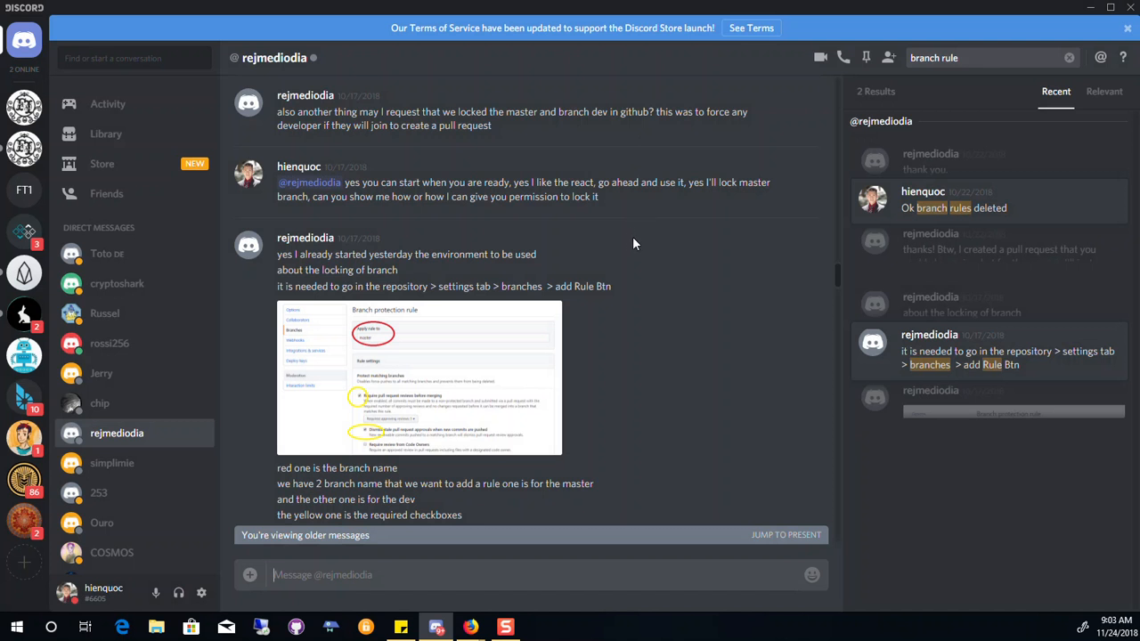
mouse_move(627, 228)
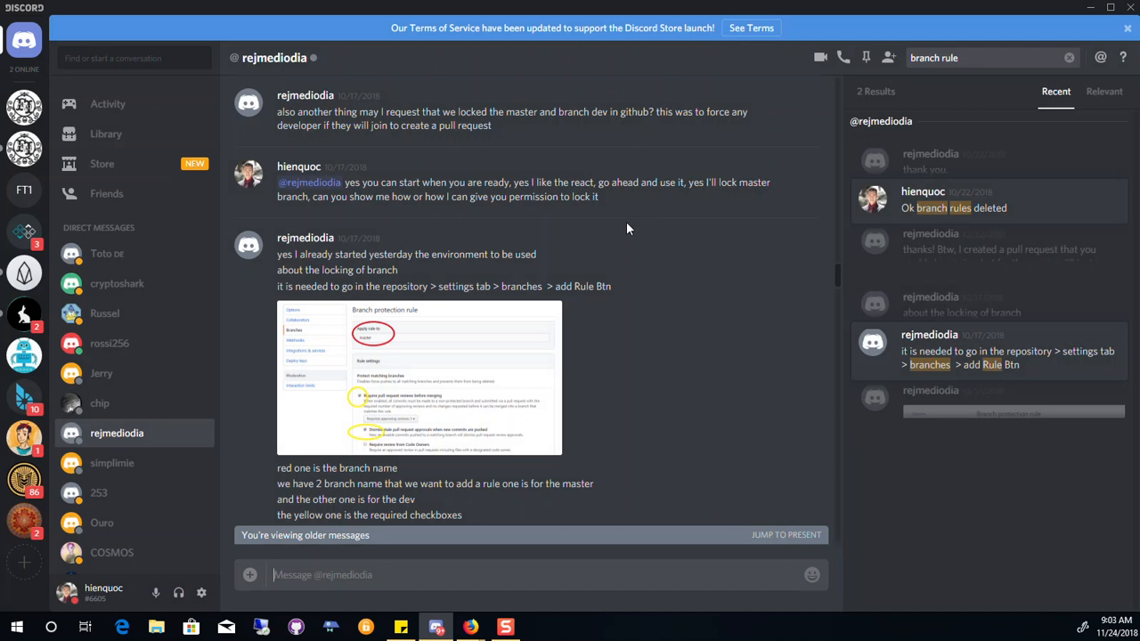
mouse_move(899, 152)
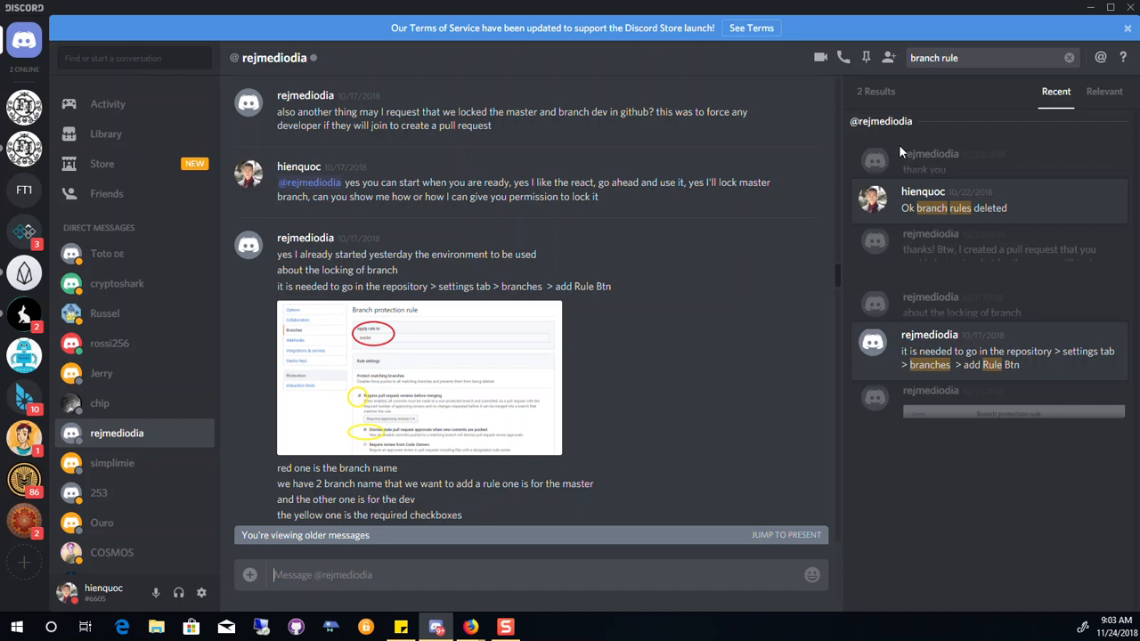
mouse_move(1093, 9)
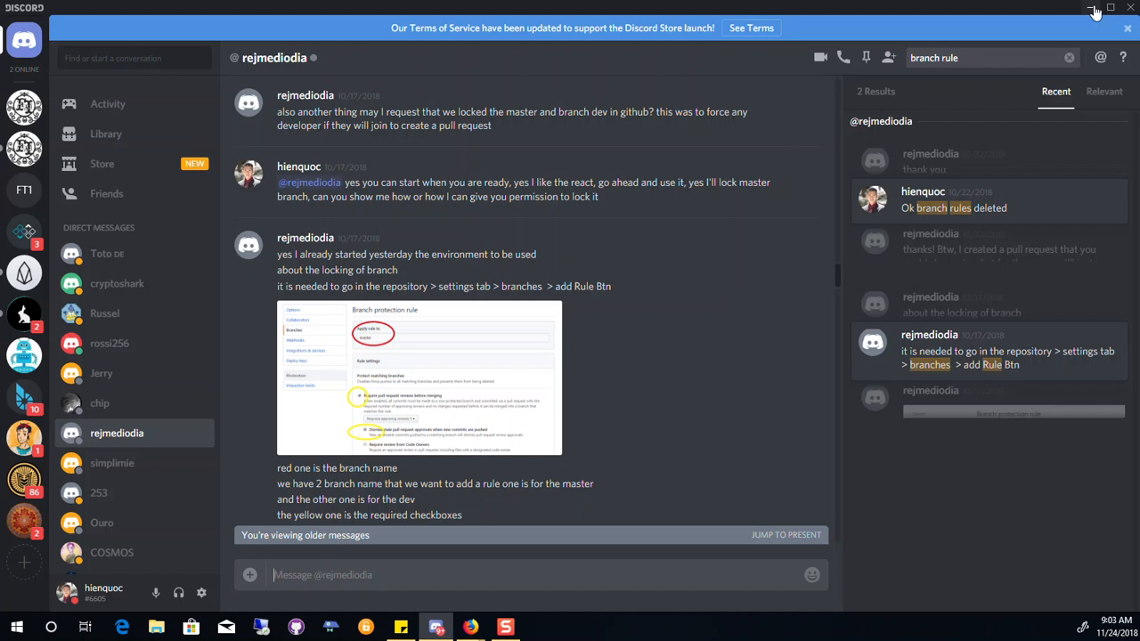
- Close the enlarged photo and continue down the conversation past the later branch-settings photos
scroll("down", 3)
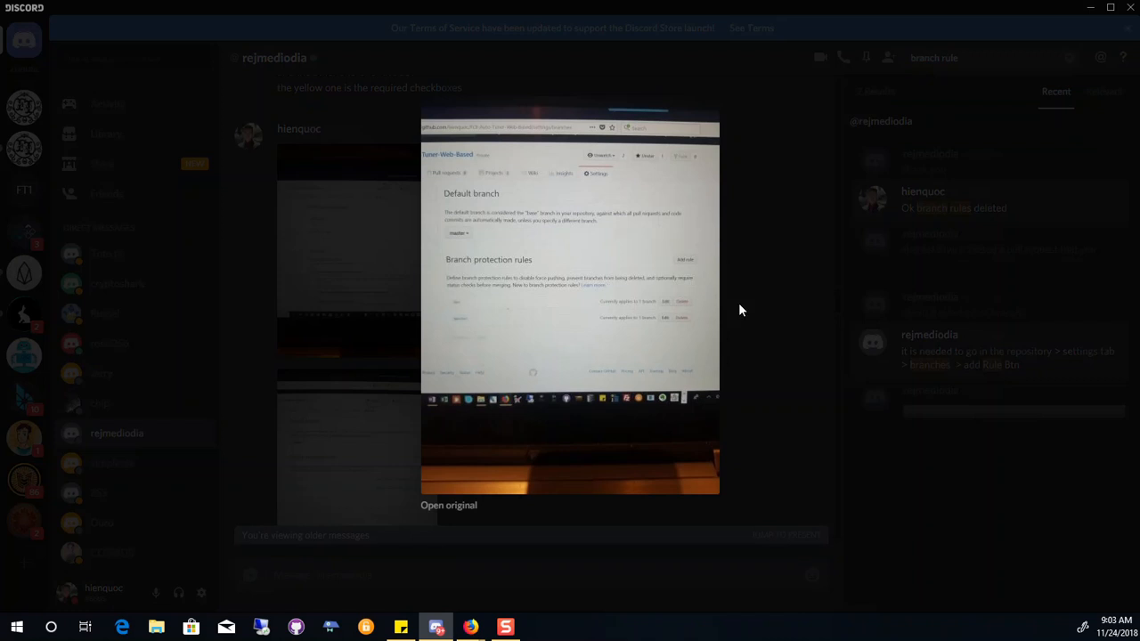
left_click(748, 294)
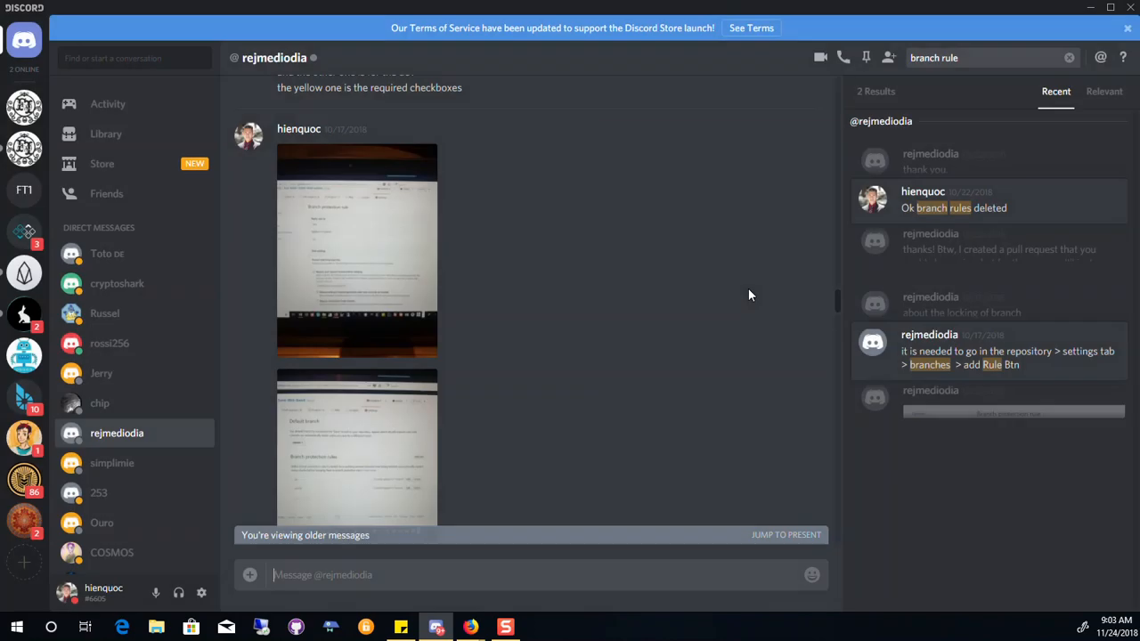
scroll("down", 3)
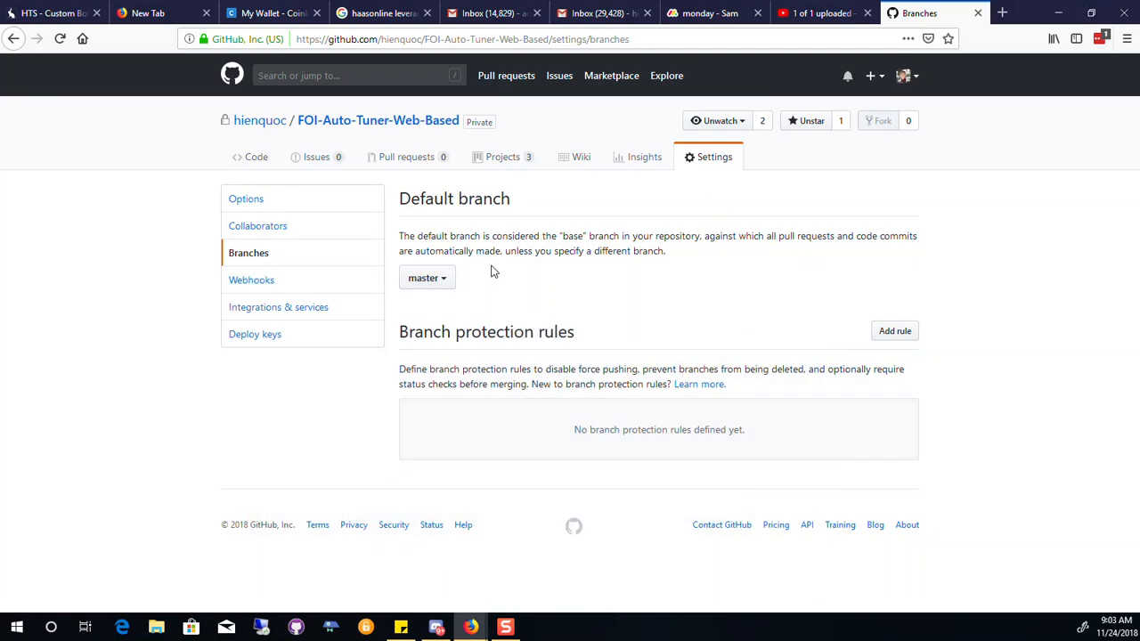
mouse_move(370, 321)
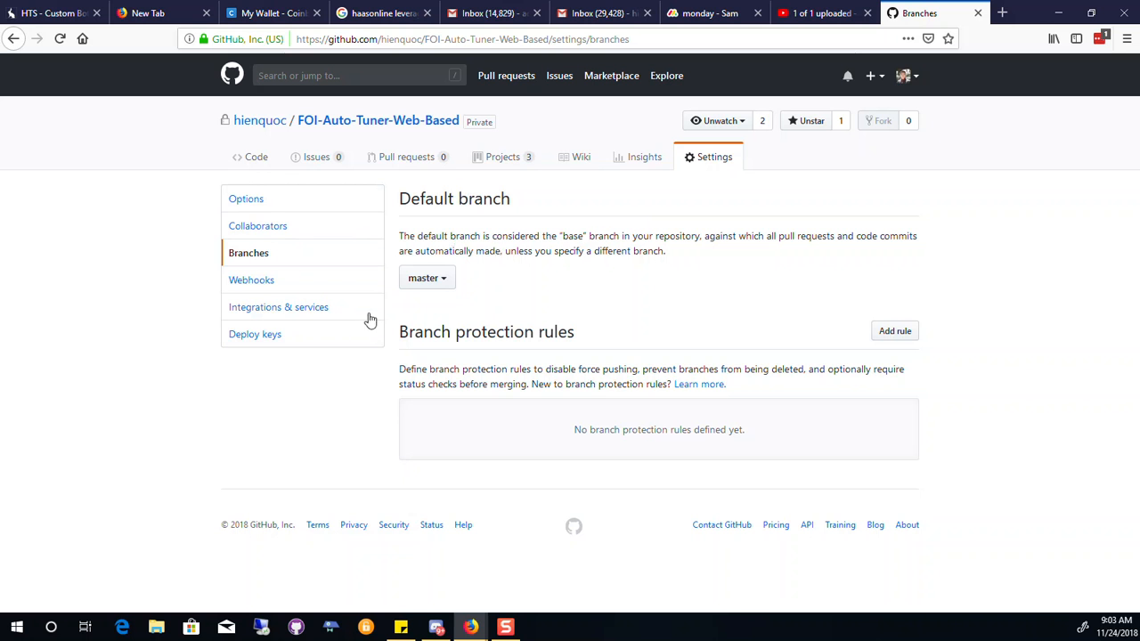
mouse_move(613, 274)
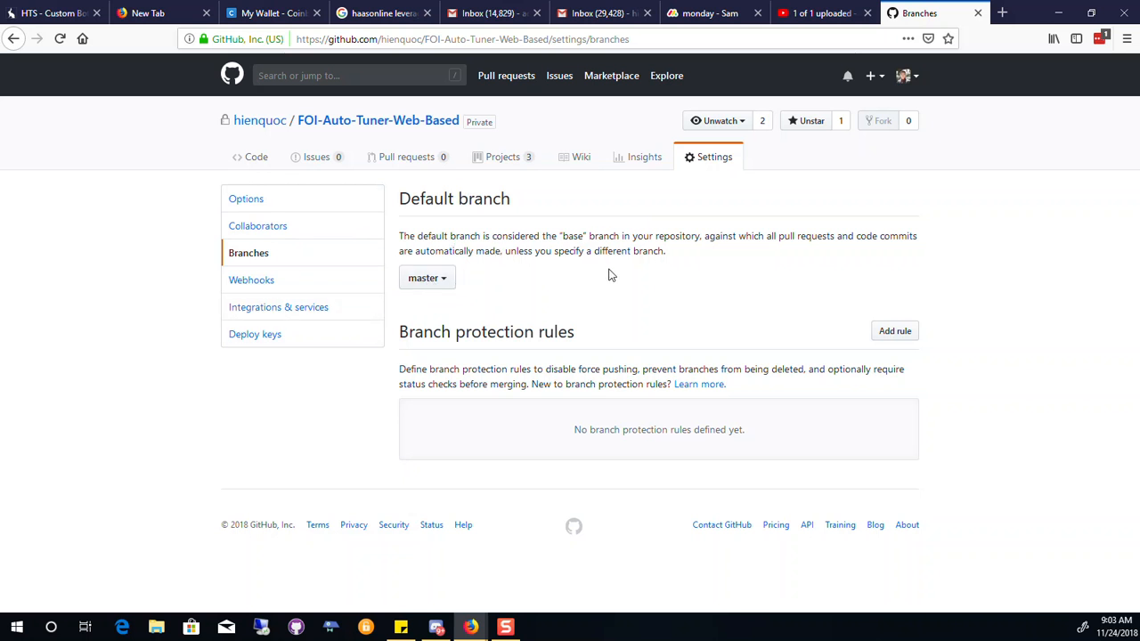
mouse_move(855, 232)
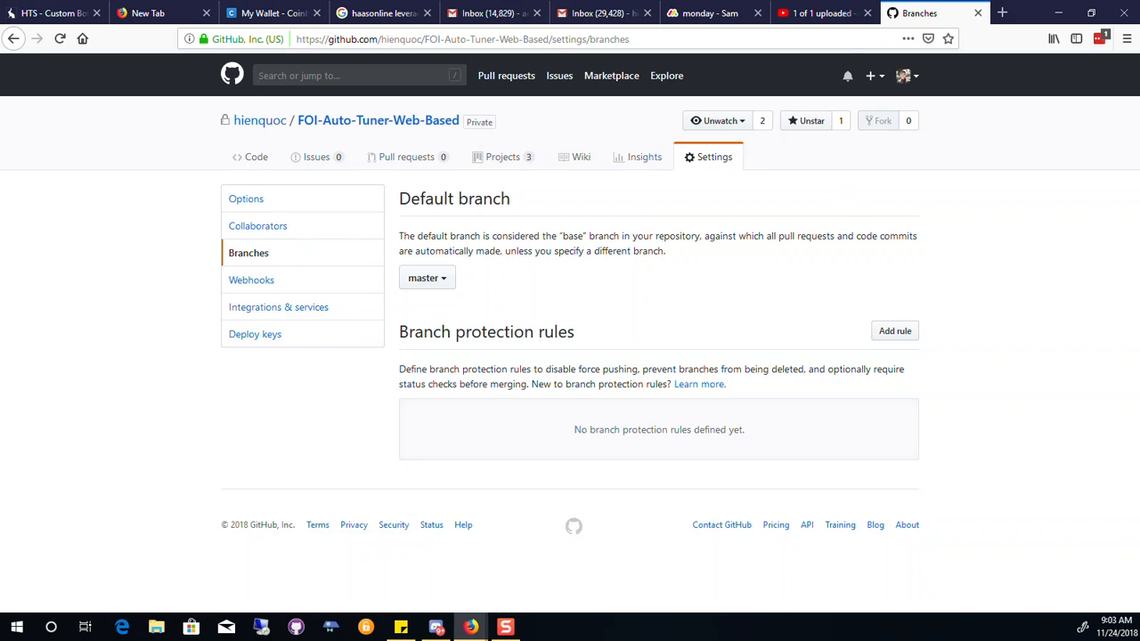
mouse_move(347, 510)
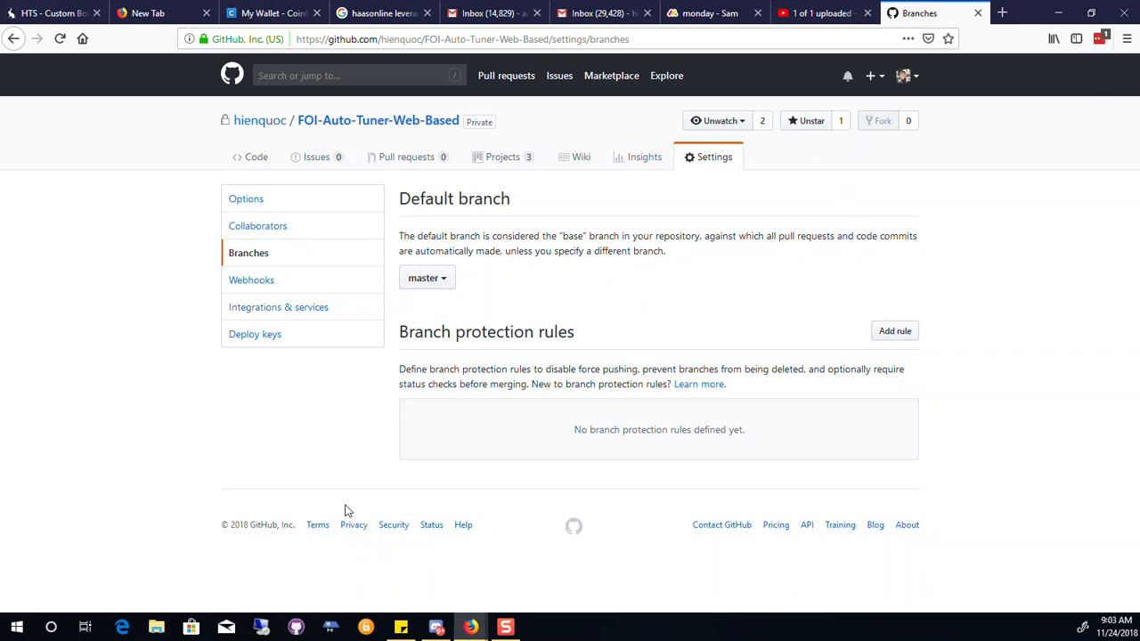
mouse_move(459, 334)
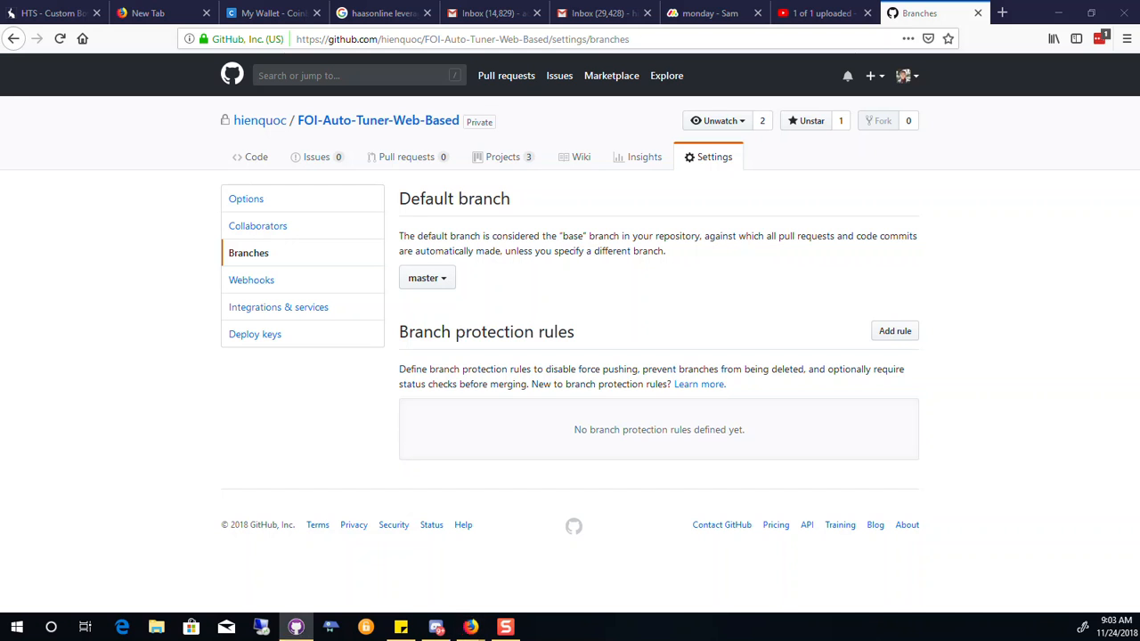
- Switch from the browser to GitHub Desktop on New-Autotuner-Repository
left_click(296, 627)
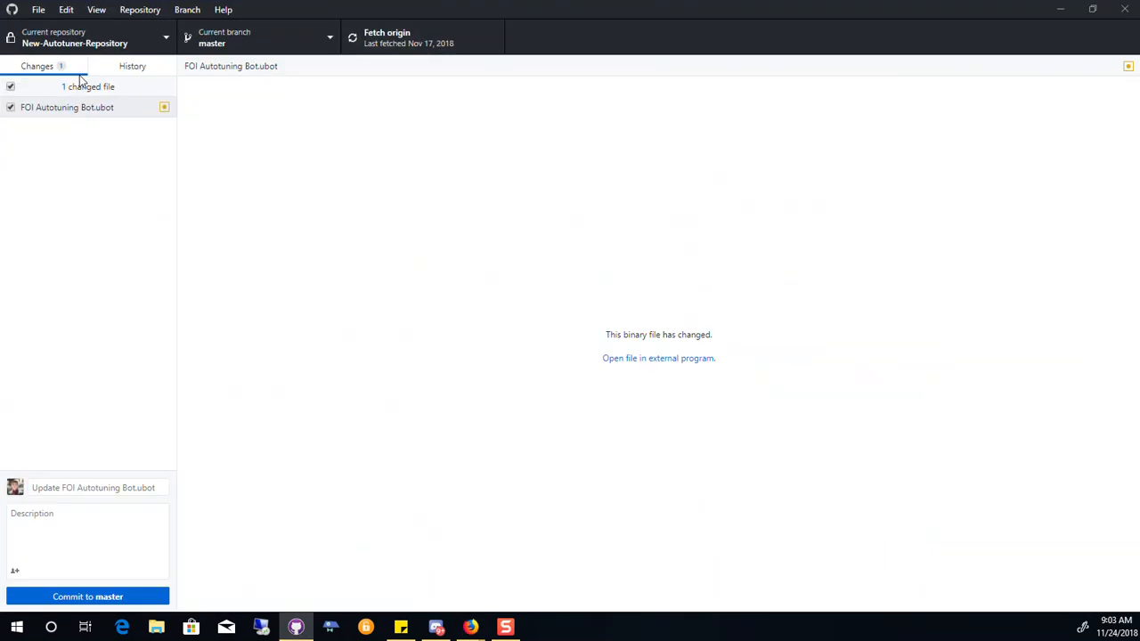
mouse_move(263, 43)
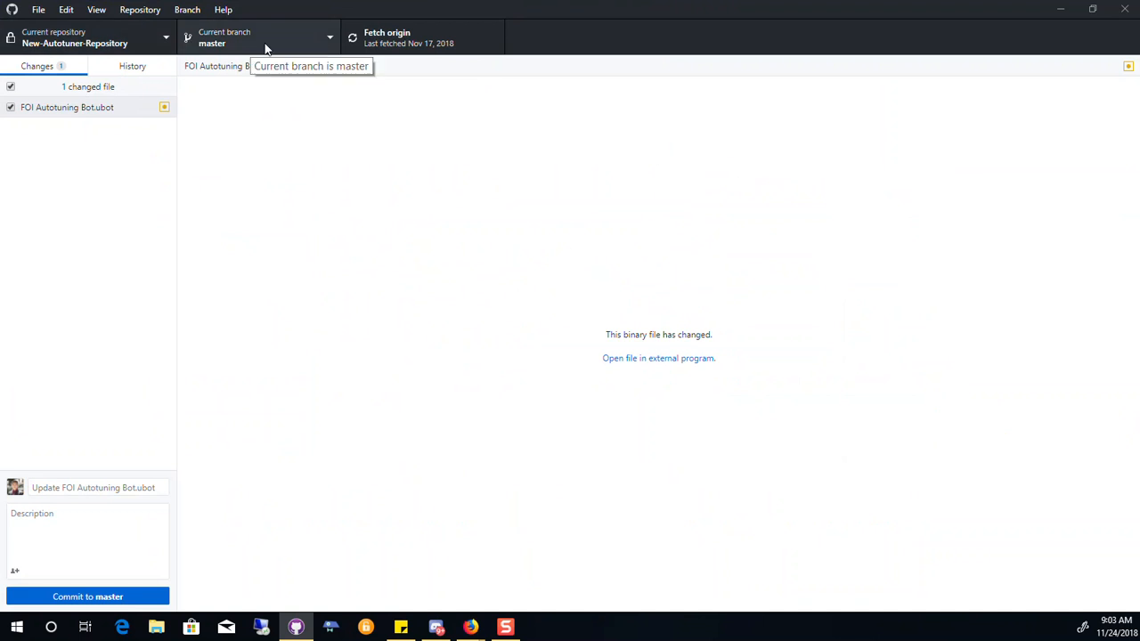
- Check that master is the only branch of New-Autotuner-Repository and fetch the latest from origin
left_click(258, 38)
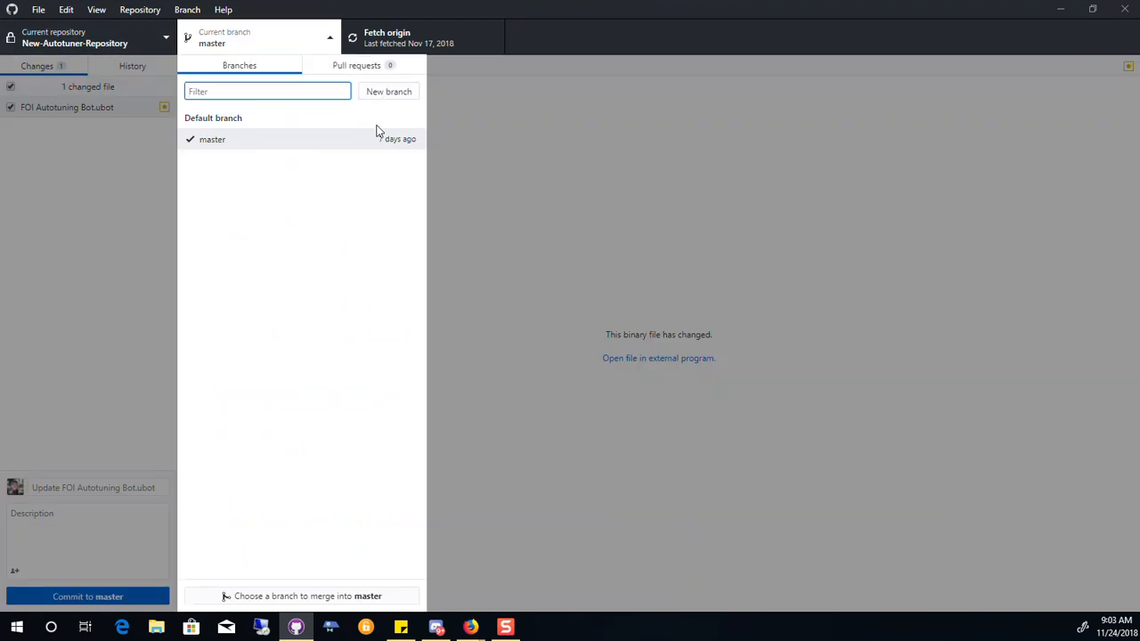
mouse_move(239, 157)
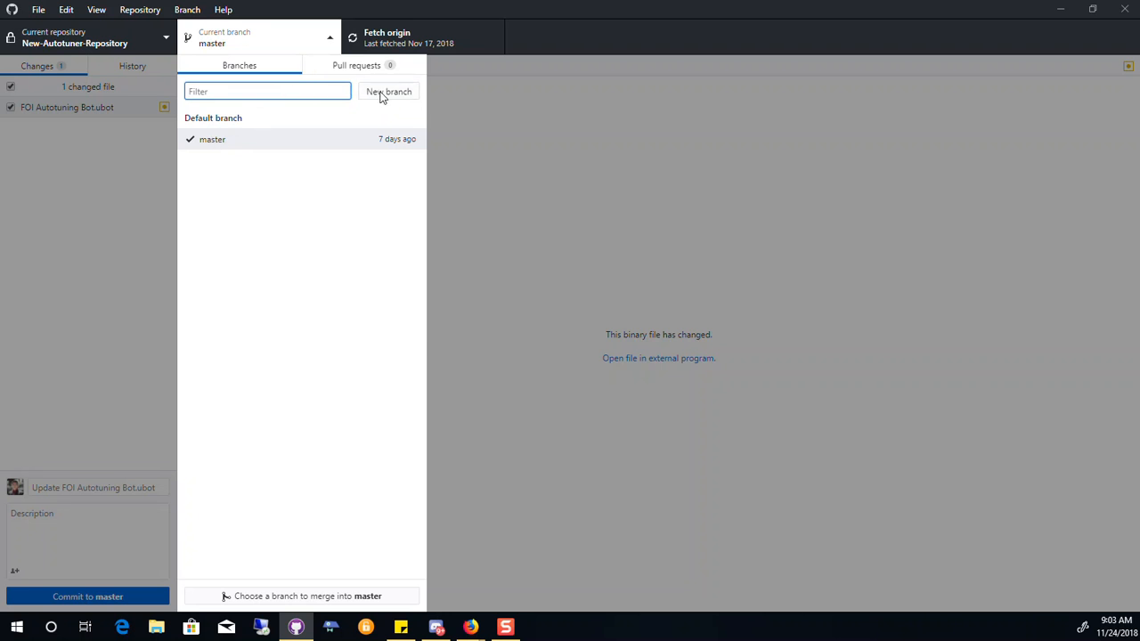
left_click(409, 37)
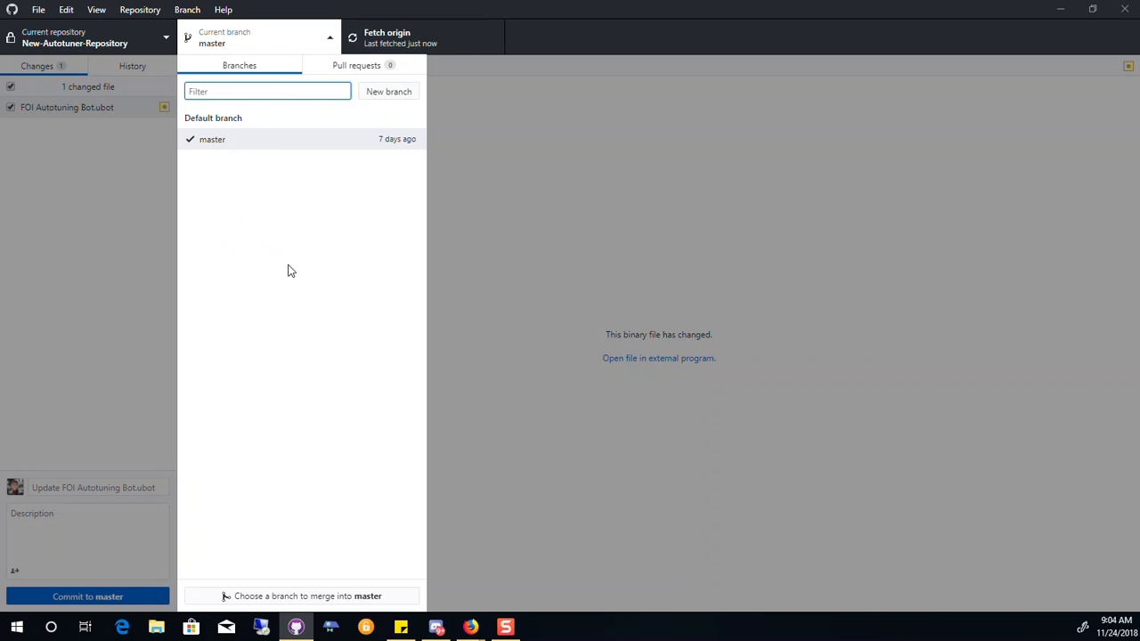
mouse_move(260, 219)
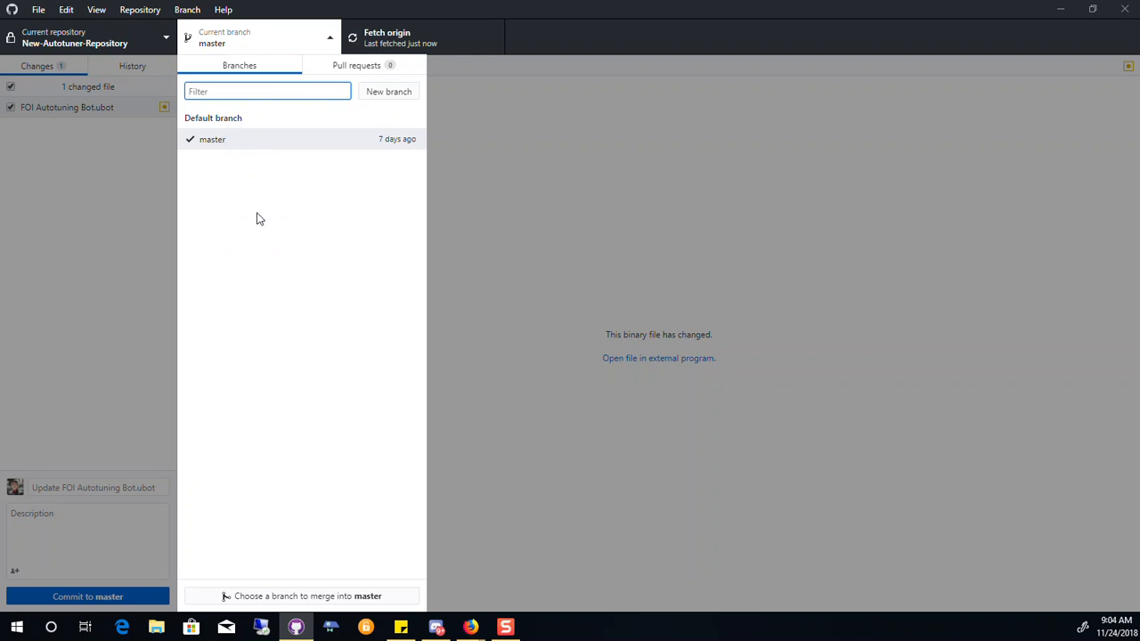
mouse_move(278, 82)
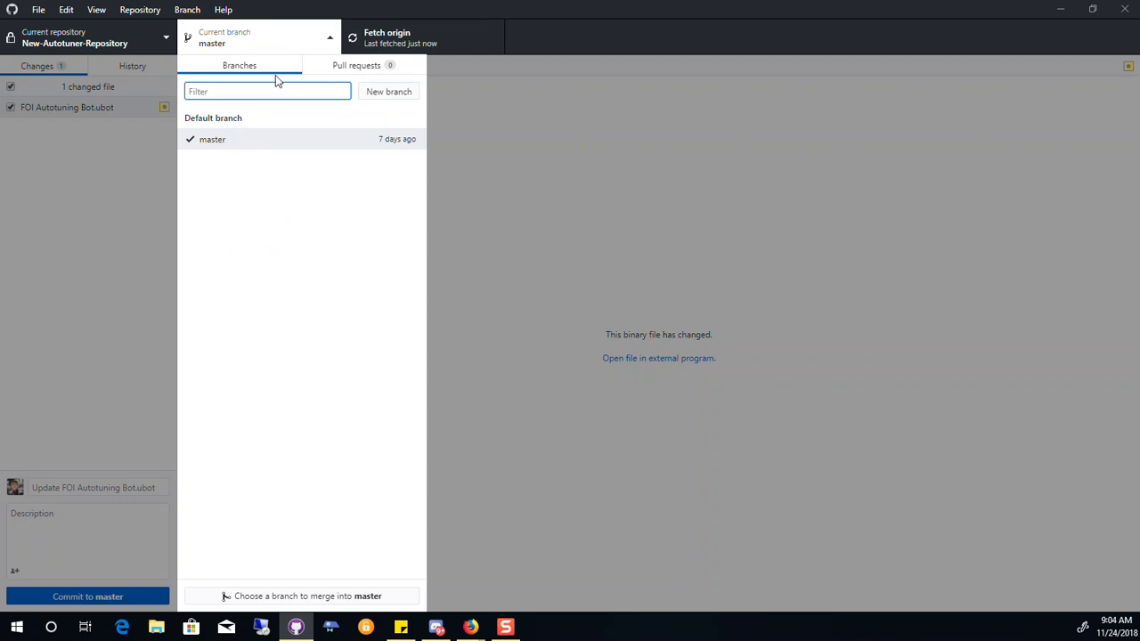
left_click(258, 38)
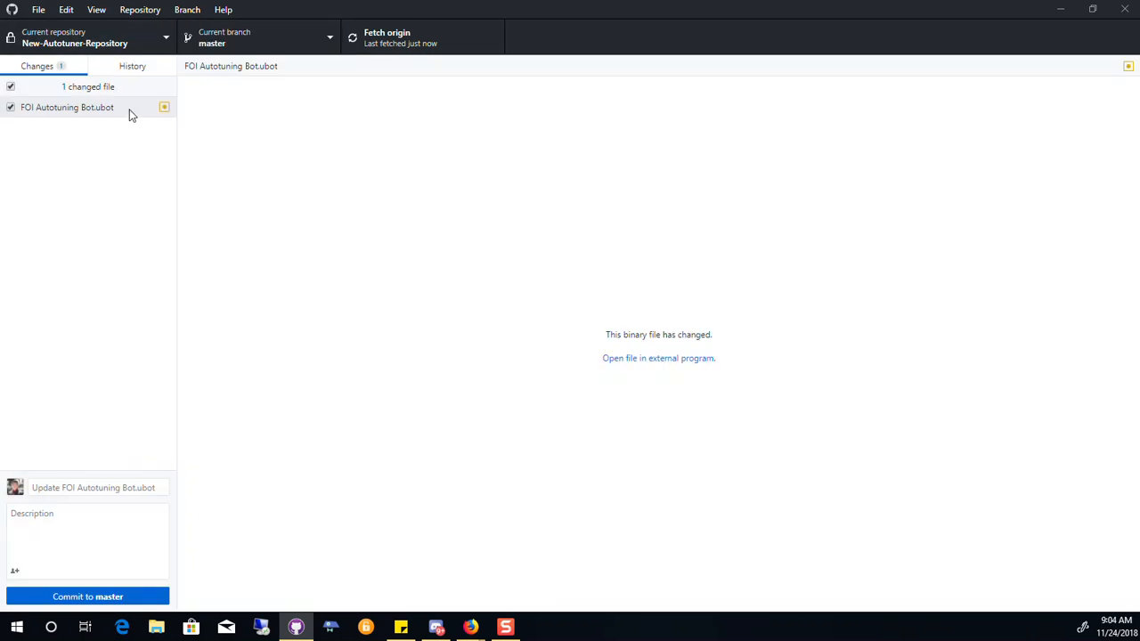
- Browse the commit history, including the v3.91 commit with its 11 changed files
left_click(132, 64)
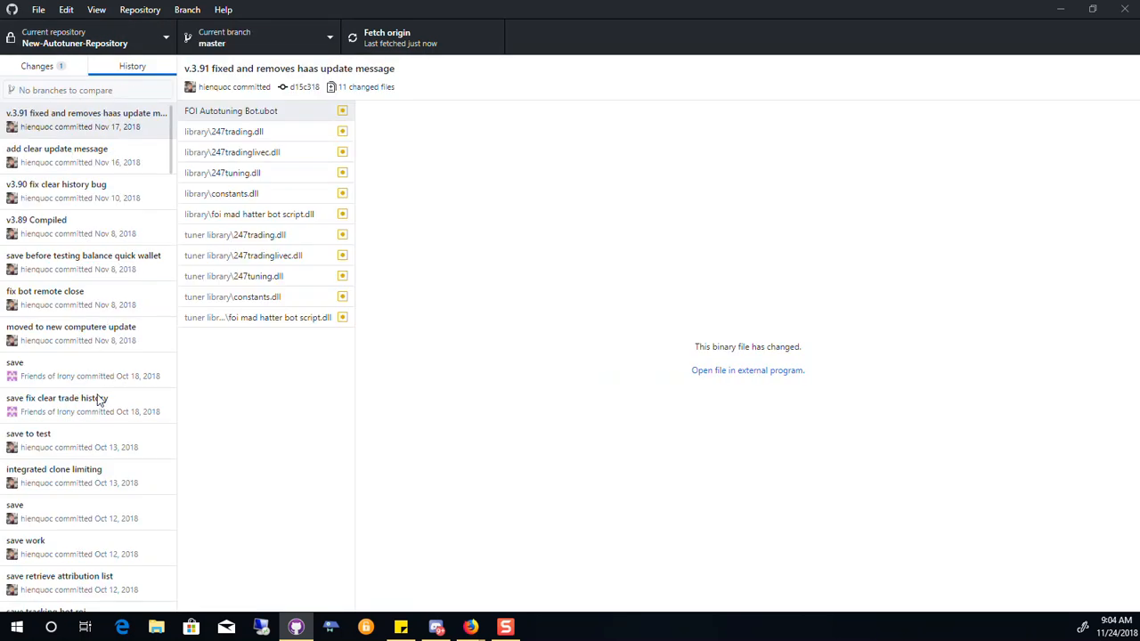
mouse_move(25, 198)
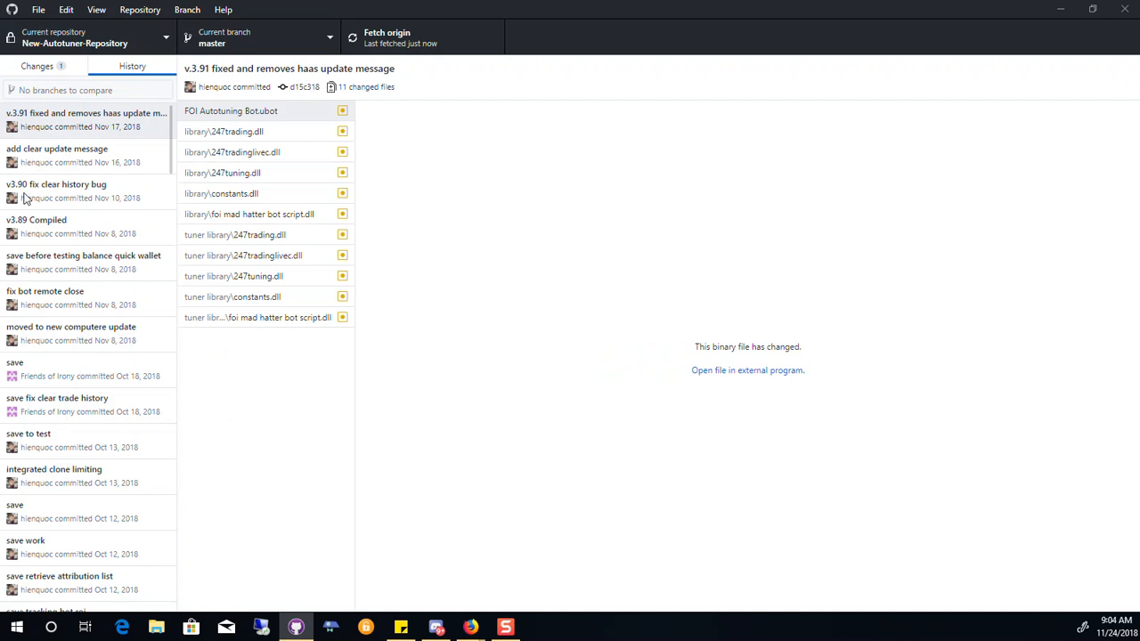
mouse_move(27, 189)
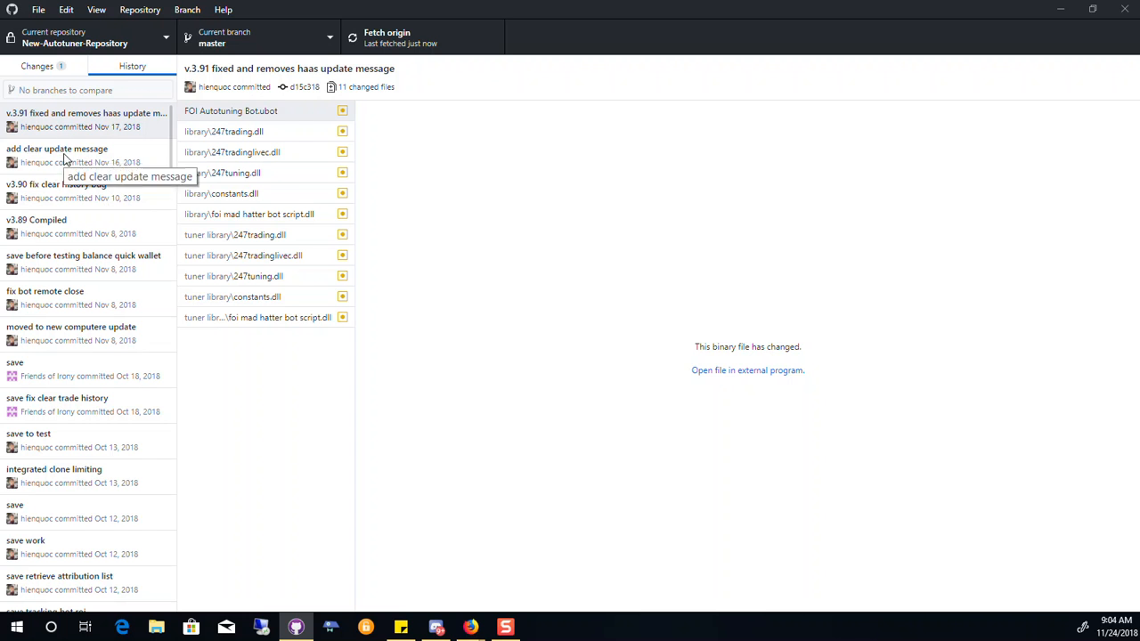
mouse_move(132, 142)
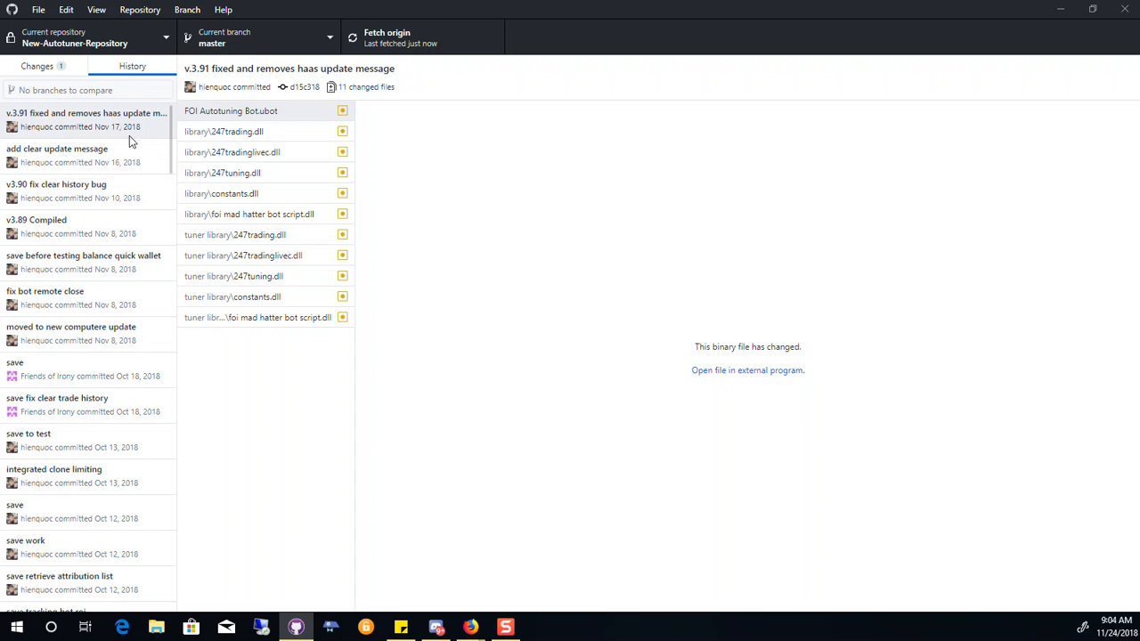
mouse_move(61, 581)
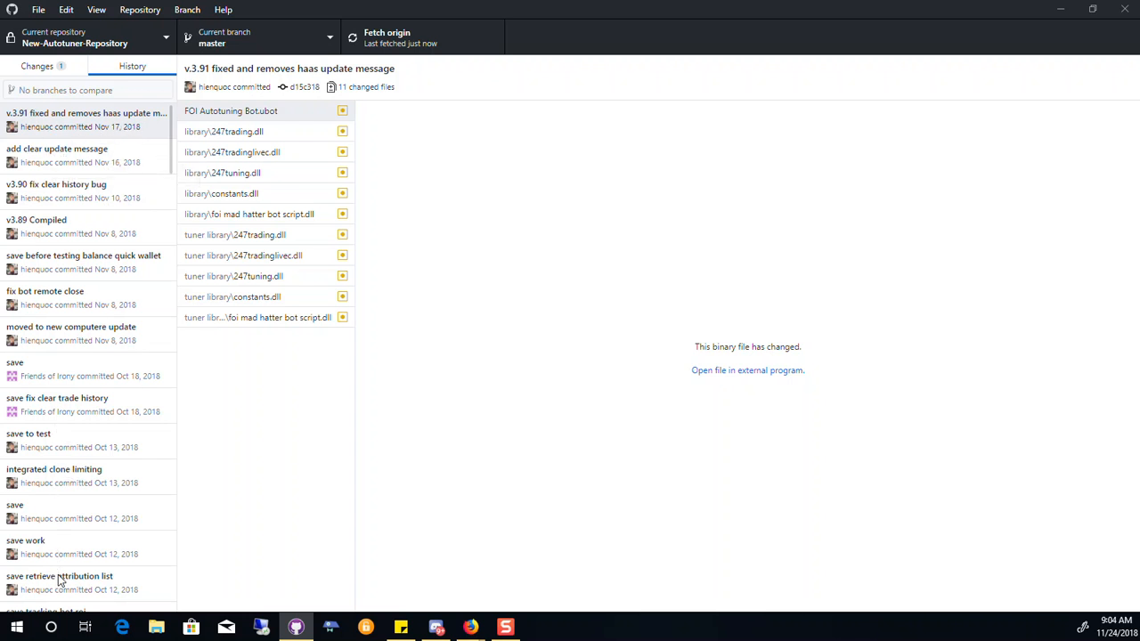
mouse_move(75, 249)
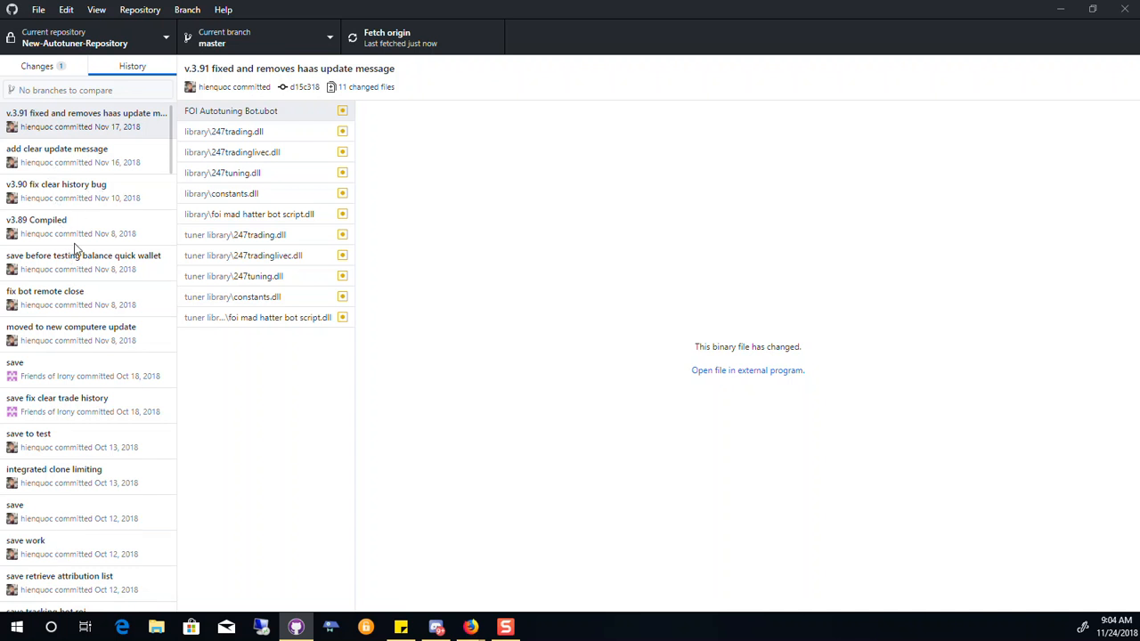
mouse_move(78, 224)
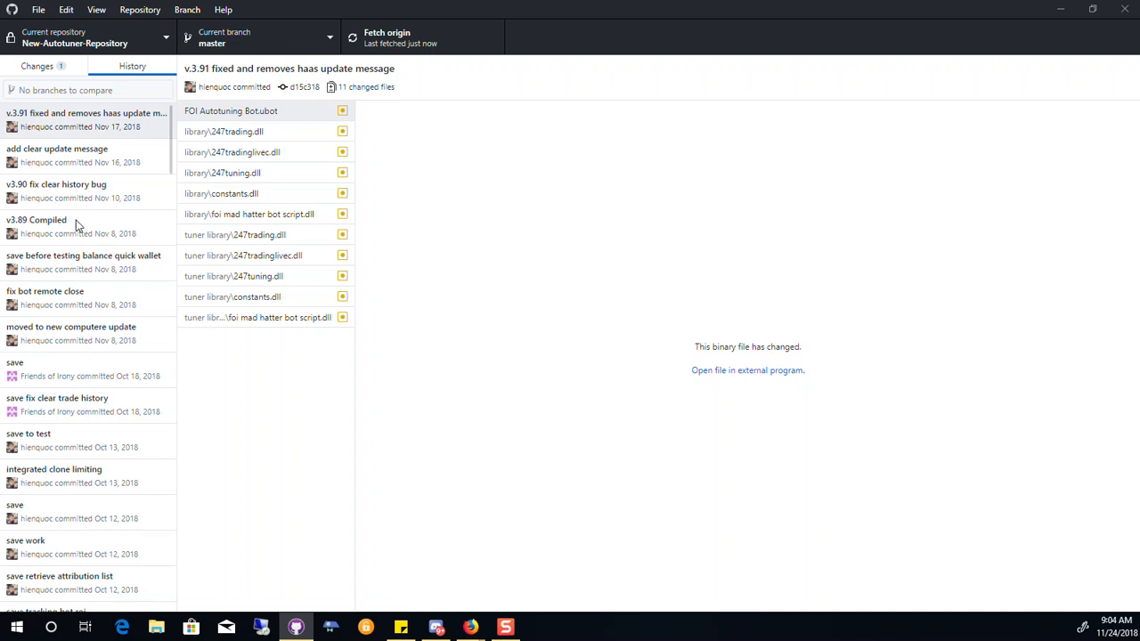
mouse_move(55, 183)
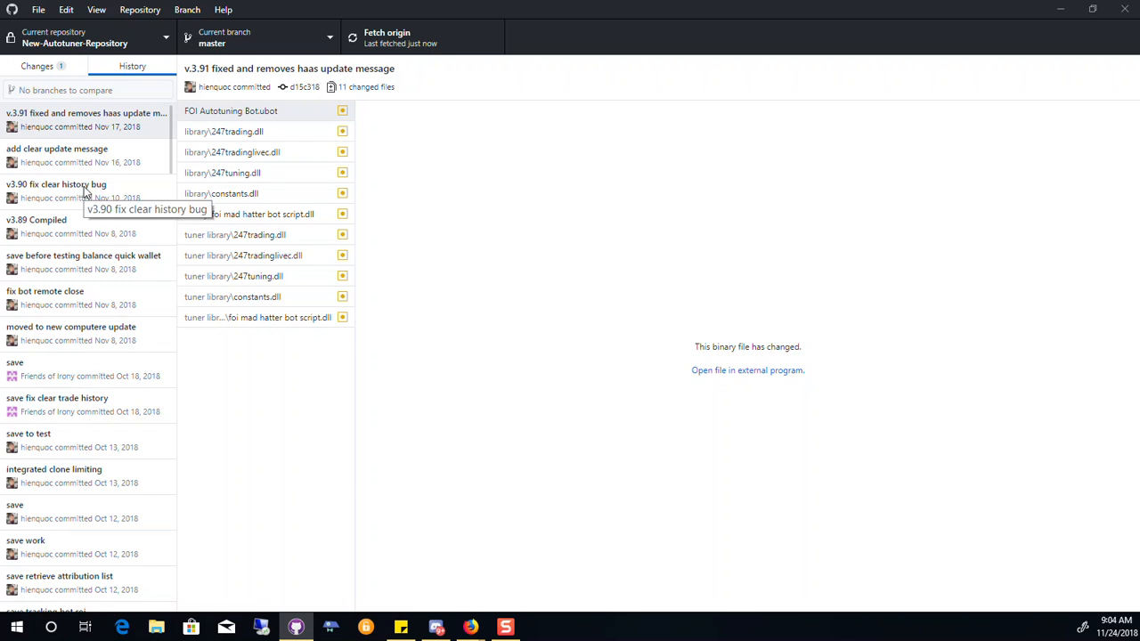
scroll("down", 3)
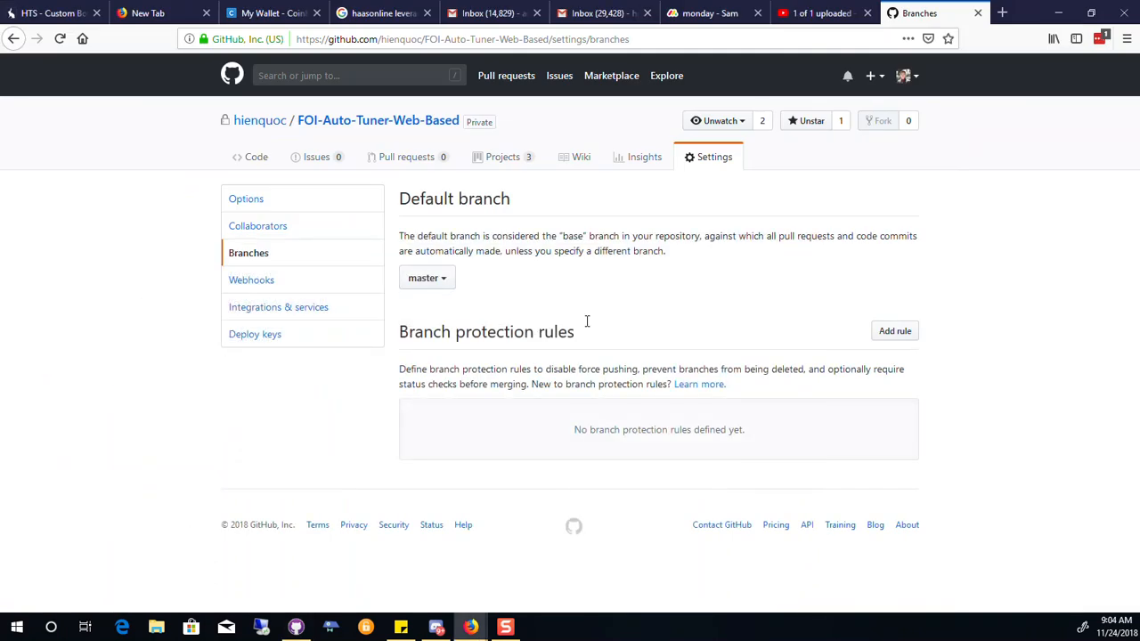
mouse_move(787, 195)
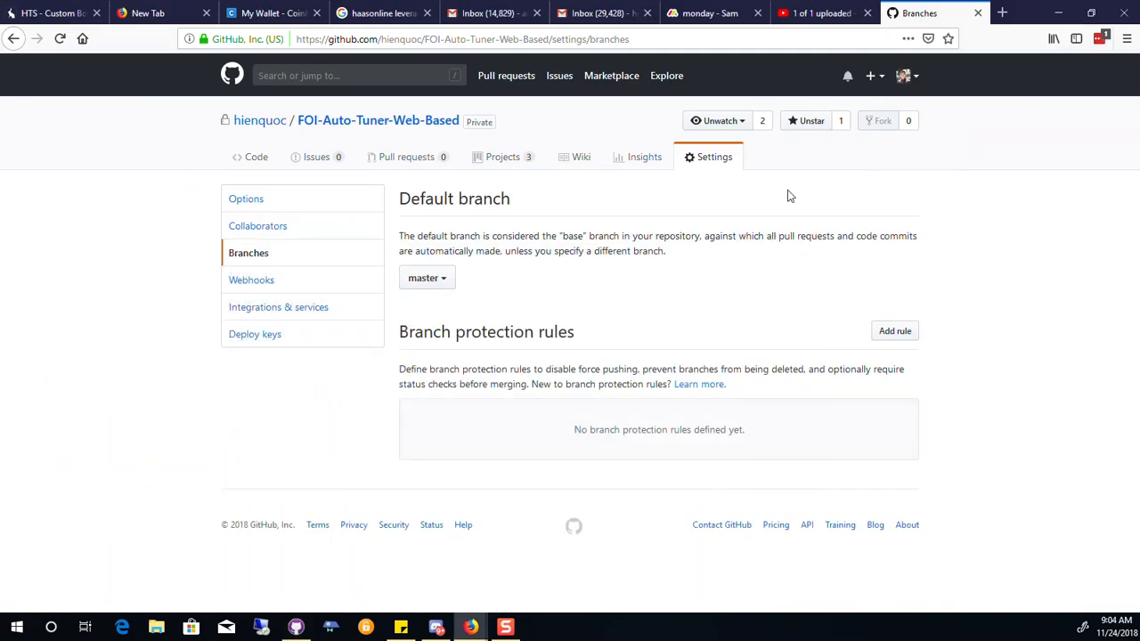
mouse_move(662, 221)
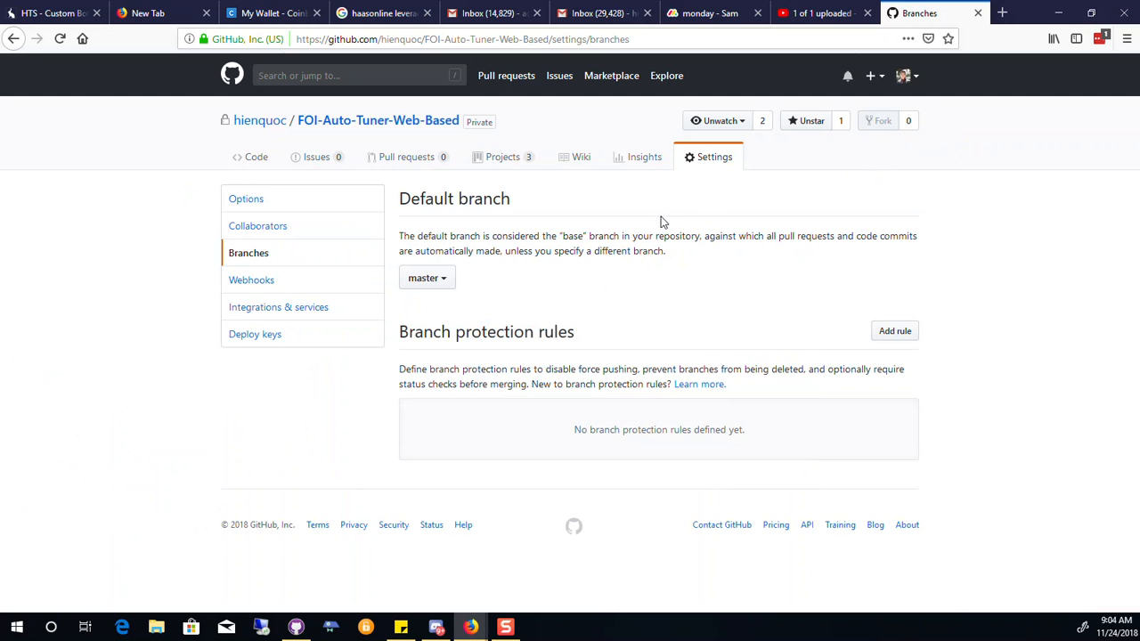
mouse_move(691, 214)
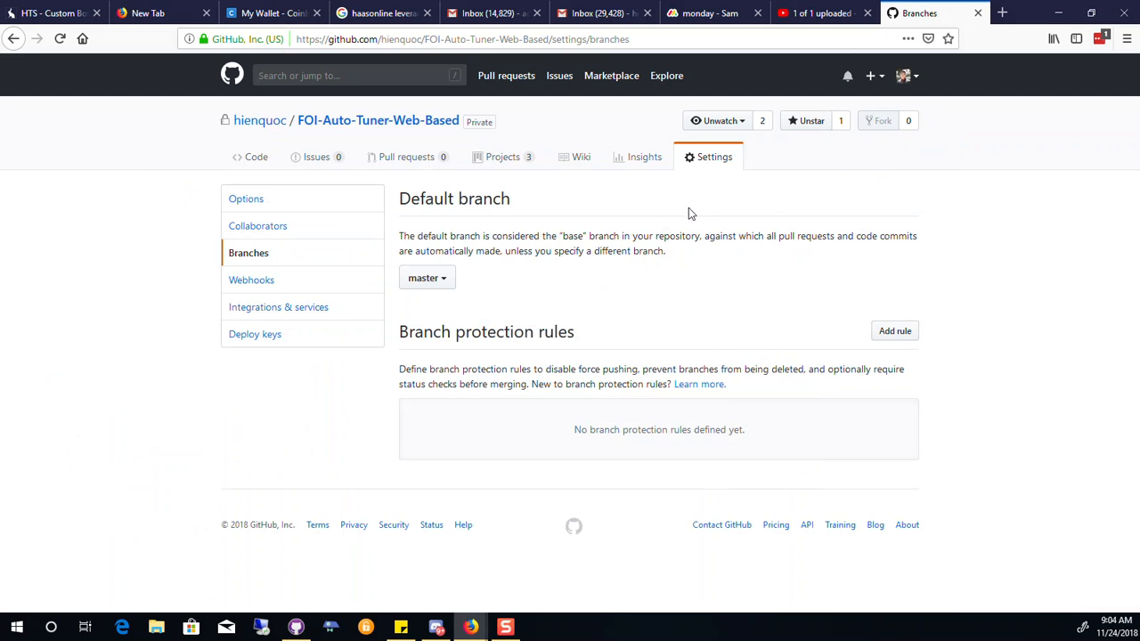
mouse_move(755, 135)
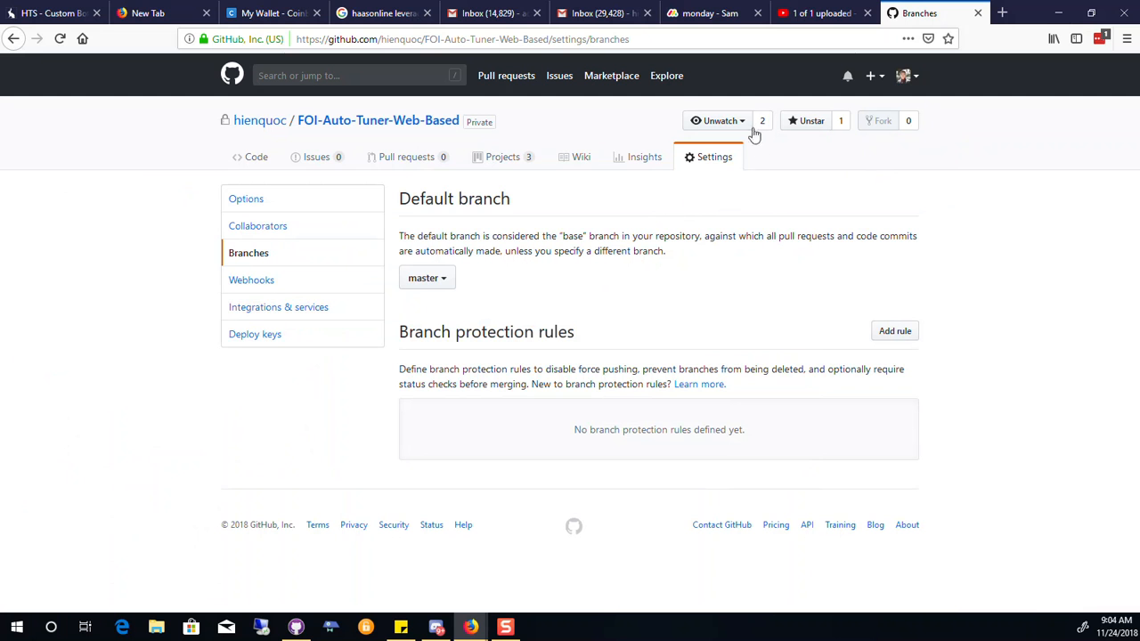
left_click(763, 121)
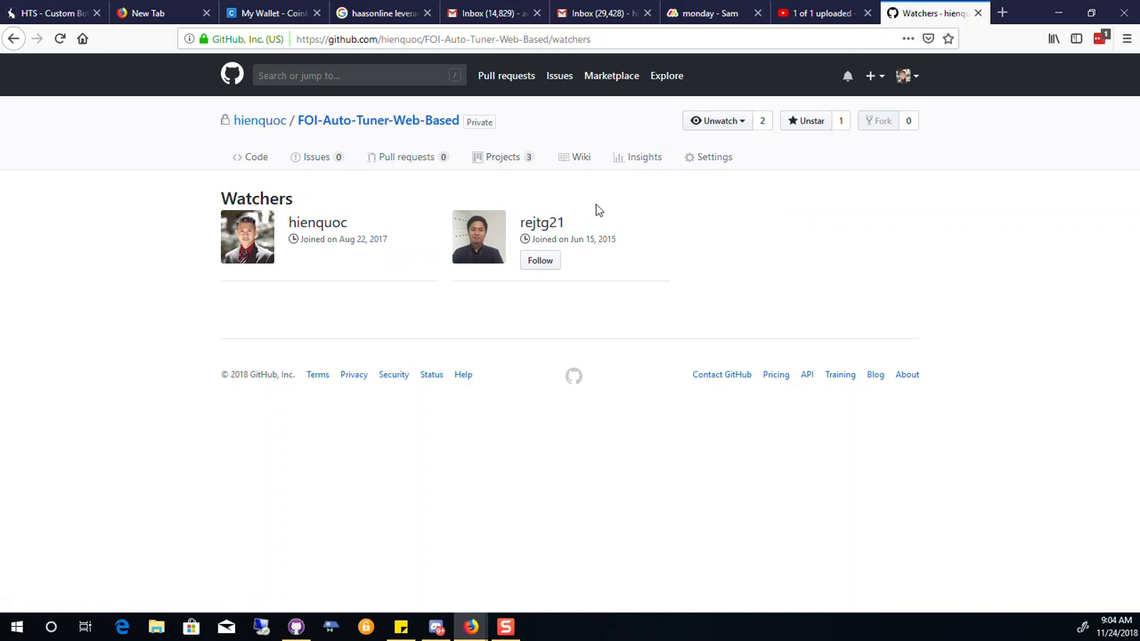
mouse_move(581, 157)
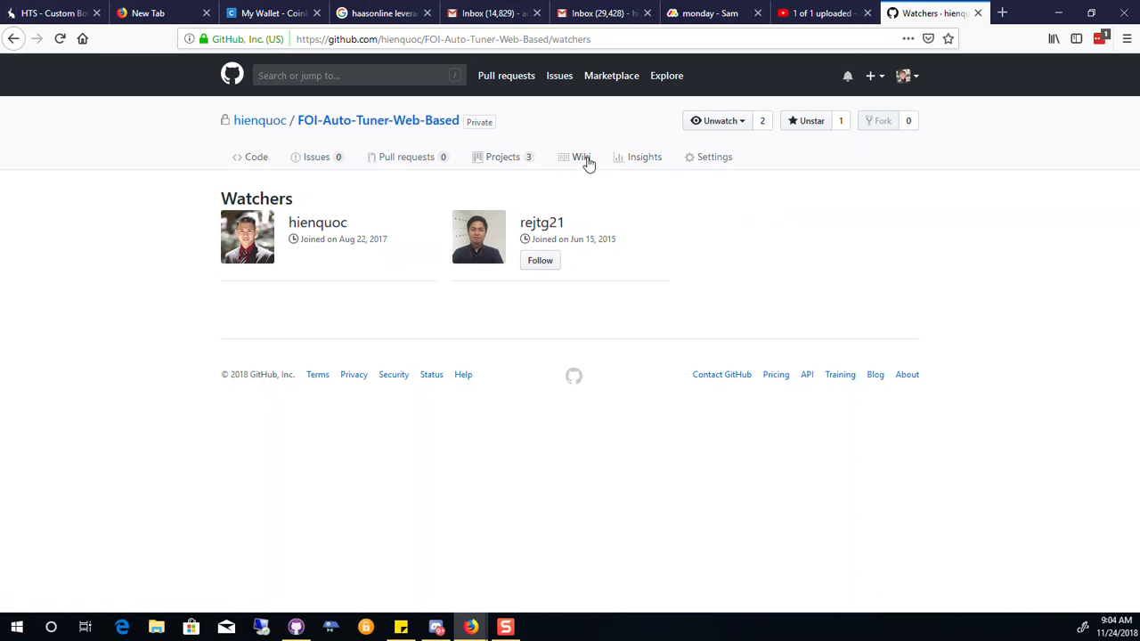
left_click(580, 157)
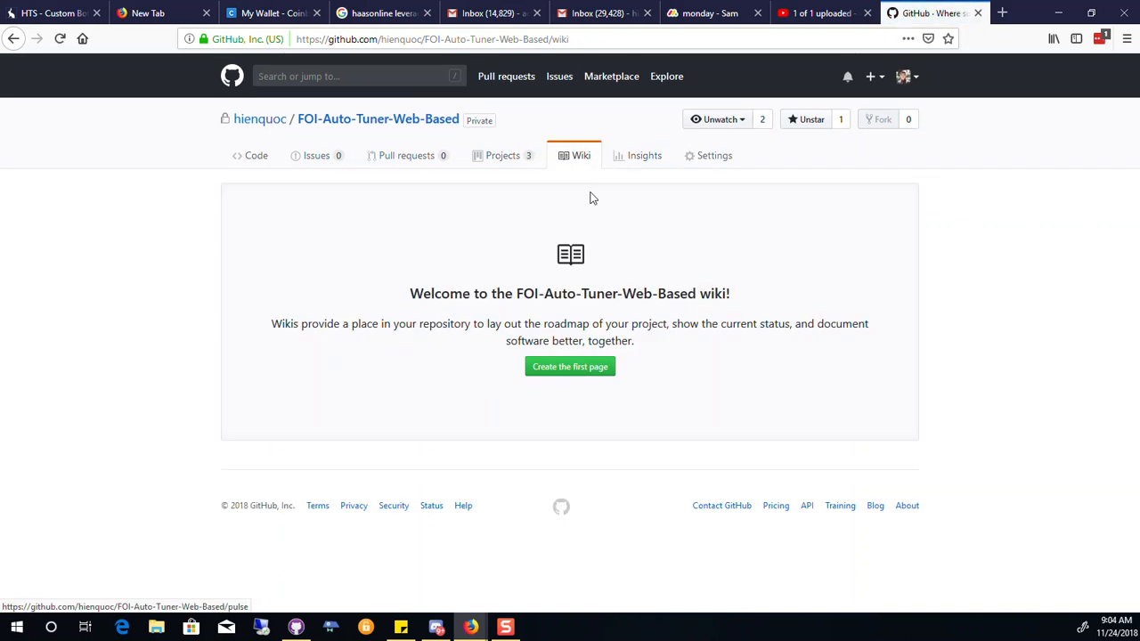
left_click(645, 156)
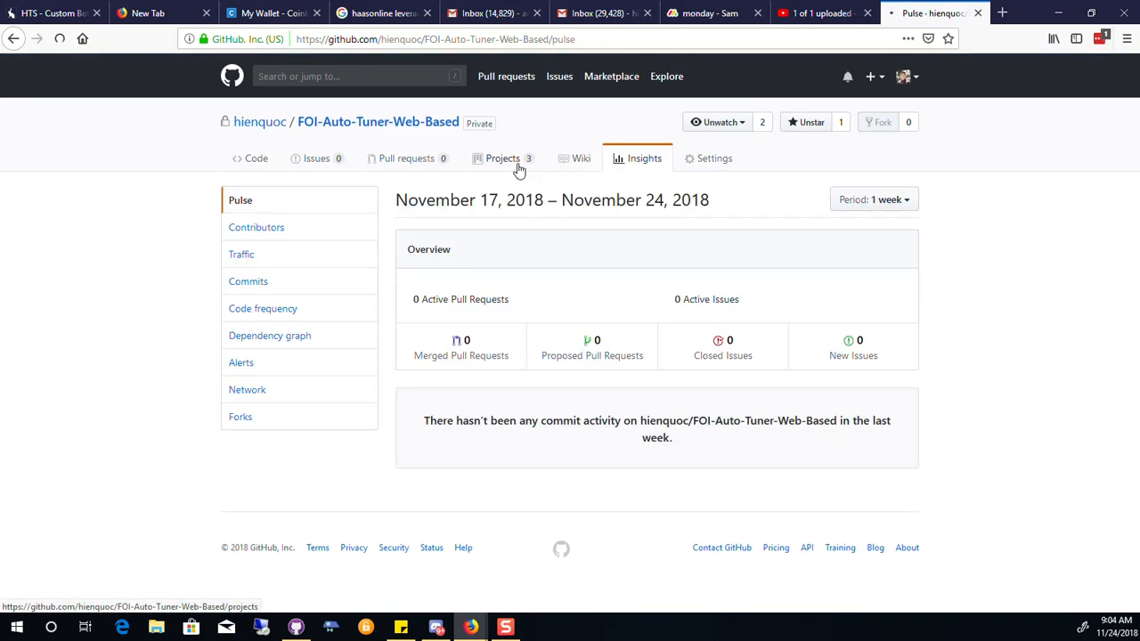
left_click(502, 157)
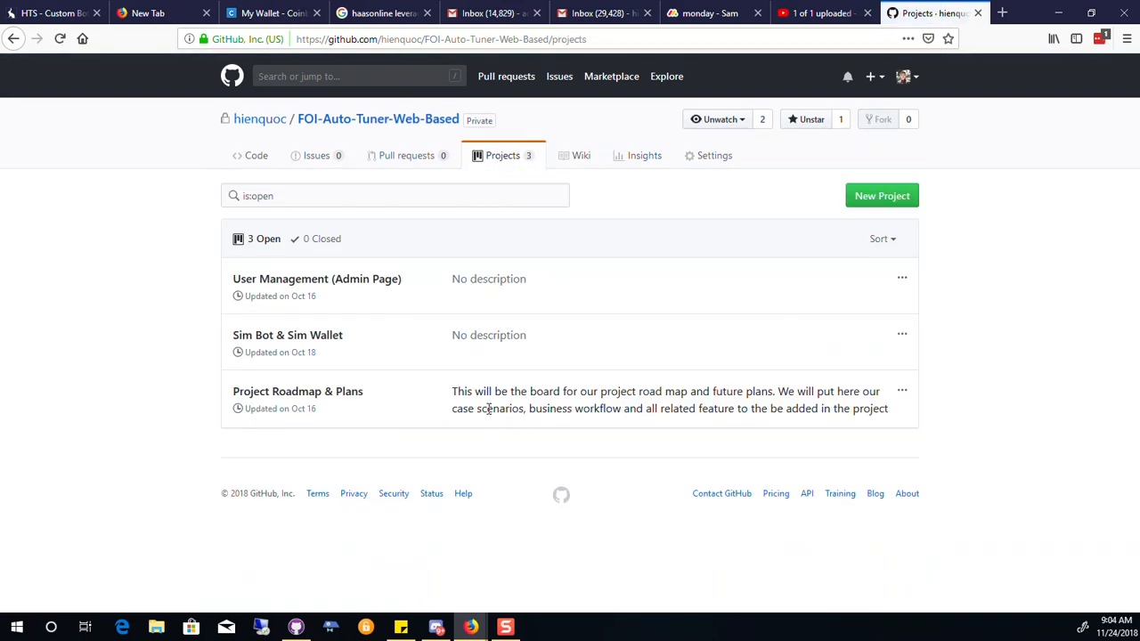
mouse_move(328, 406)
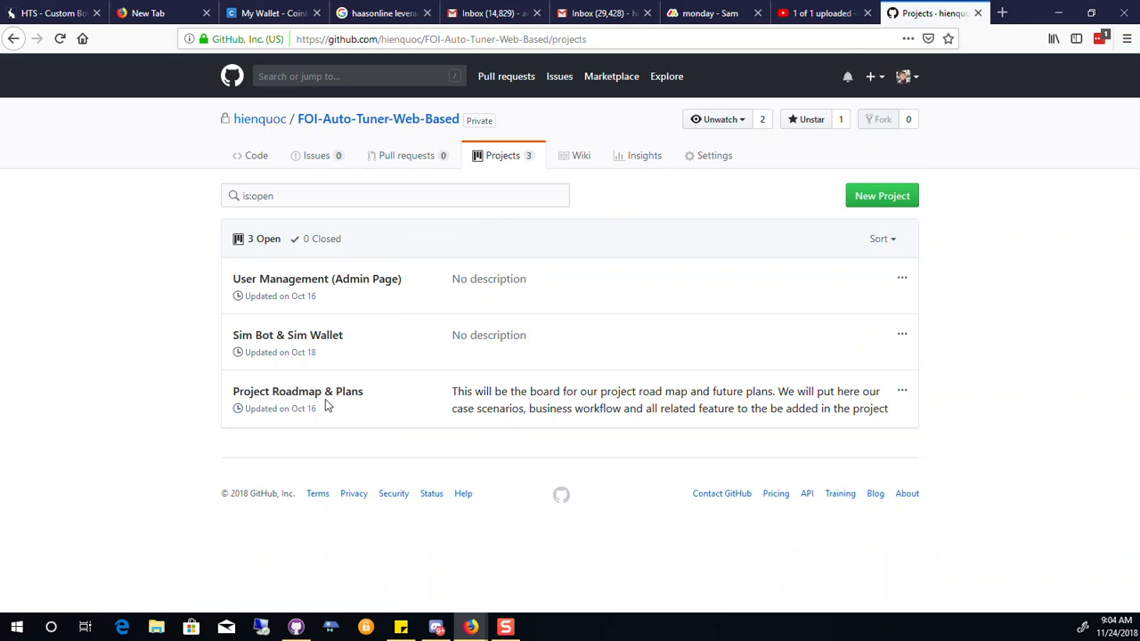
mouse_move(424, 384)
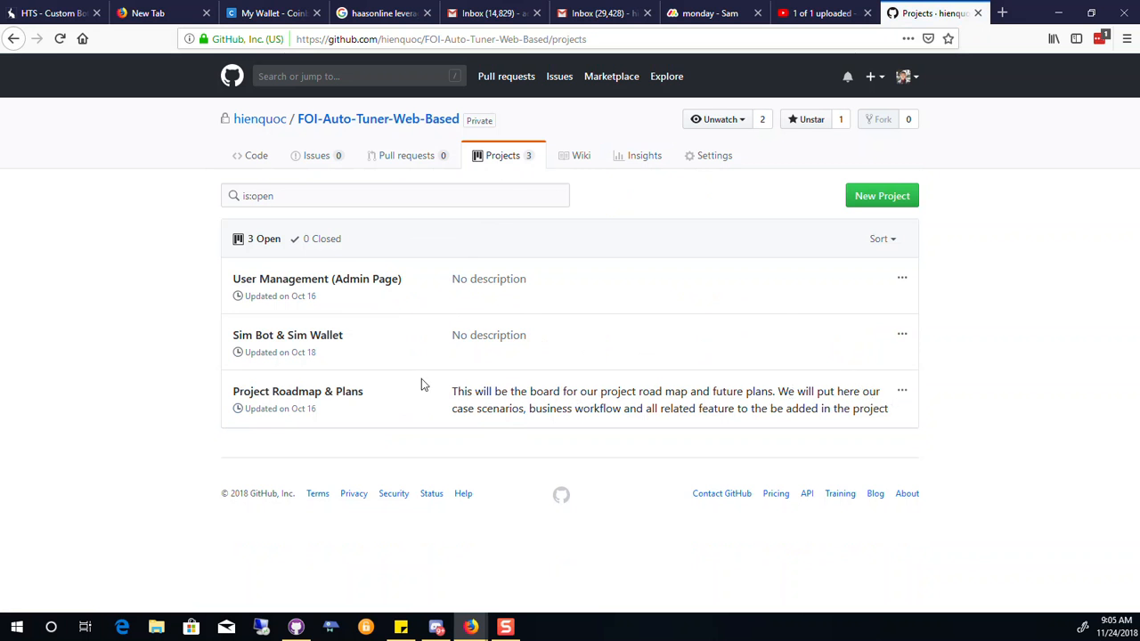
left_click(298, 392)
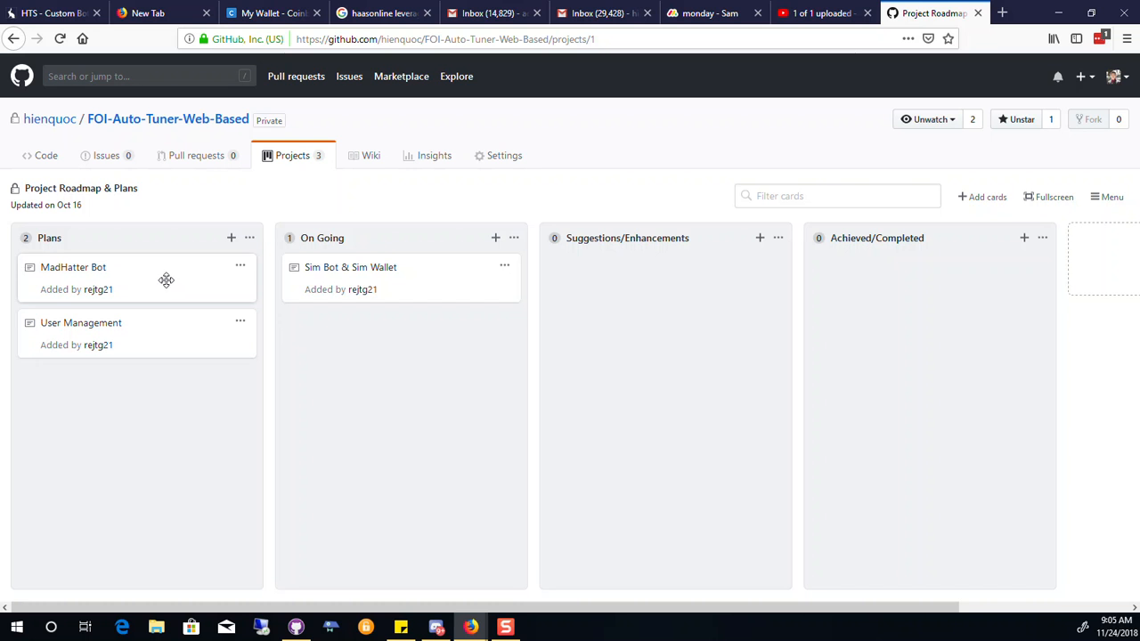
mouse_move(264, 211)
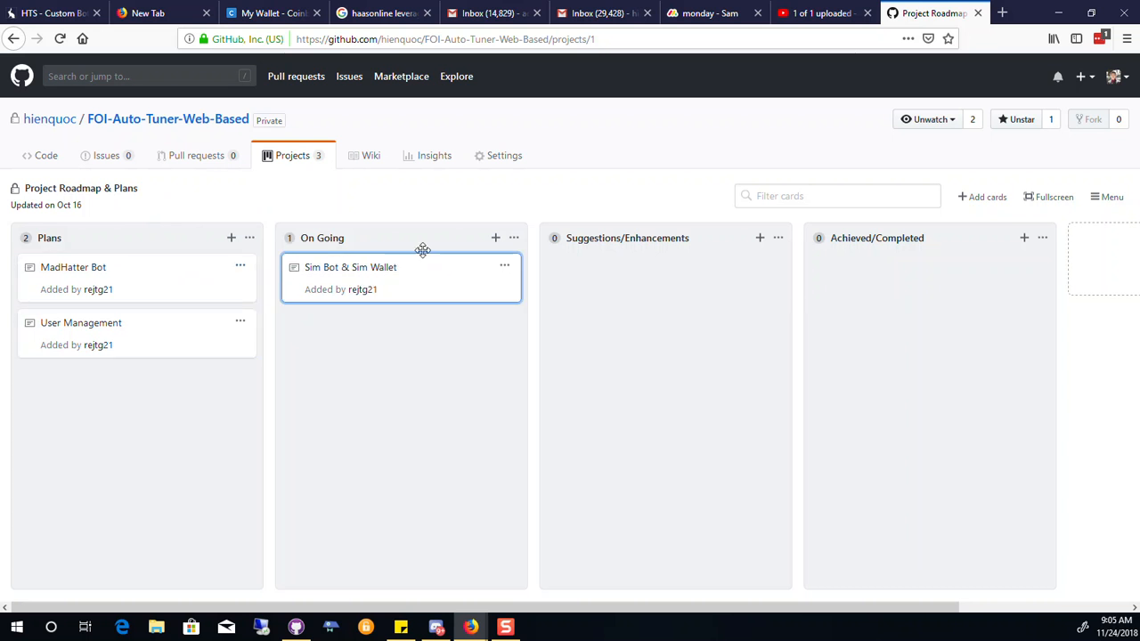
left_click(504, 155)
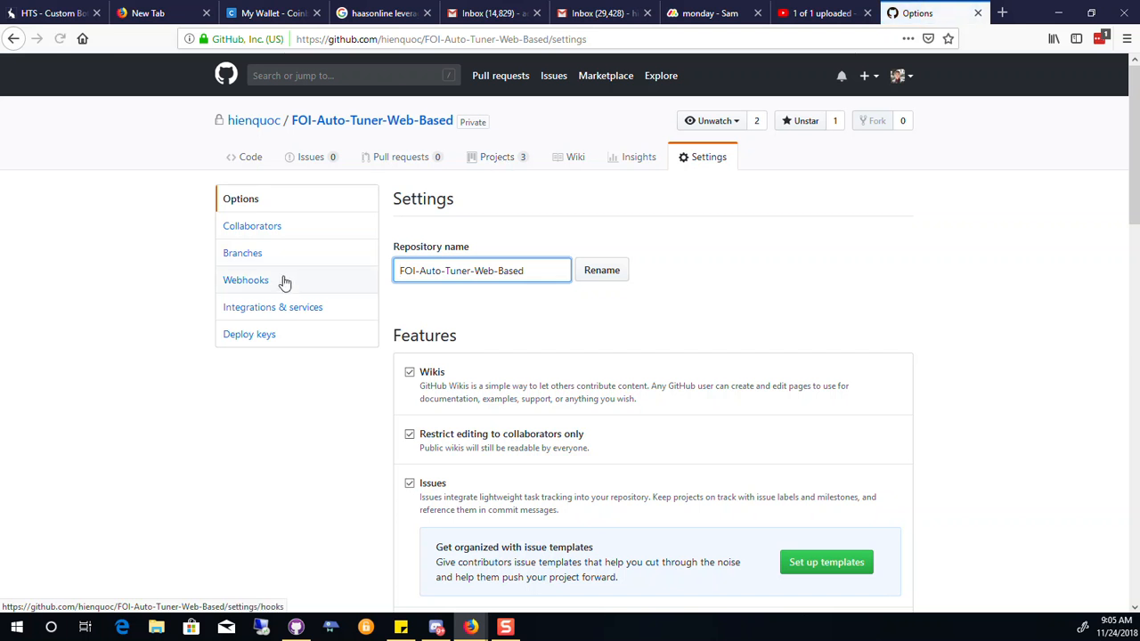
left_click(253, 225)
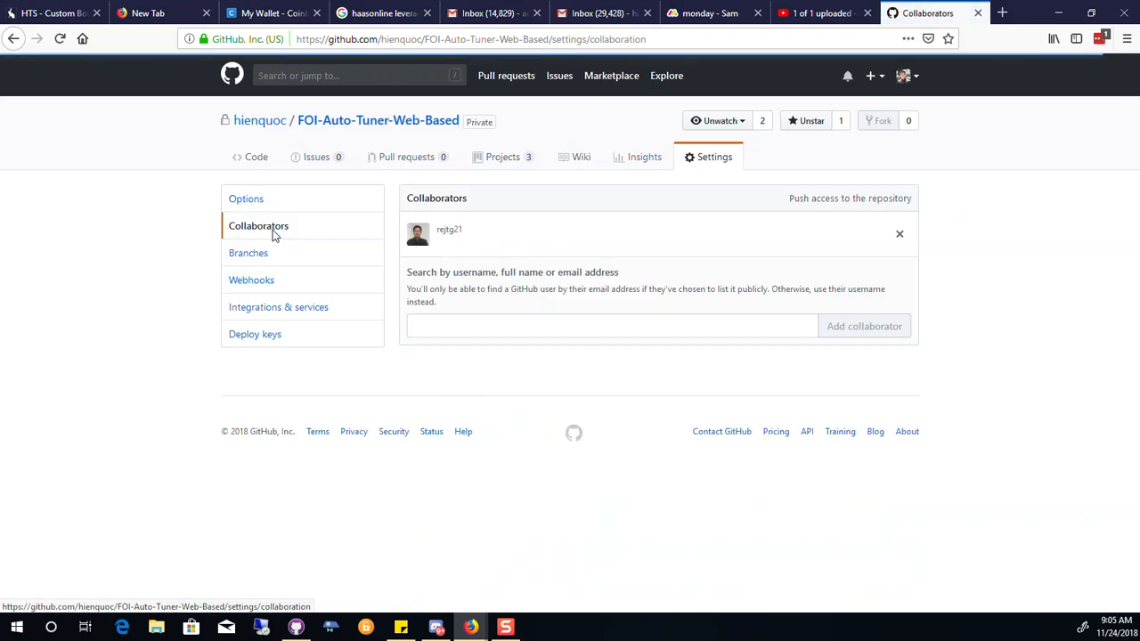
mouse_move(906, 241)
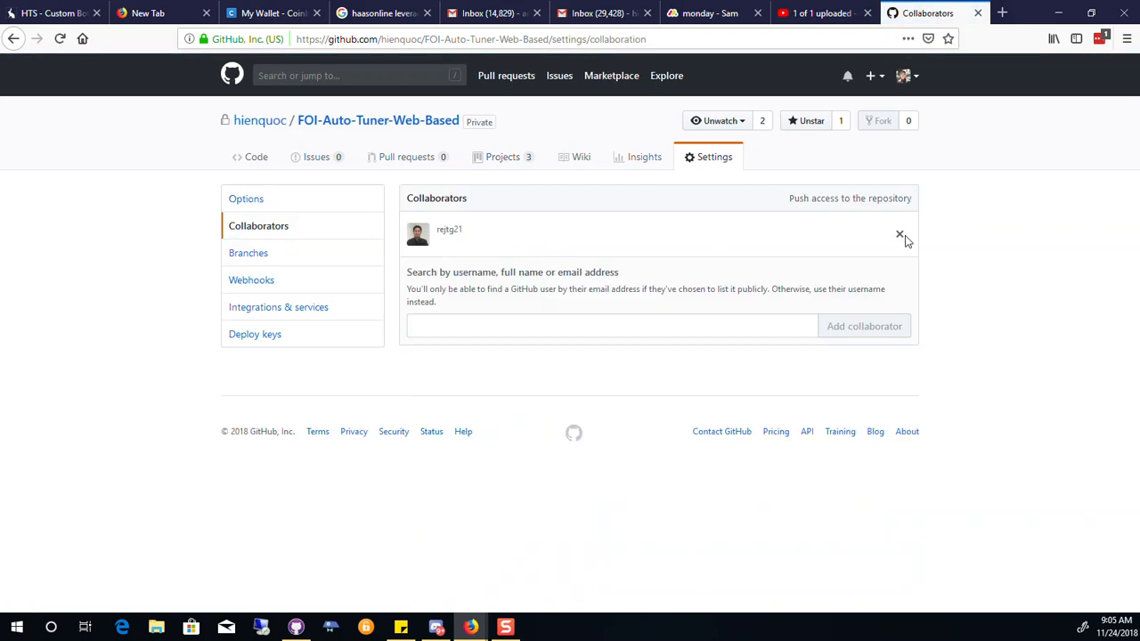
mouse_move(899, 235)
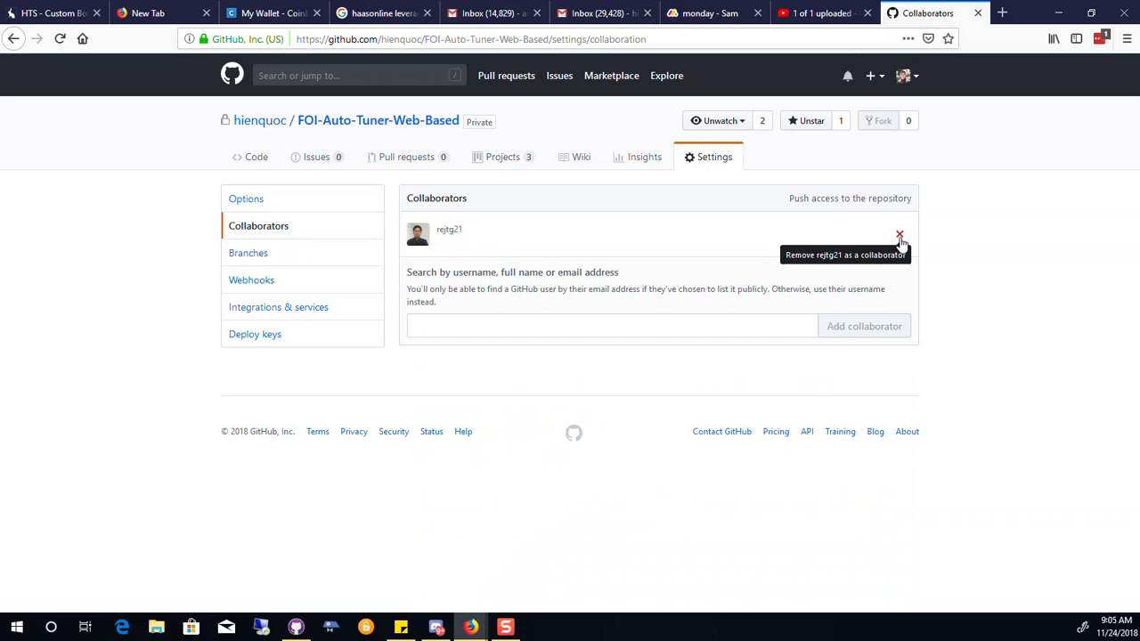
left_click(899, 235)
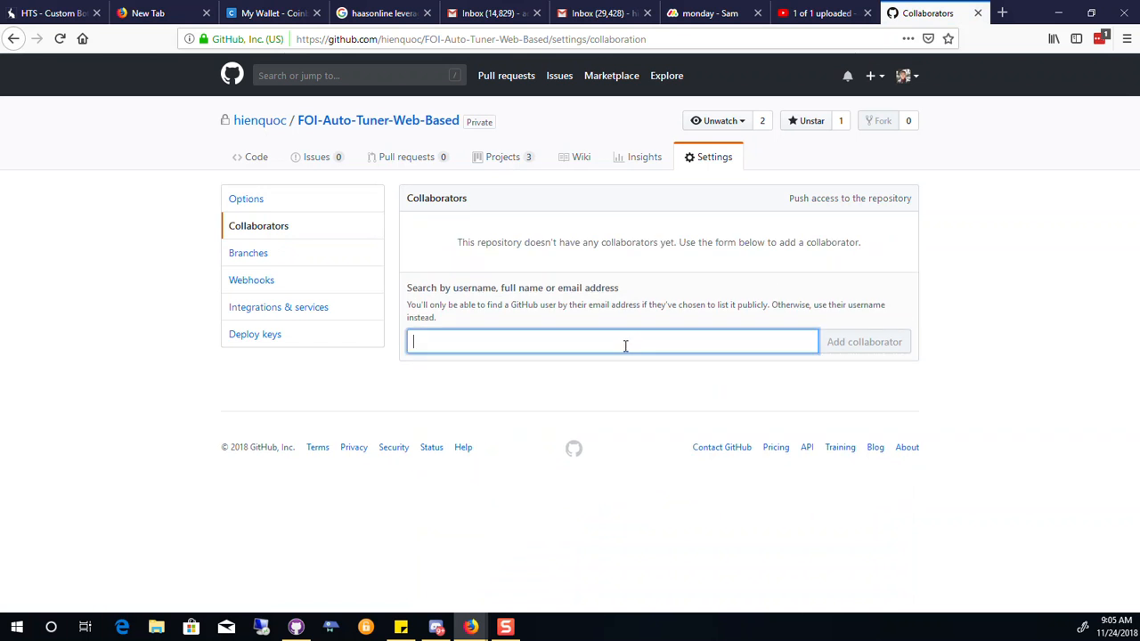
type("sam")
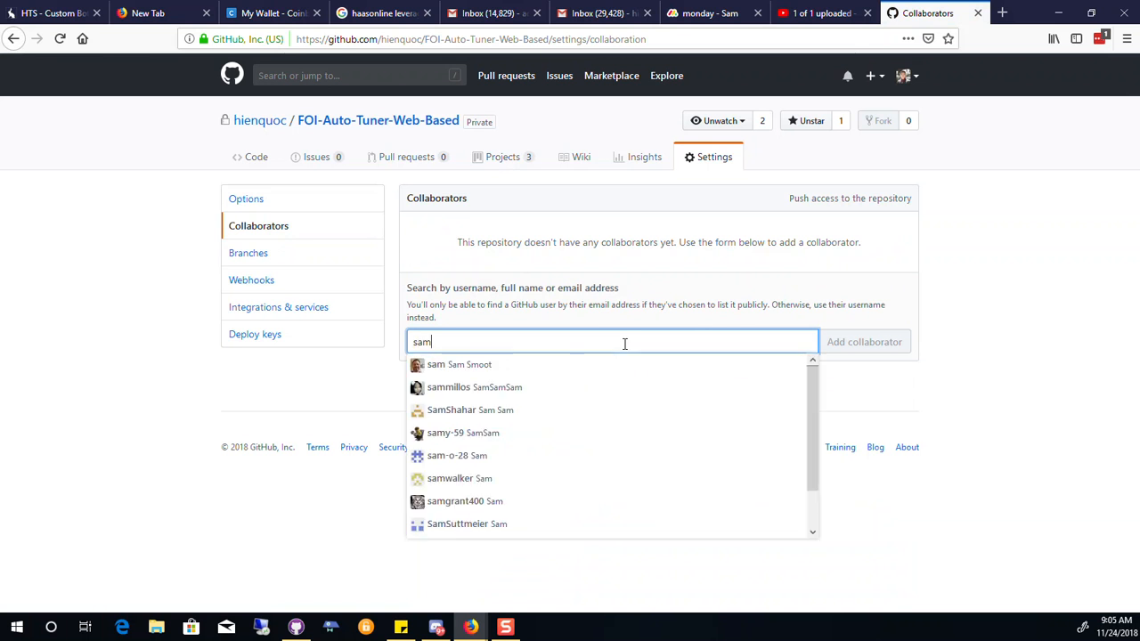
type("so")
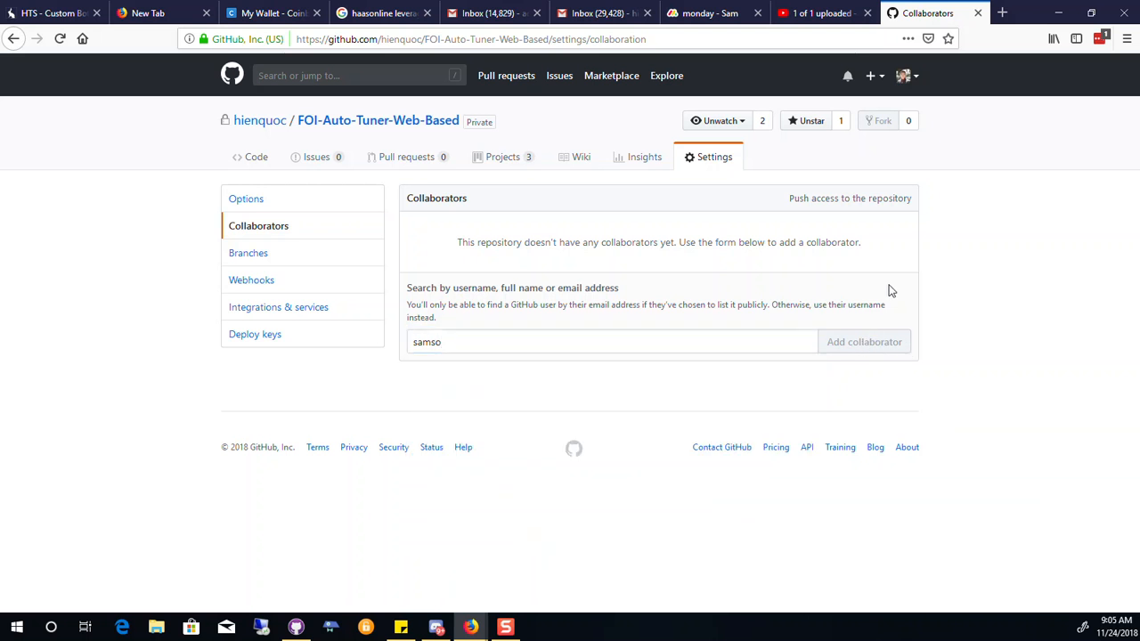
mouse_move(400, 121)
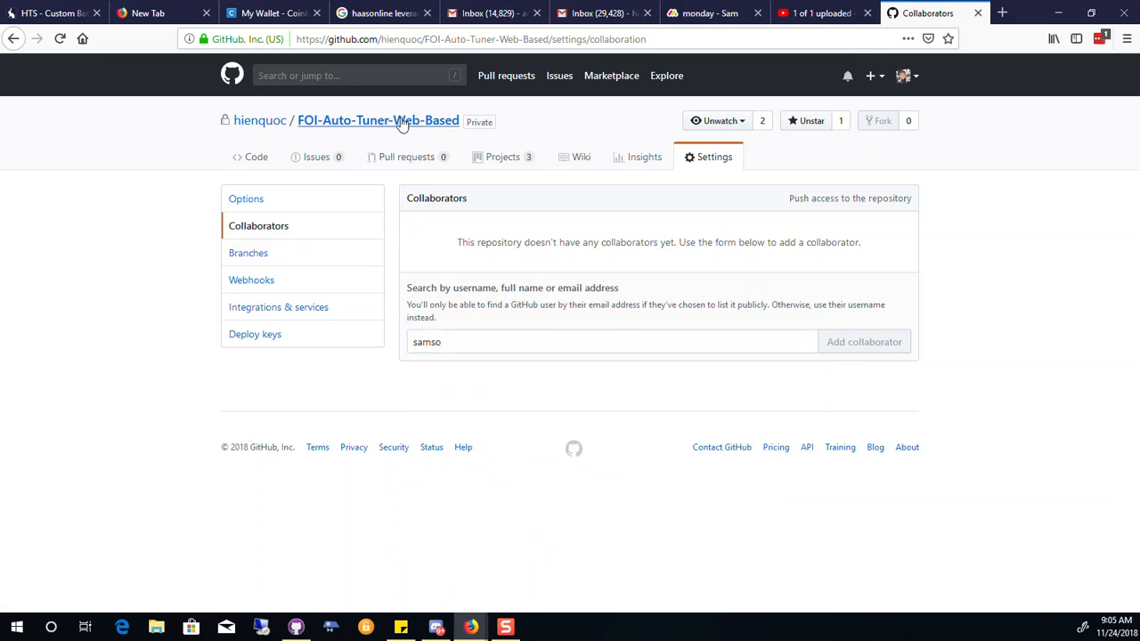
- Go to the owner's profile, list their repositories and open New-Autotuner-Repository
left_click(377, 121)
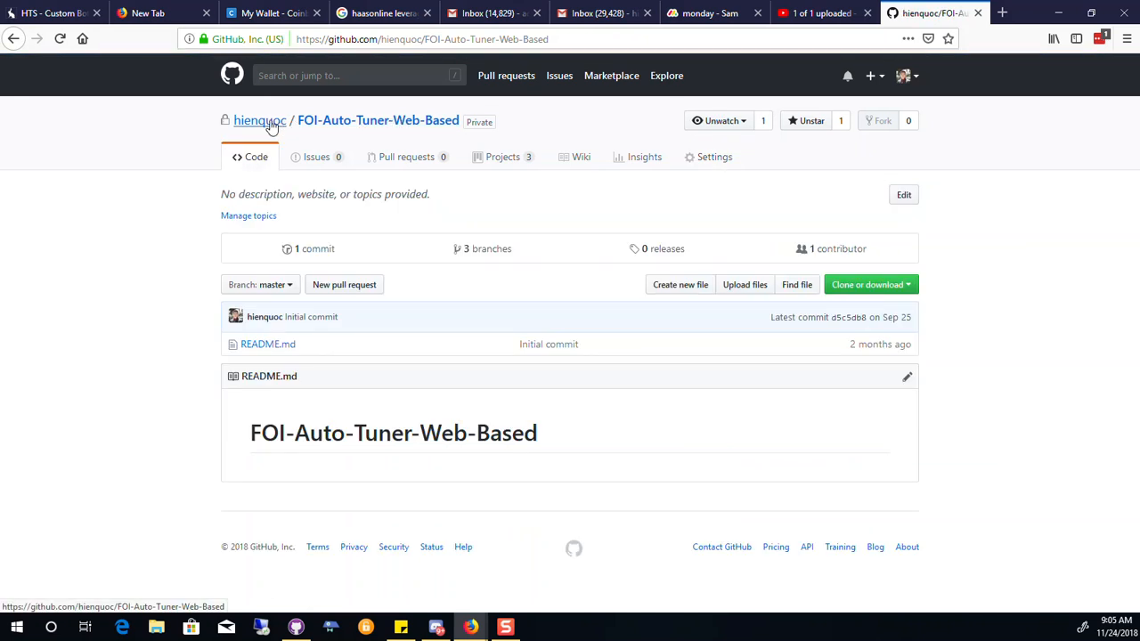
left_click(260, 121)
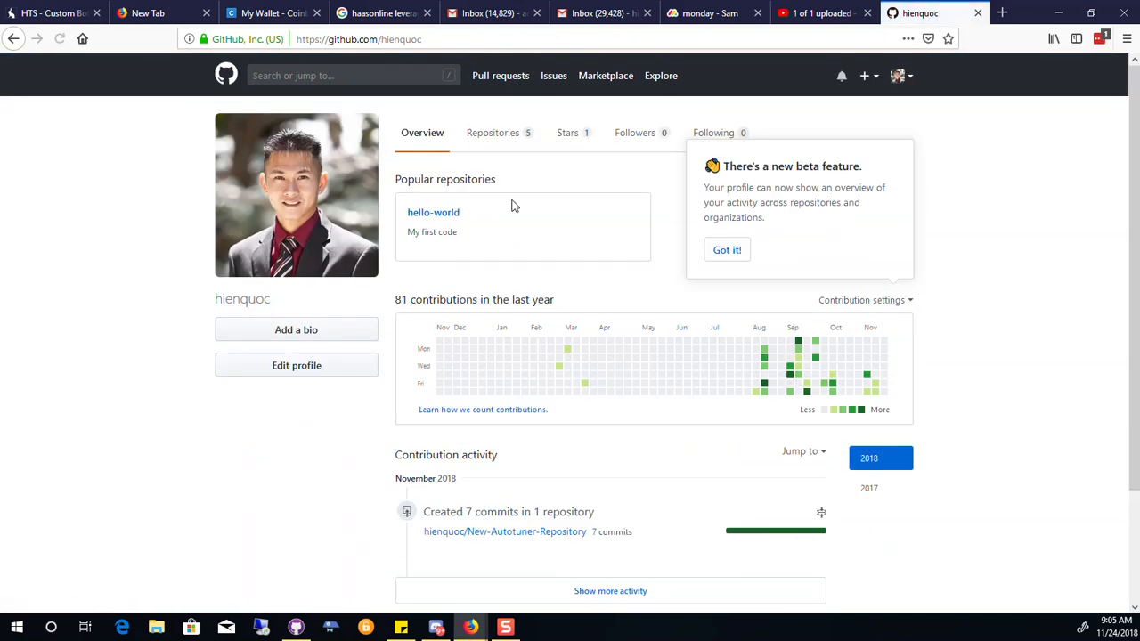
left_click(492, 132)
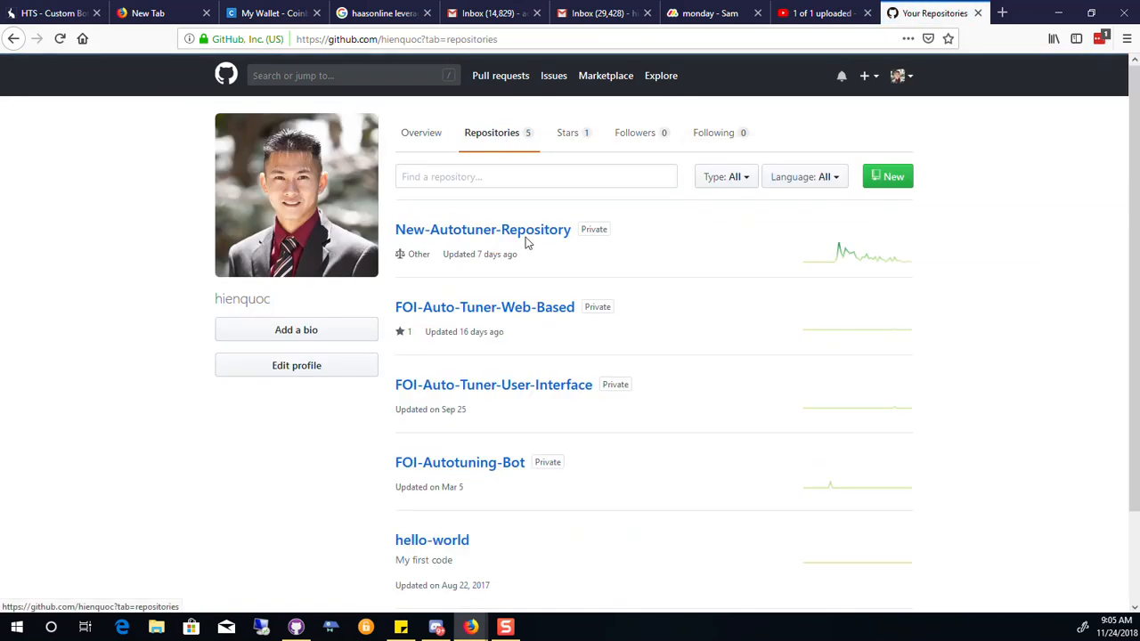
scroll("down", 3)
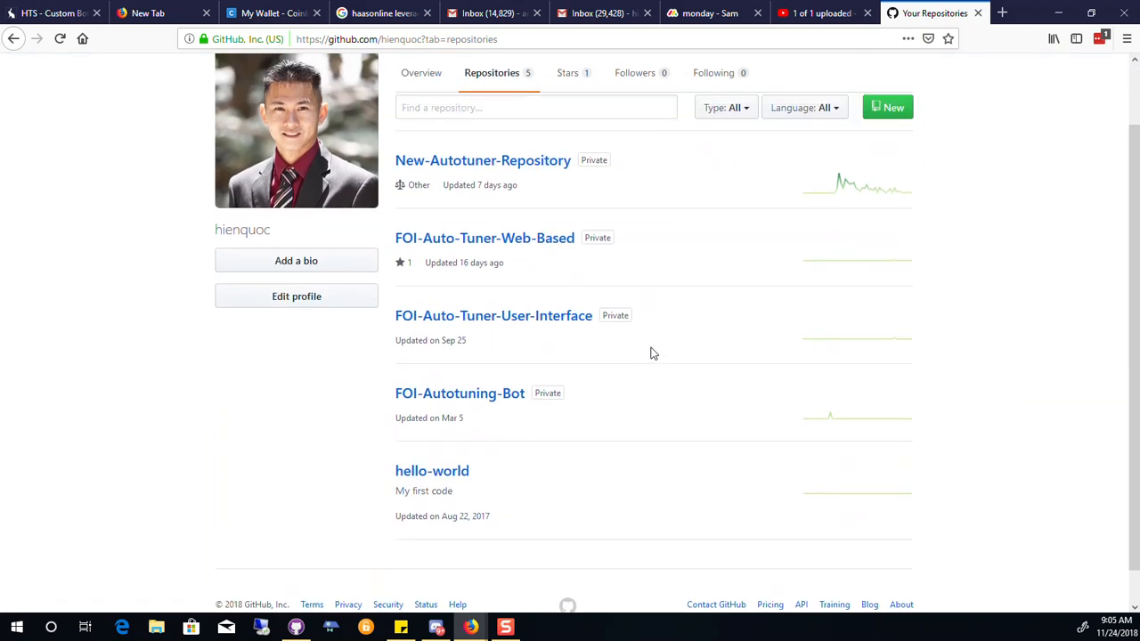
left_click(482, 160)
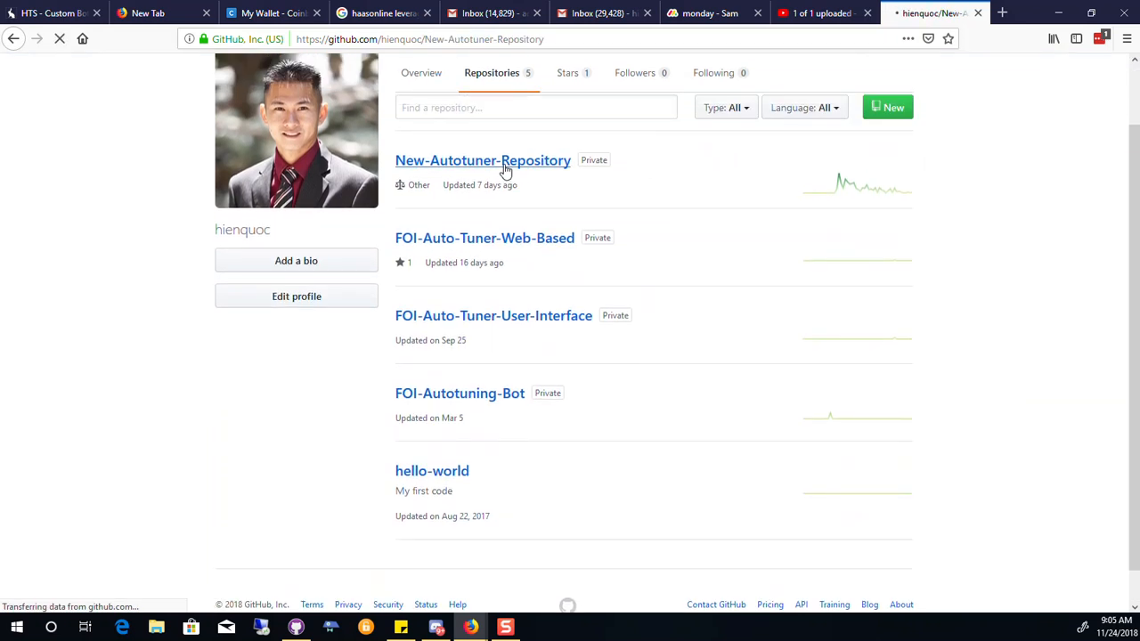
- In the repository settings, view Branches and then Collaborators, which lists none
left_click(482, 160)
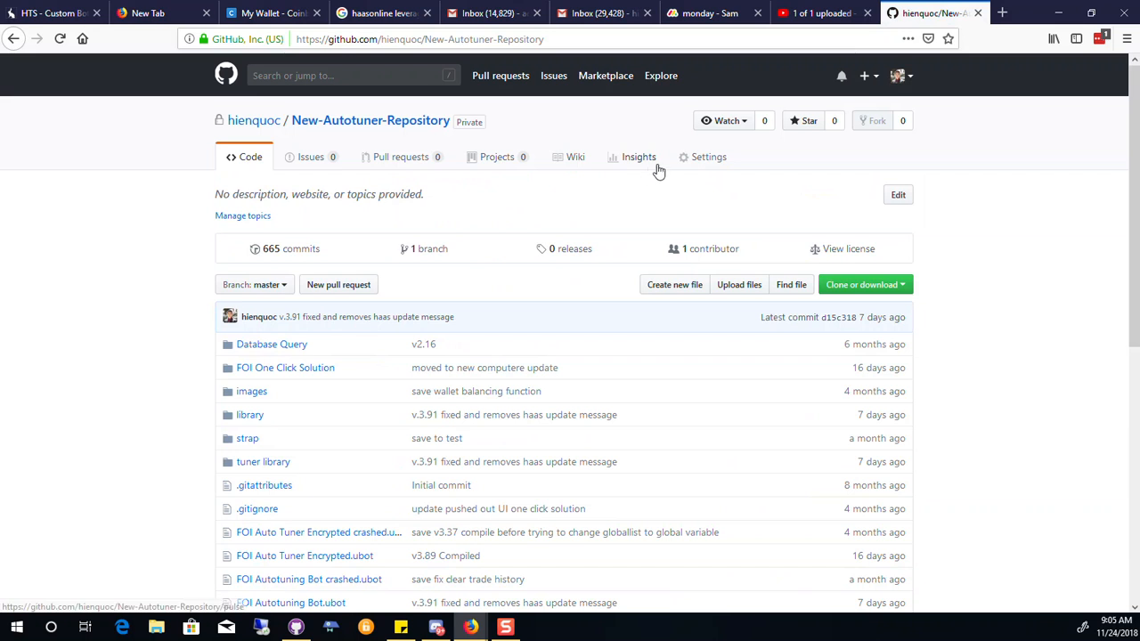
left_click(709, 157)
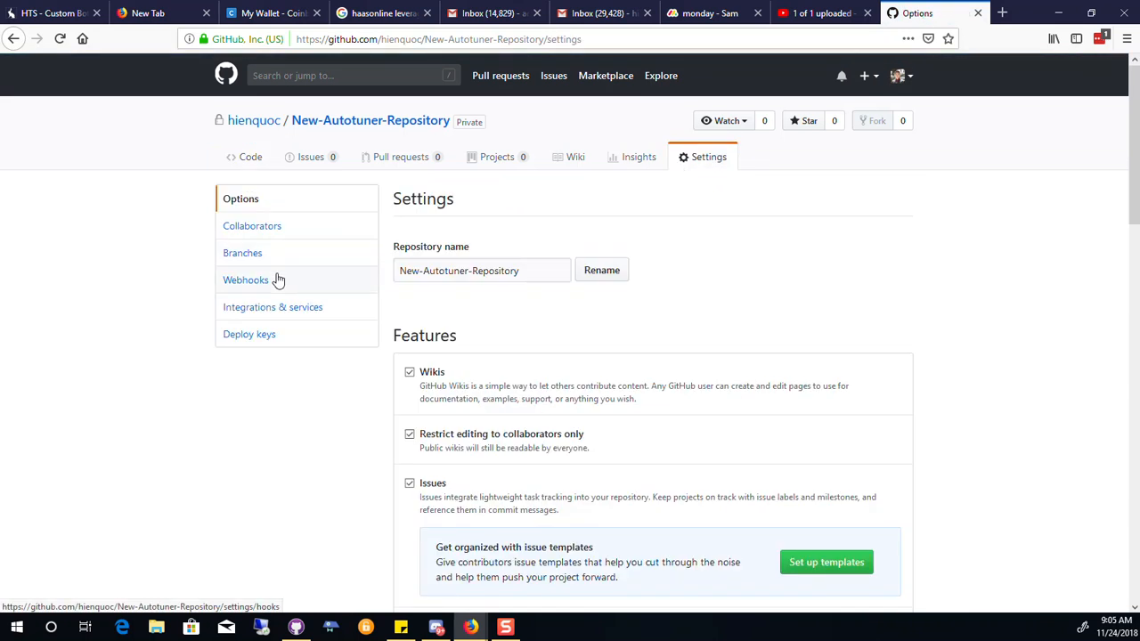
mouse_move(305, 264)
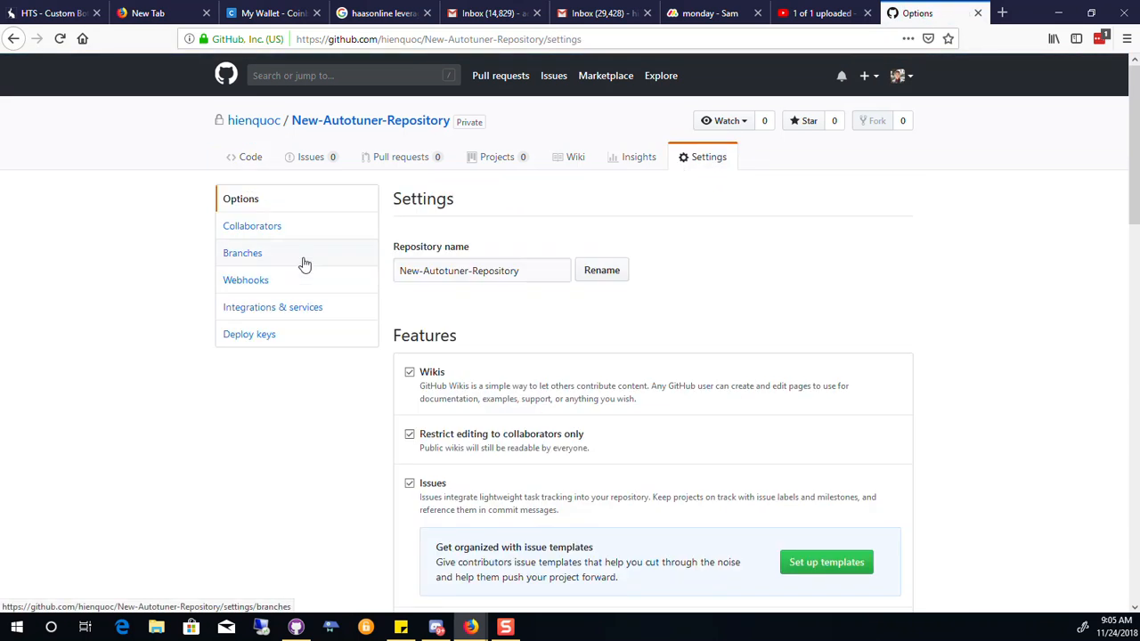
left_click(243, 253)
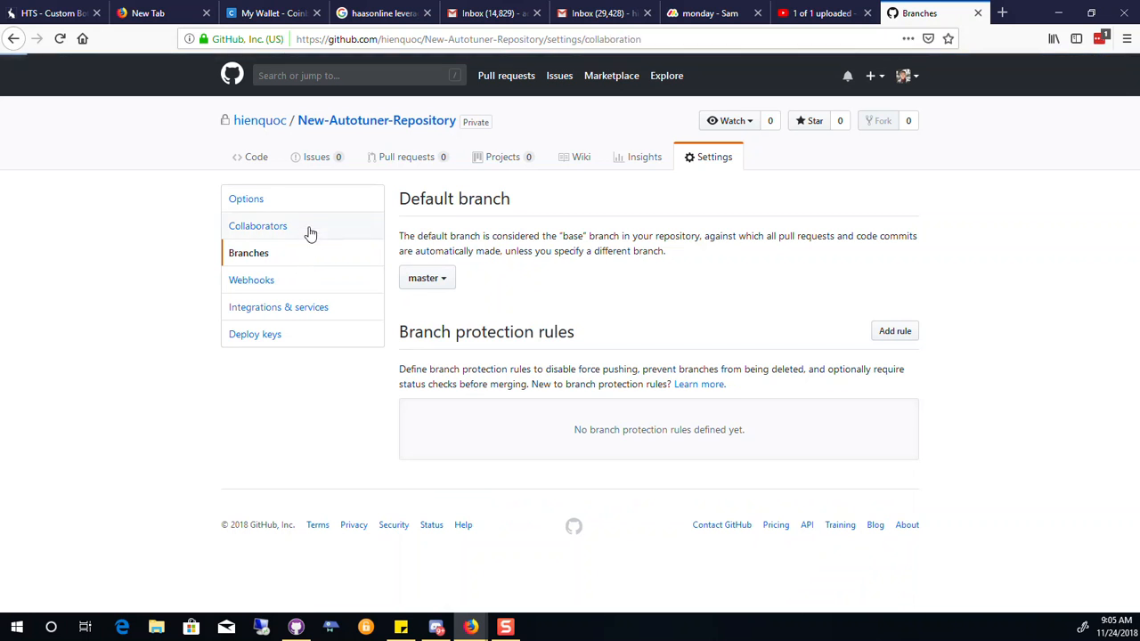
left_click(258, 224)
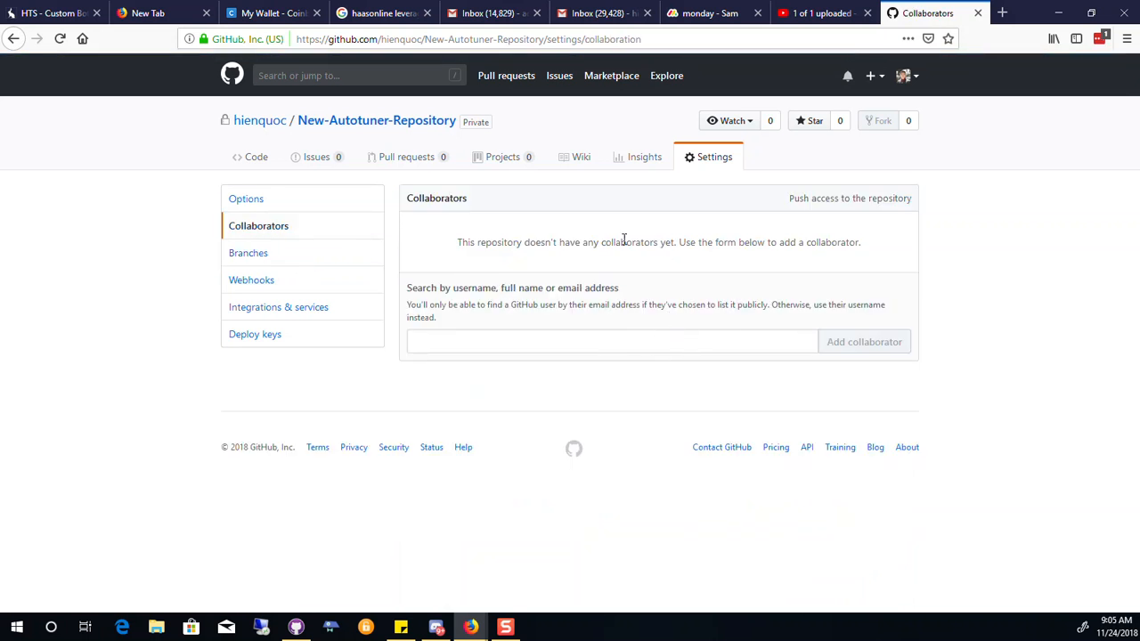
mouse_move(406, 220)
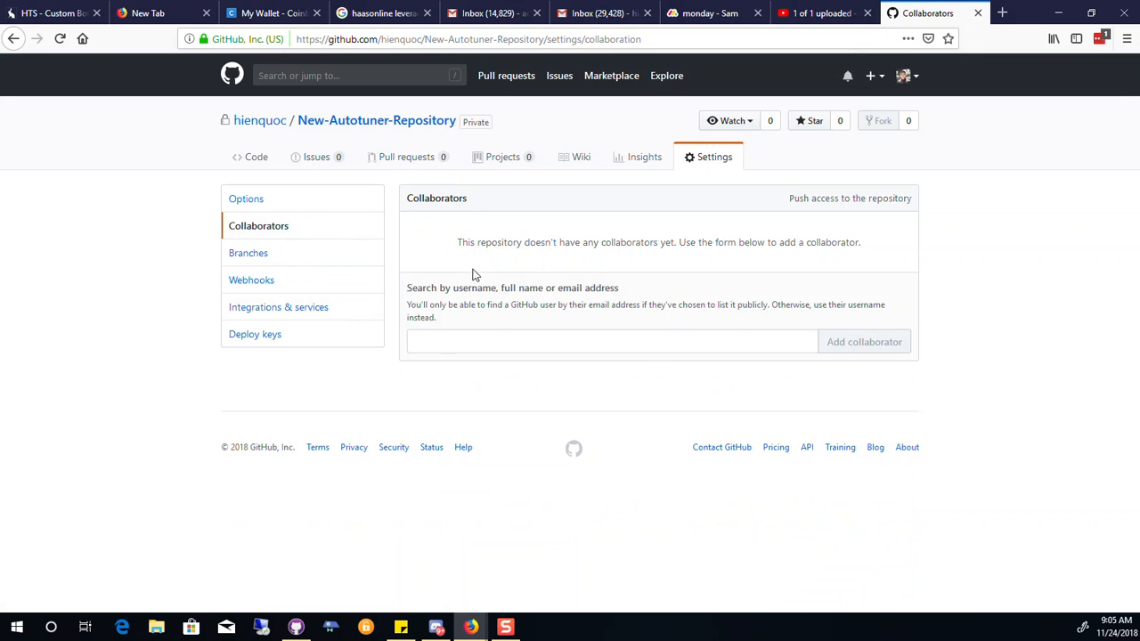
mouse_move(342, 314)
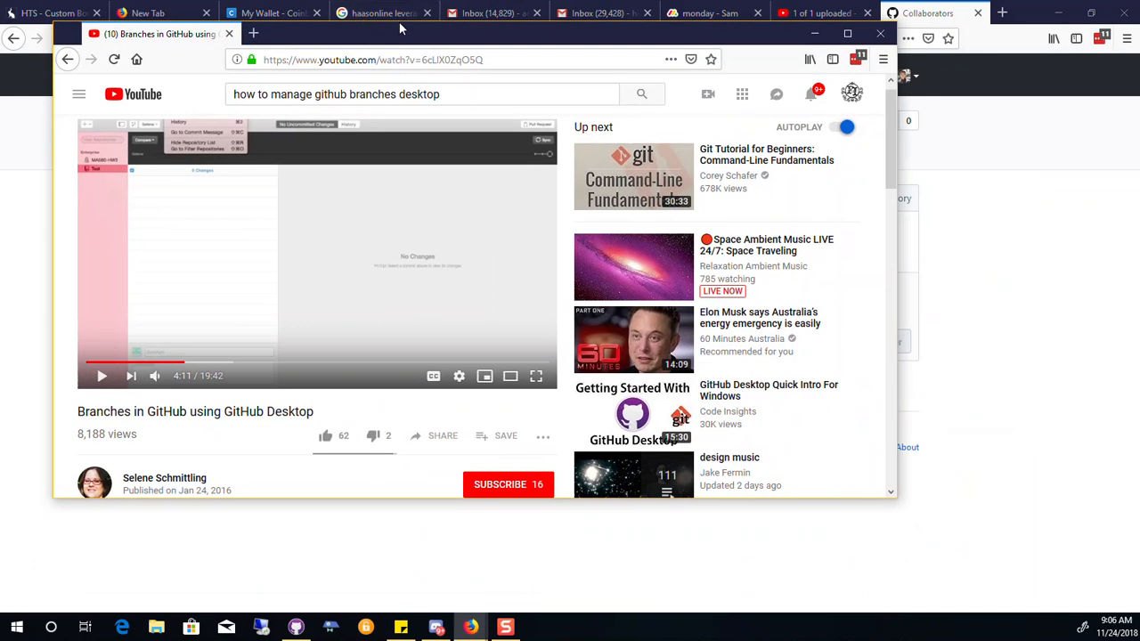
- Play the 'GitHub Desktop Quick Intro For Windows' video from Up next, then pause it
left_click(848, 33)
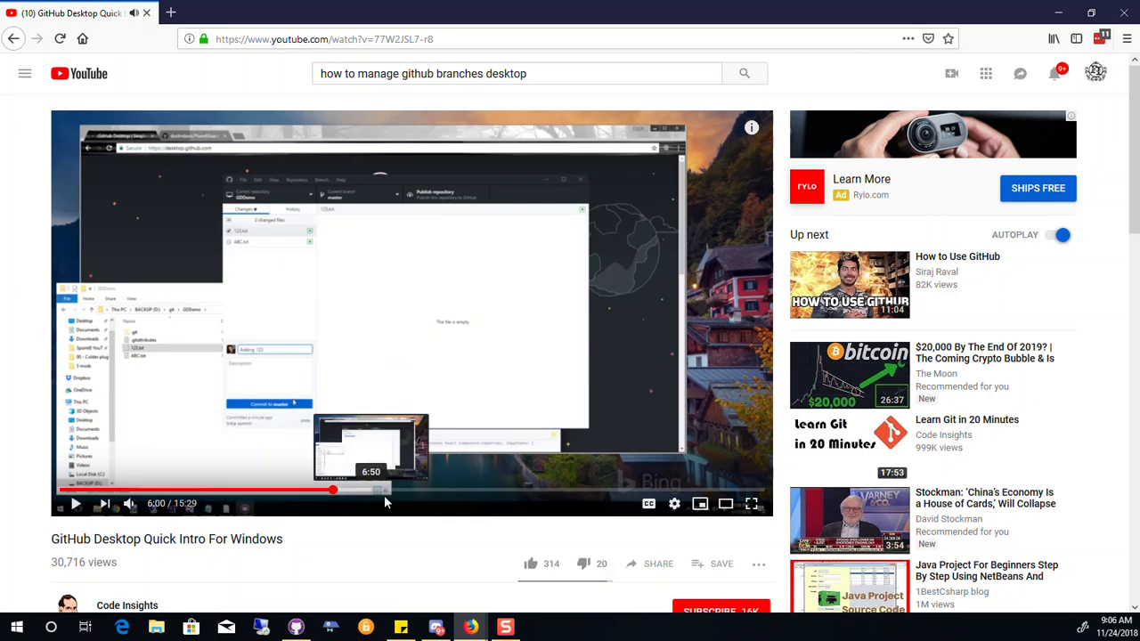
scroll("down", 3)
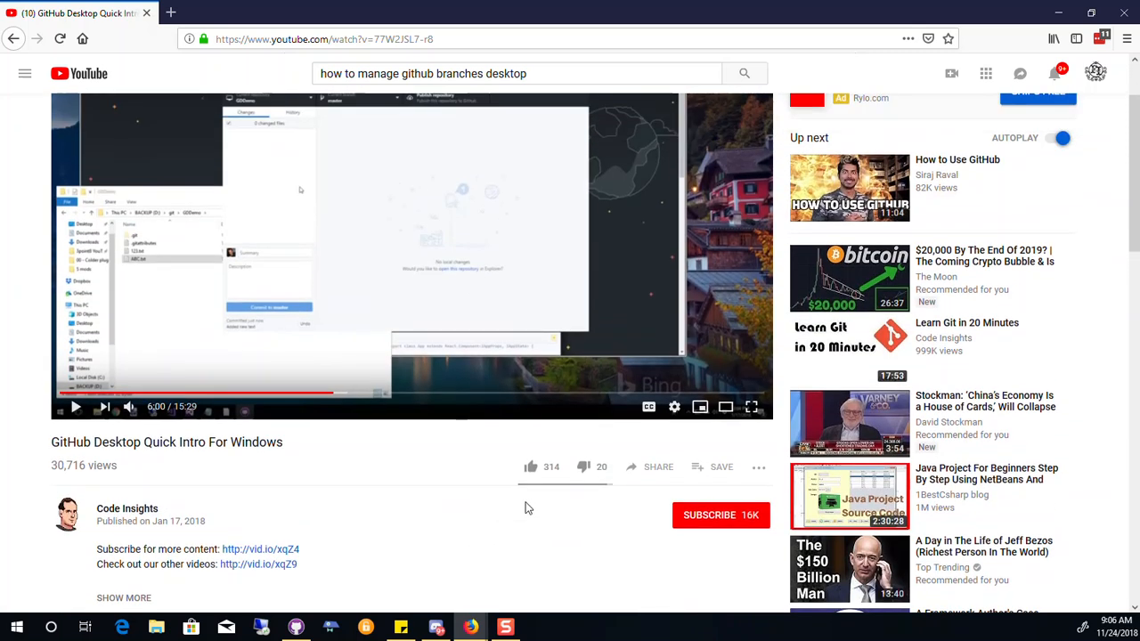
scroll("down", 3)
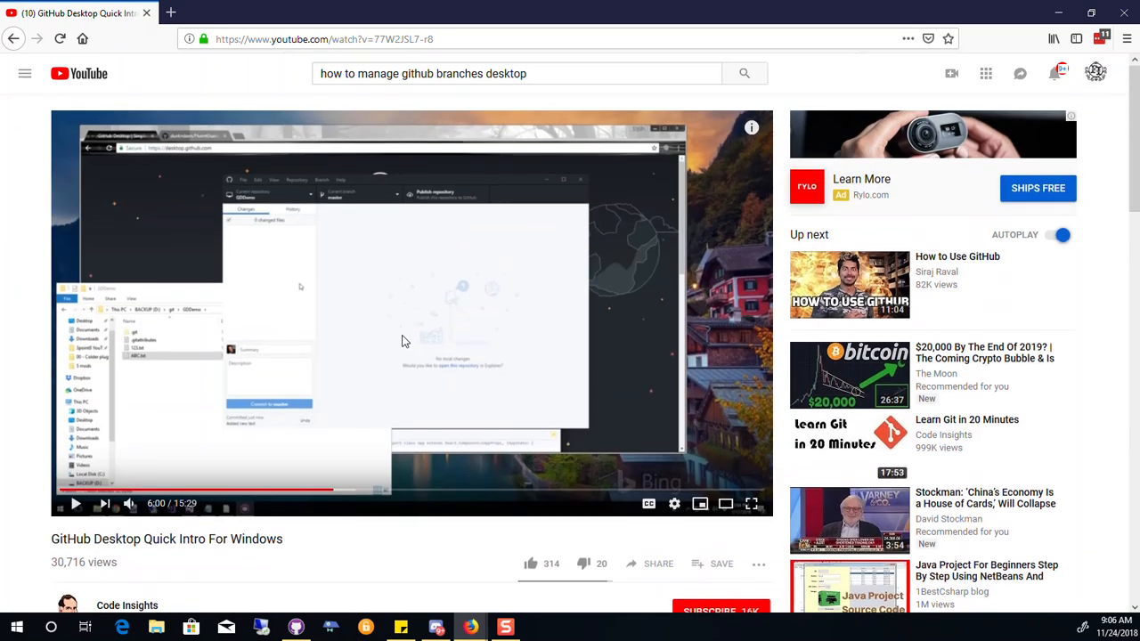
left_click(75, 503)
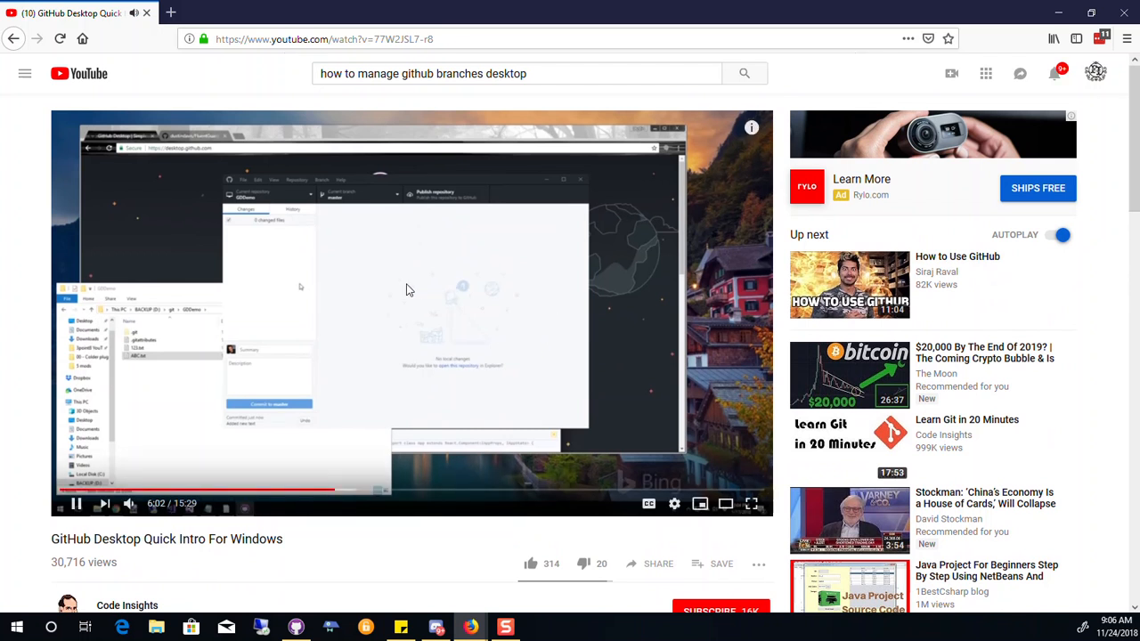
left_click(76, 502)
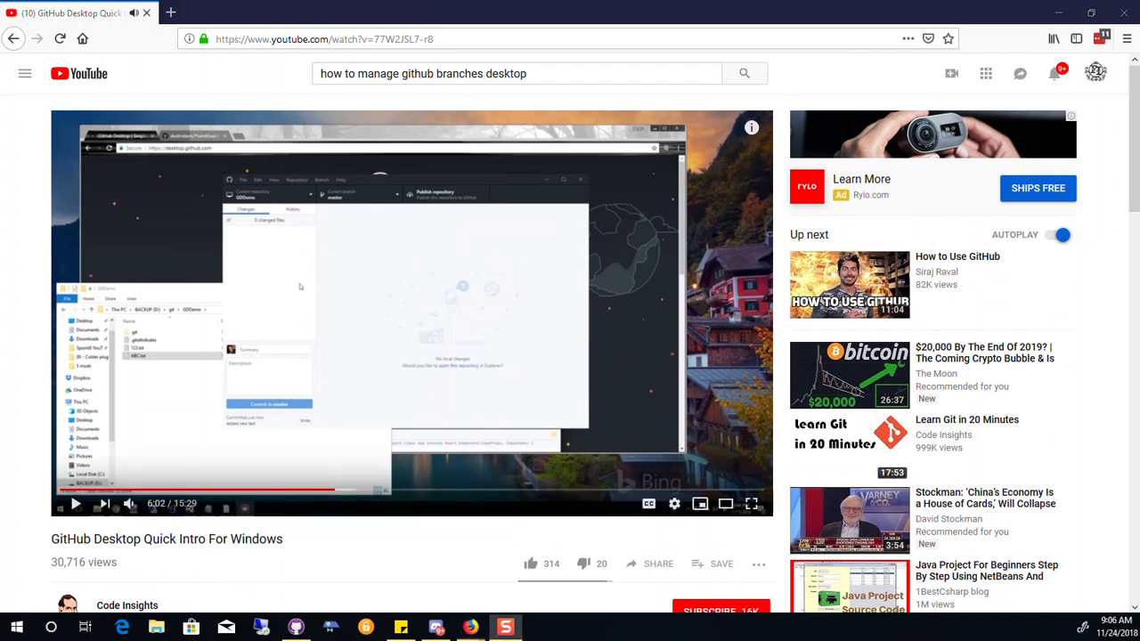